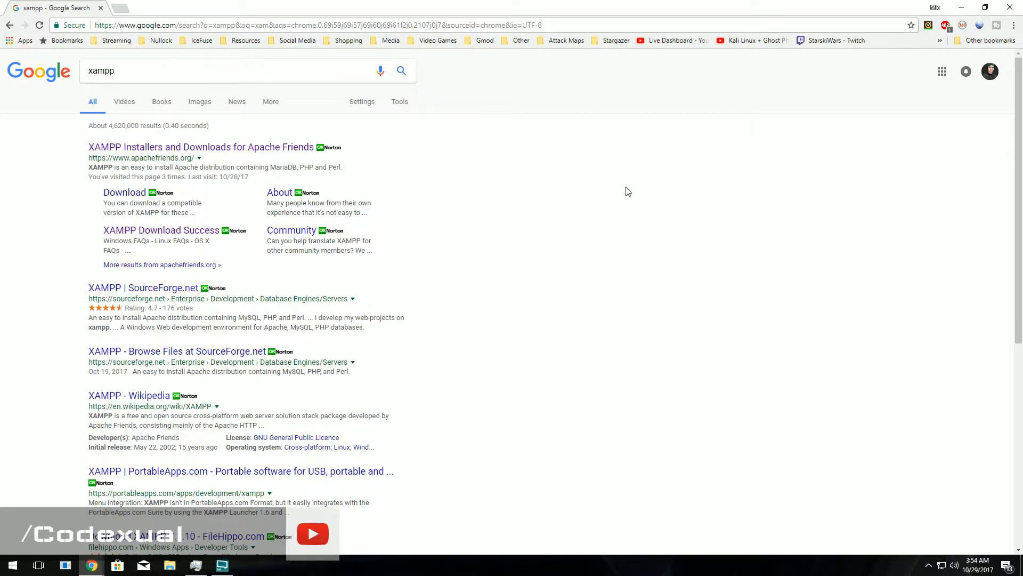
{"action": "mouse_move", "coordinate": [600, 189]}
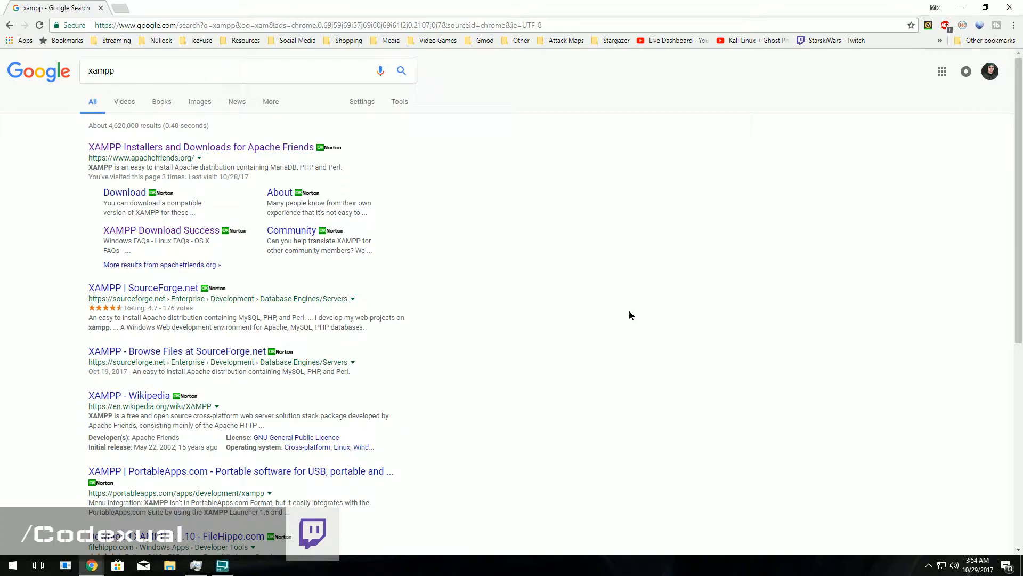
{"action": "mouse_move", "coordinate": [674, 346]}
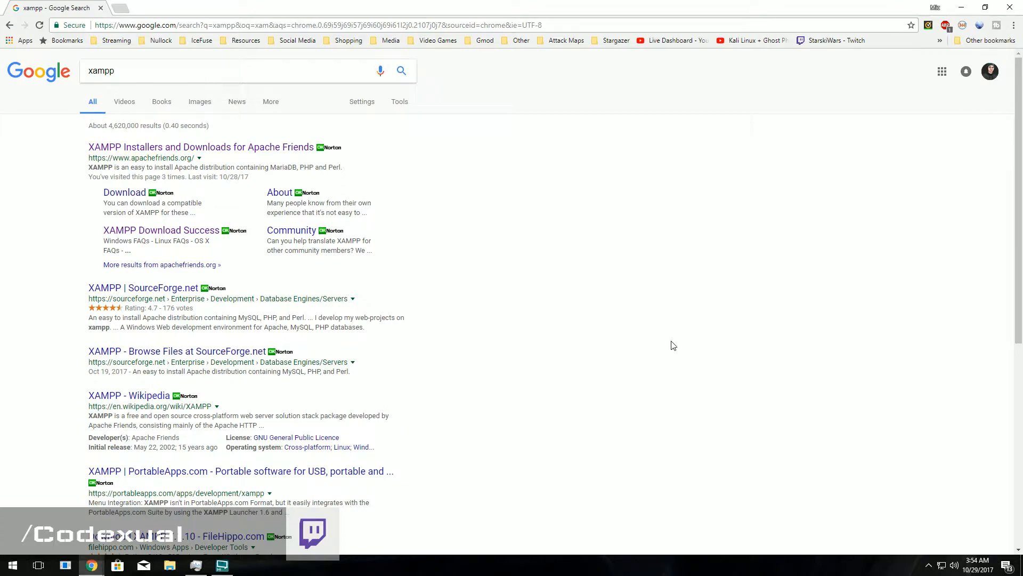
{"action": "mouse_move", "coordinate": [623, 281]}
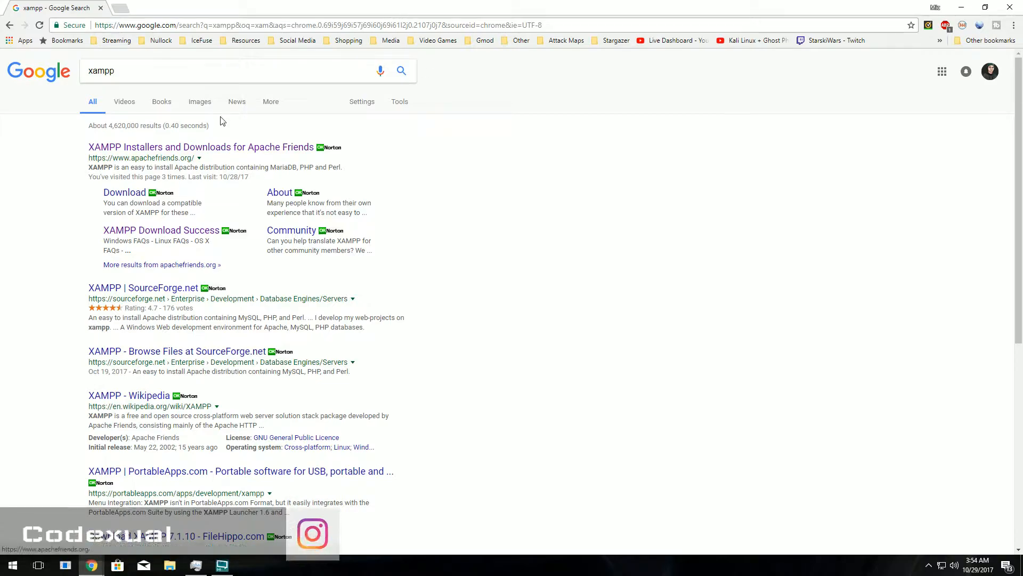
Open the Apache Friends XAMPP page, highlight Apache, PHP, MariaDB and Perl, then scroll down
{"action": "left_click", "coordinate": [229, 71]}
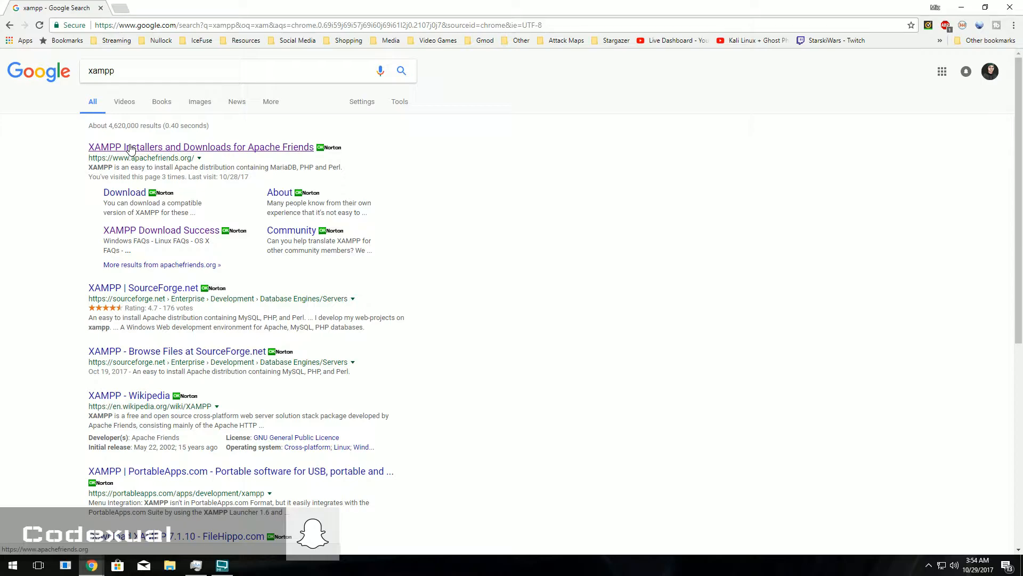
{"action": "left_click", "coordinate": [200, 148]}
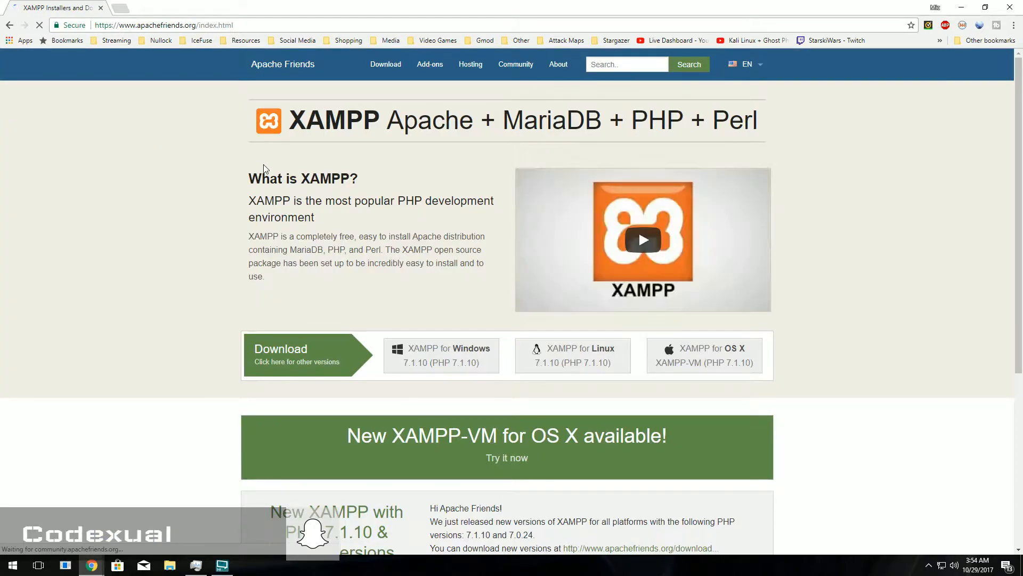
{"action": "double_click", "coordinate": [422, 120]}
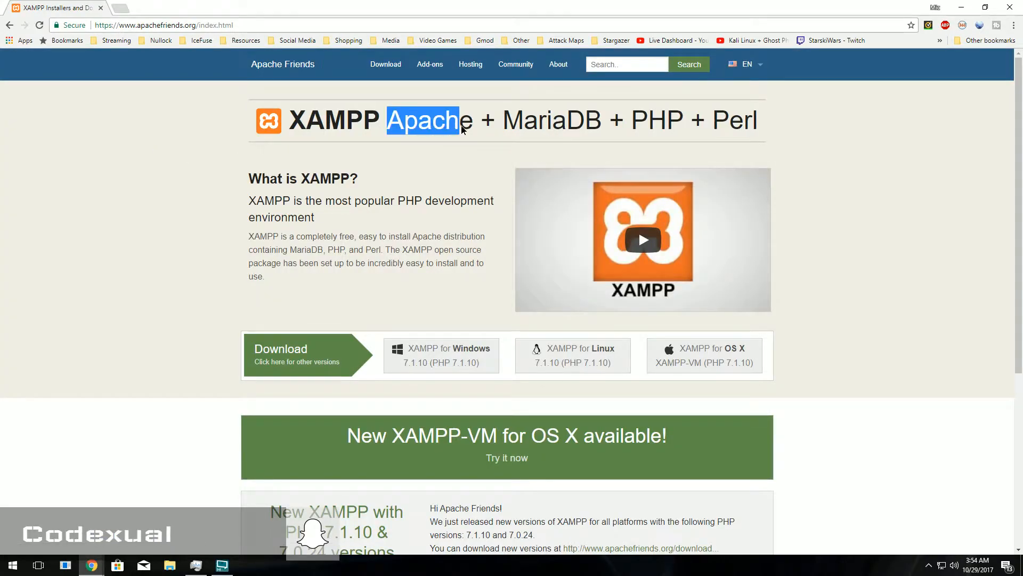
{"action": "double_click", "coordinate": [657, 120]}
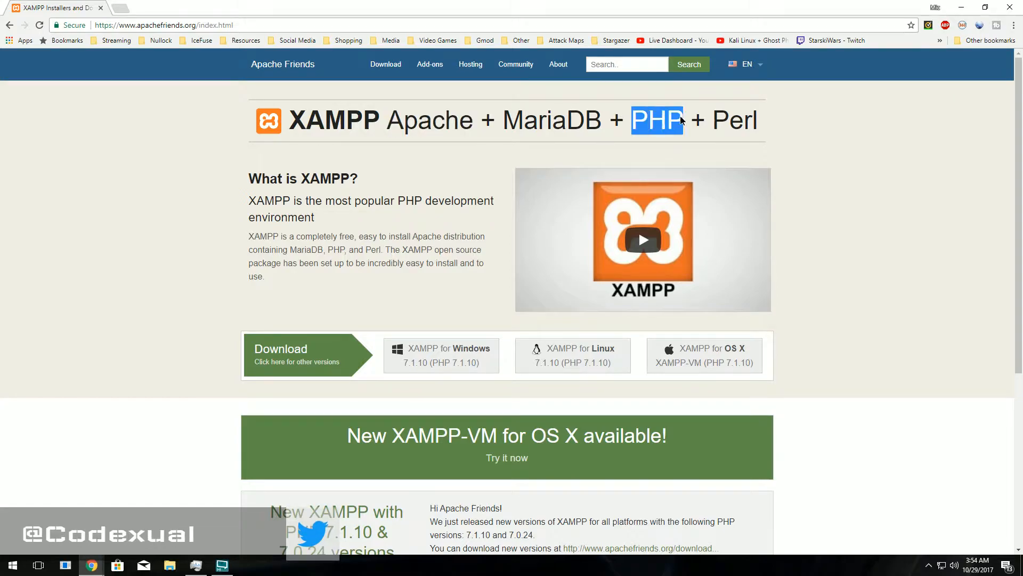
{"action": "double_click", "coordinate": [552, 120]}
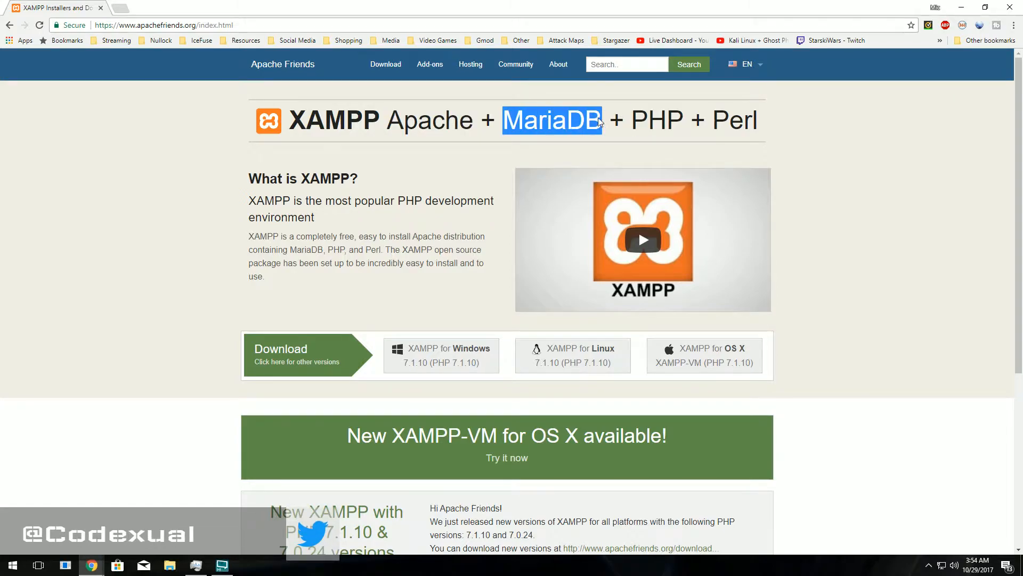
{"action": "double_click", "coordinate": [736, 120]}
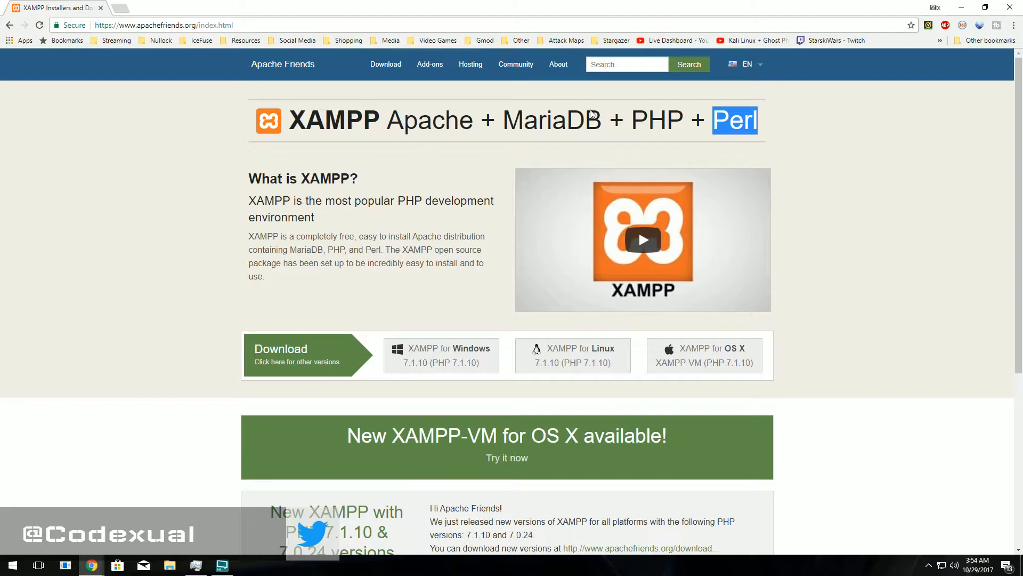
{"action": "mouse_move", "coordinate": [637, 96]}
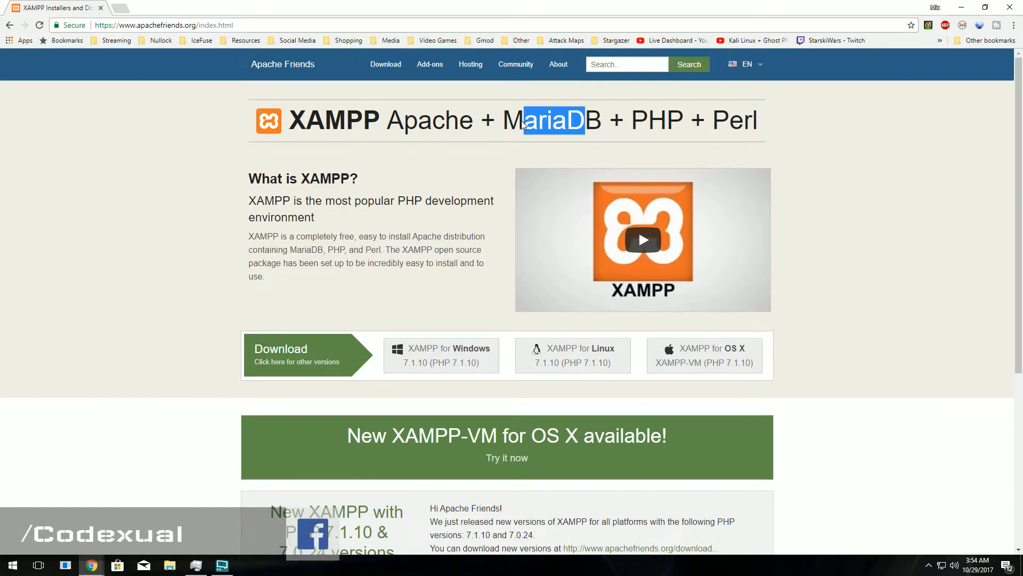
{"action": "left_click", "coordinate": [428, 185]}
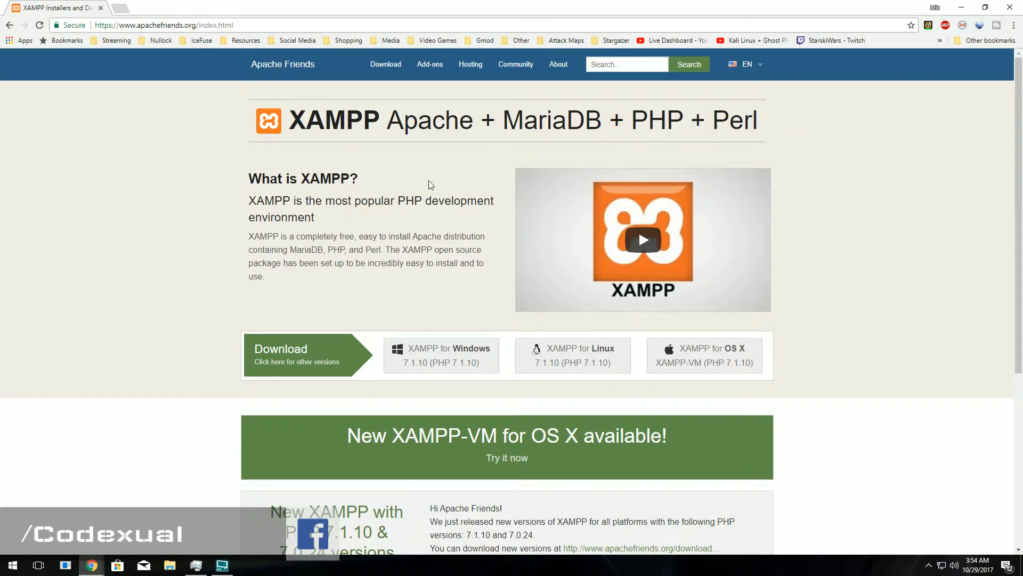
{"action": "scroll", "scroll_direction": "down", "scroll_amount": 3}
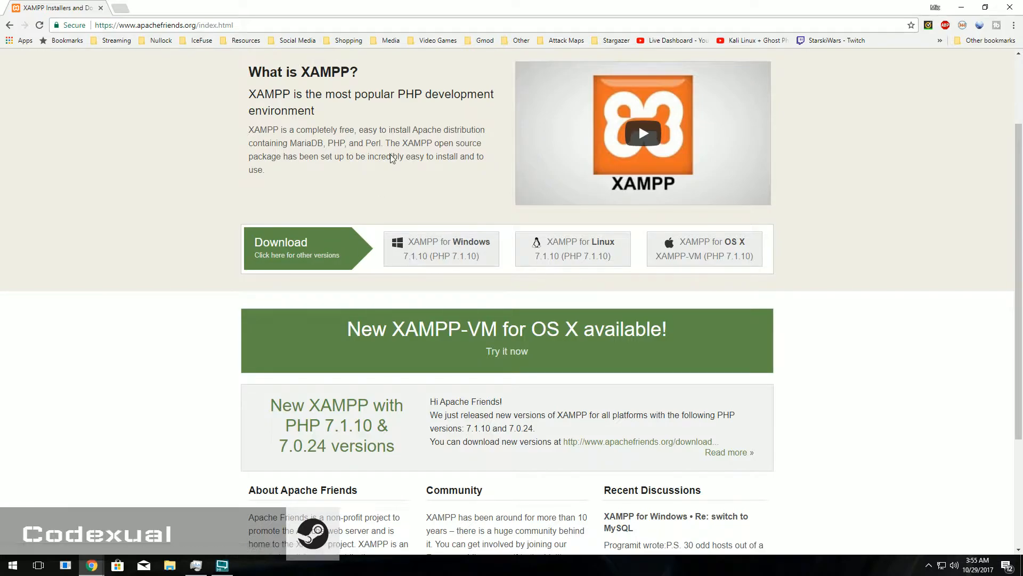
{"action": "mouse_move", "coordinate": [139, 5]}
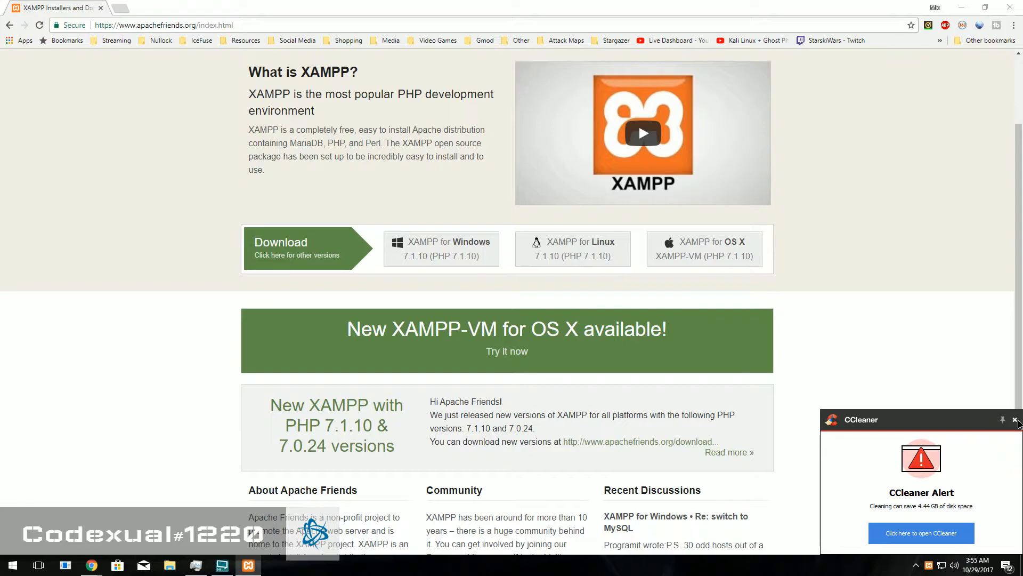
Try starting Apache in XAMPP and highlight vmware-hostd.exe in the port 443 error
{"action": "left_click", "coordinate": [247, 565]}
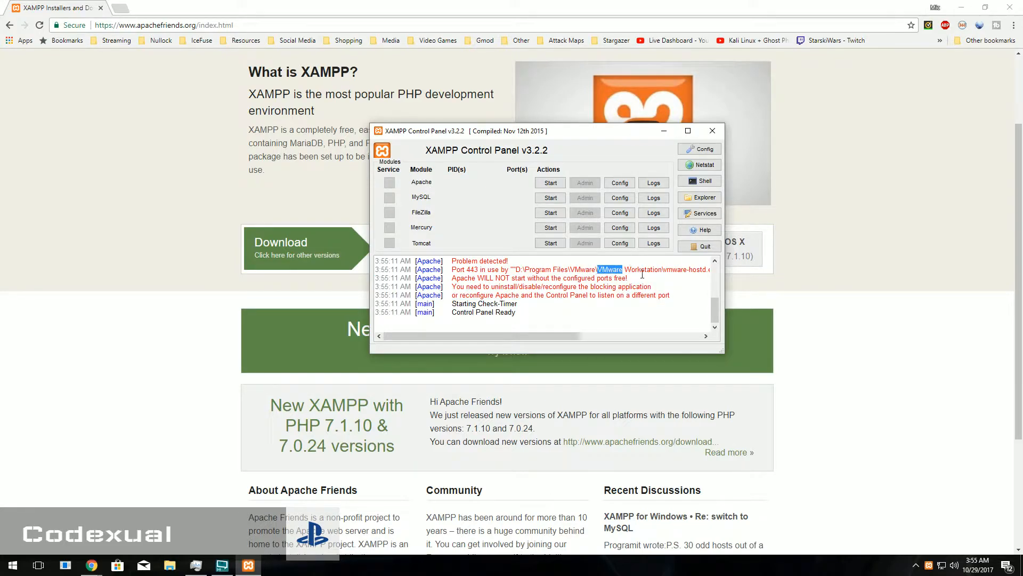
{"action": "left_click", "coordinate": [550, 183]}
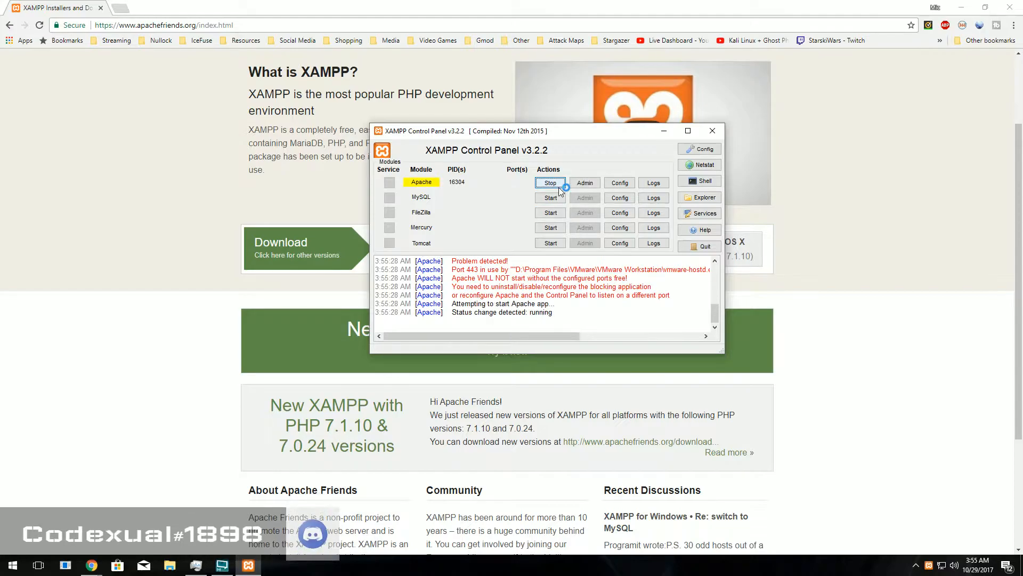
{"action": "left_click", "coordinate": [550, 182]}
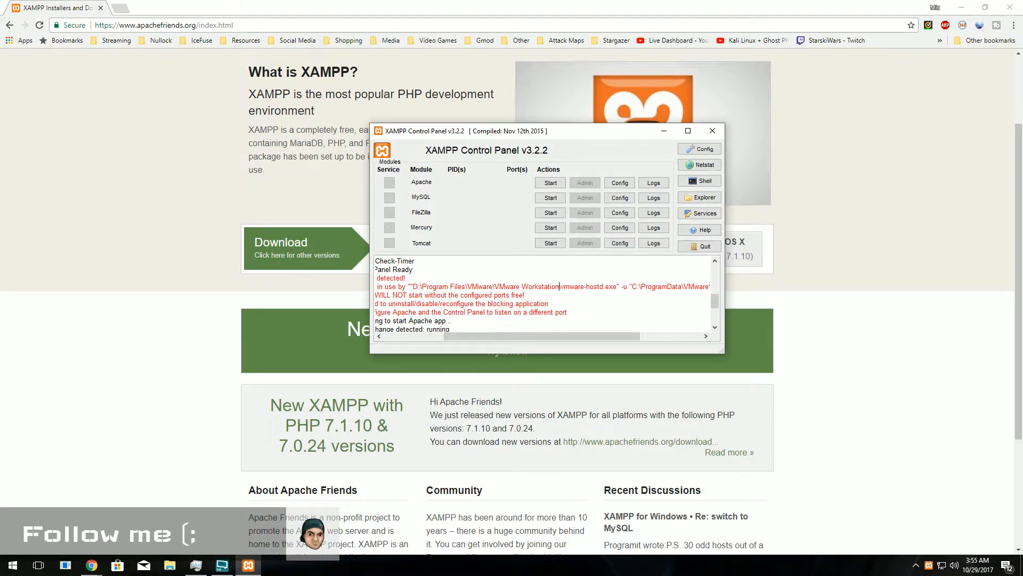
{"action": "double_click", "coordinate": [584, 287]}
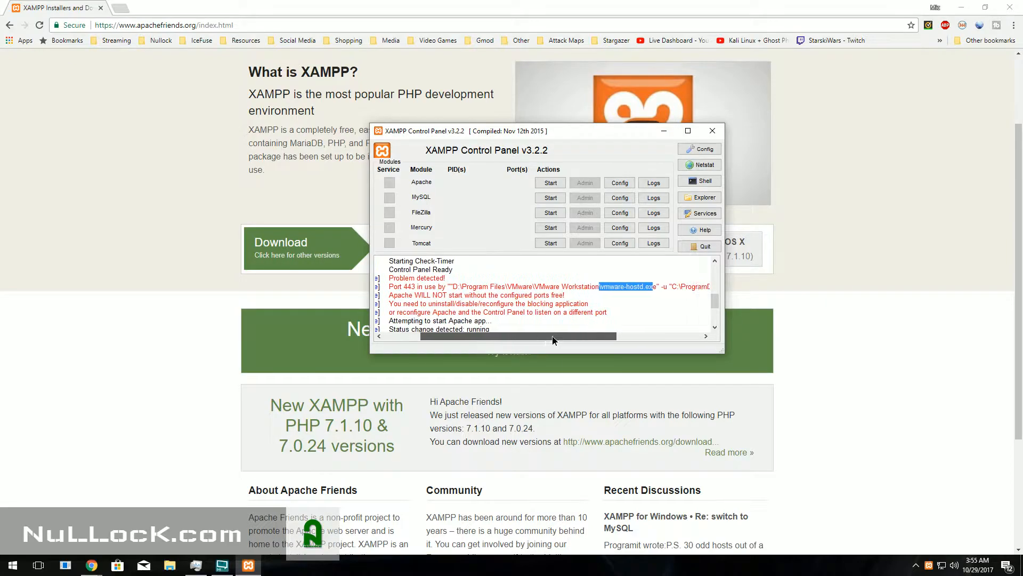
{"action": "scroll", "scroll_direction": "right", "scroll_amount": 3}
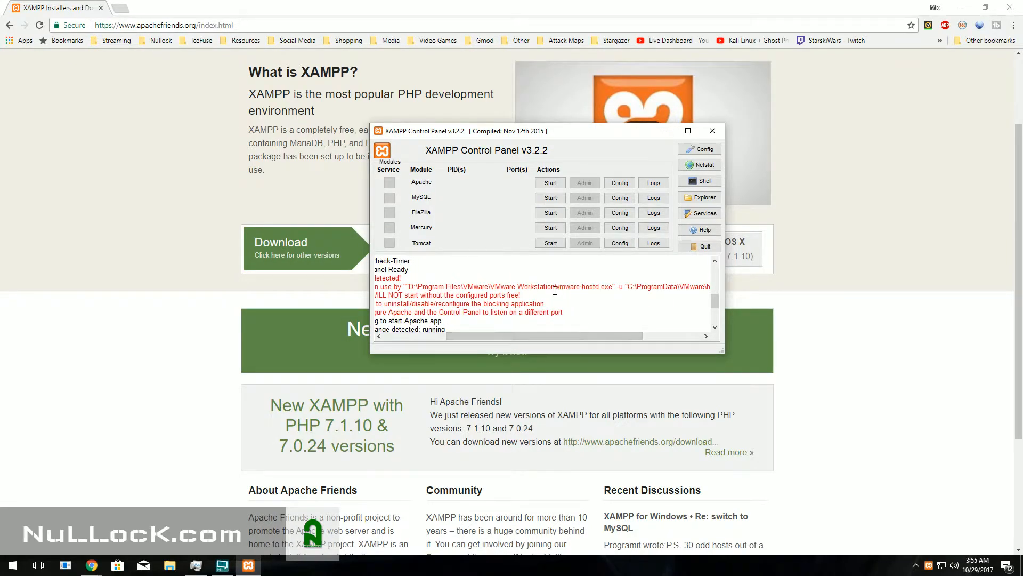
{"action": "double_click", "coordinate": [580, 286]}
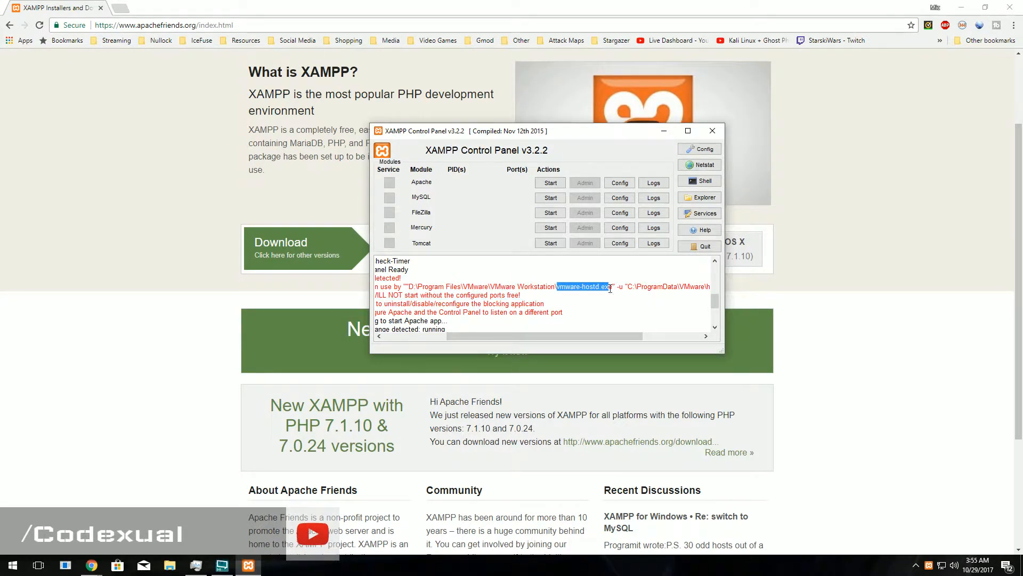
Open Task Manager, scroll to vmware-hostd.exe and end that process
{"action": "right_click", "coordinate": [457, 565]}
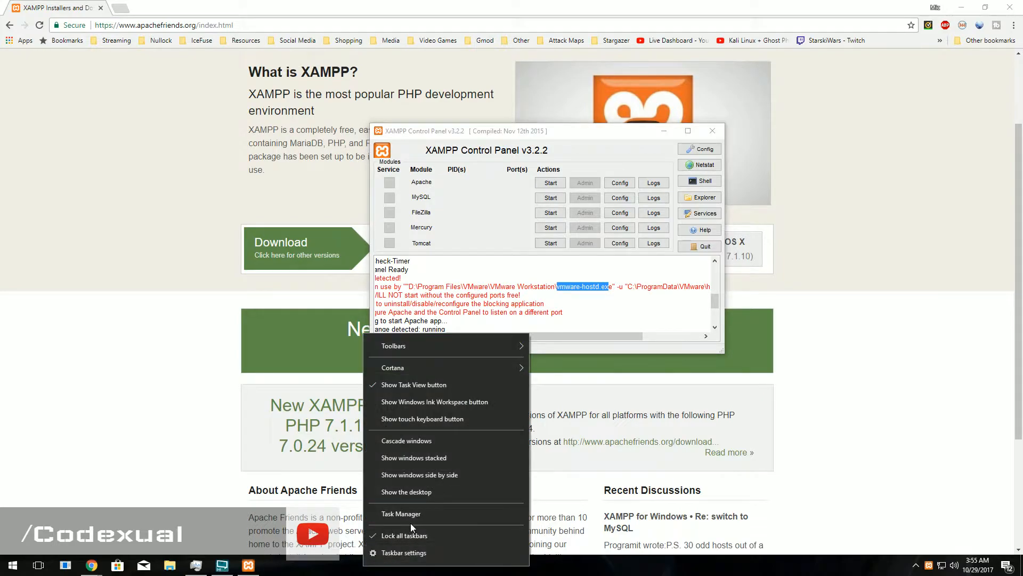
{"action": "left_click", "coordinate": [401, 514]}
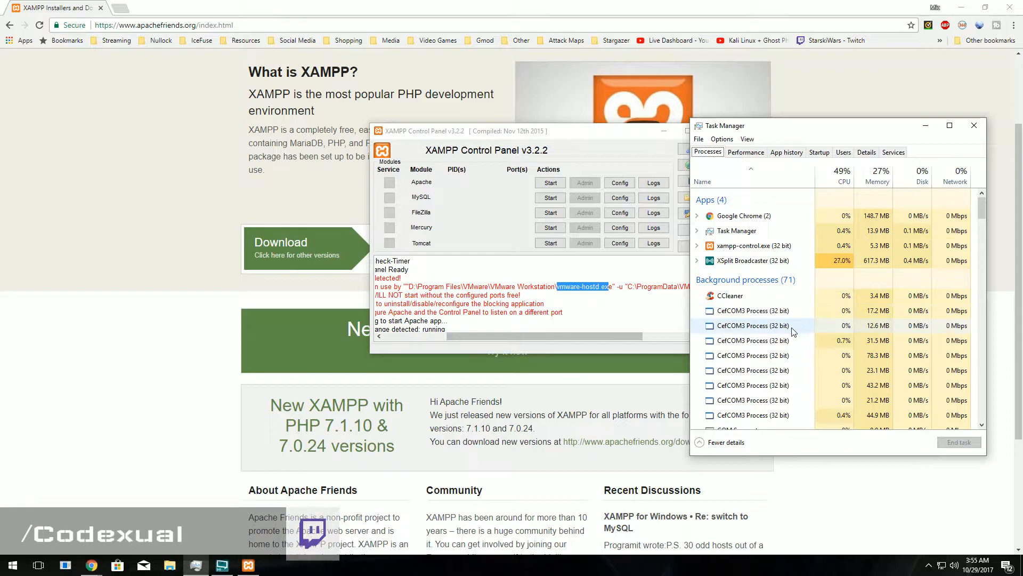
{"action": "left_click", "coordinate": [750, 325]}
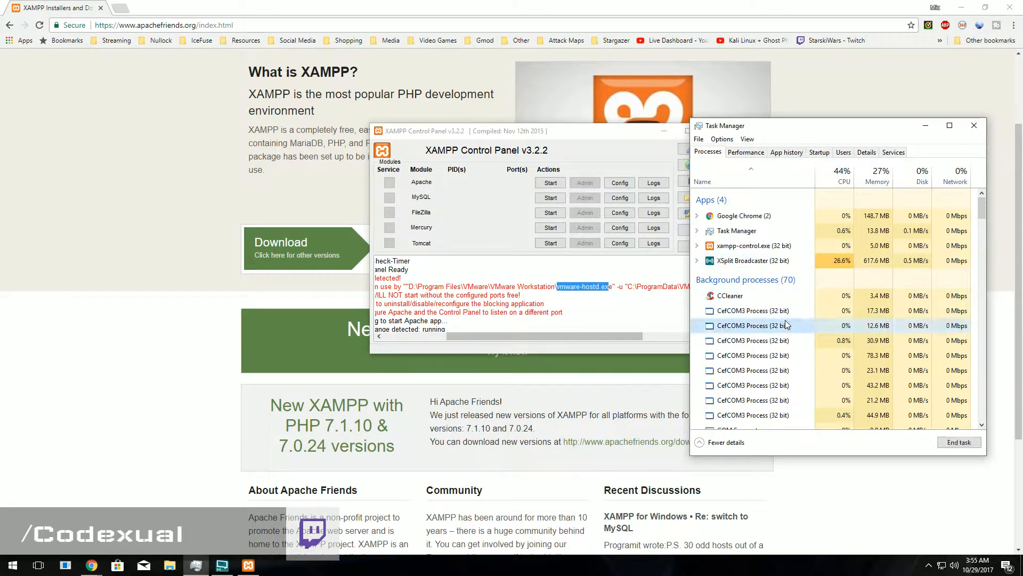
{"action": "scroll", "scroll_direction": "down", "scroll_amount": 3}
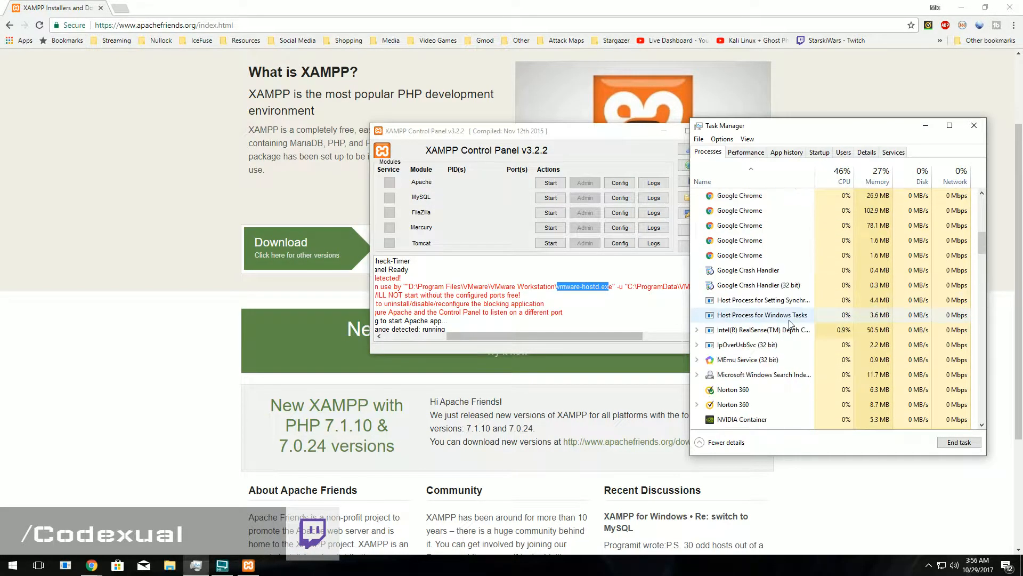
{"action": "scroll", "scroll_direction": "down", "scroll_amount": 3}
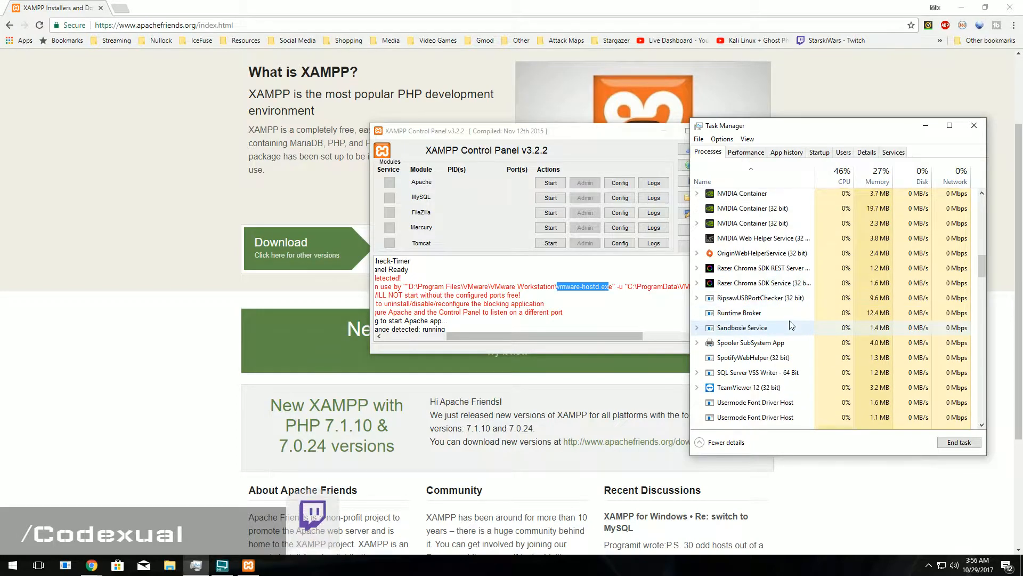
{"action": "scroll", "scroll_direction": "down", "scroll_amount": 3}
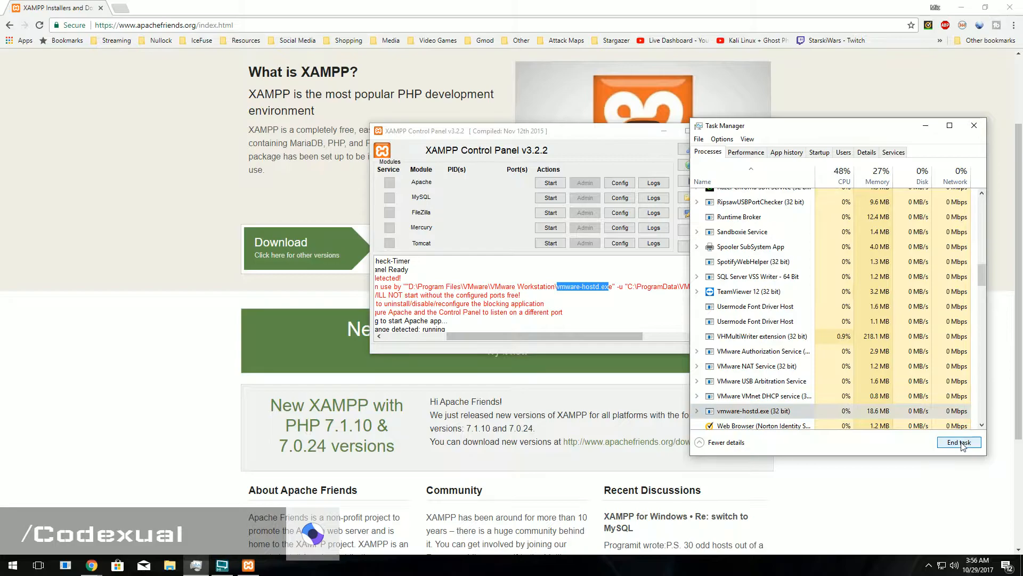
{"action": "left_click", "coordinate": [958, 443]}
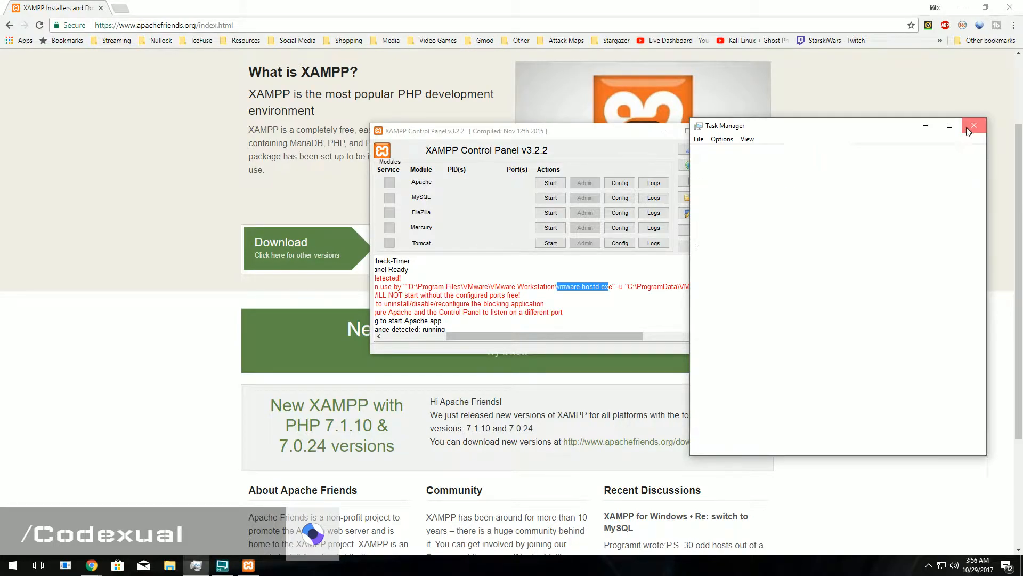
Close Task Manager and start Apache again, now running on ports 80 and 443
{"action": "left_click", "coordinate": [974, 125]}
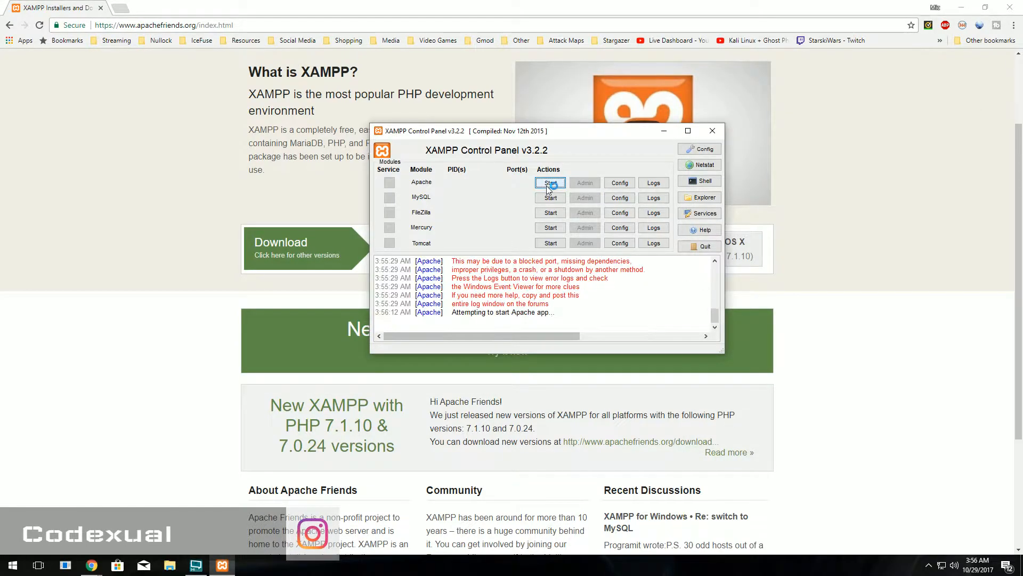
{"action": "left_click", "coordinate": [549, 182]}
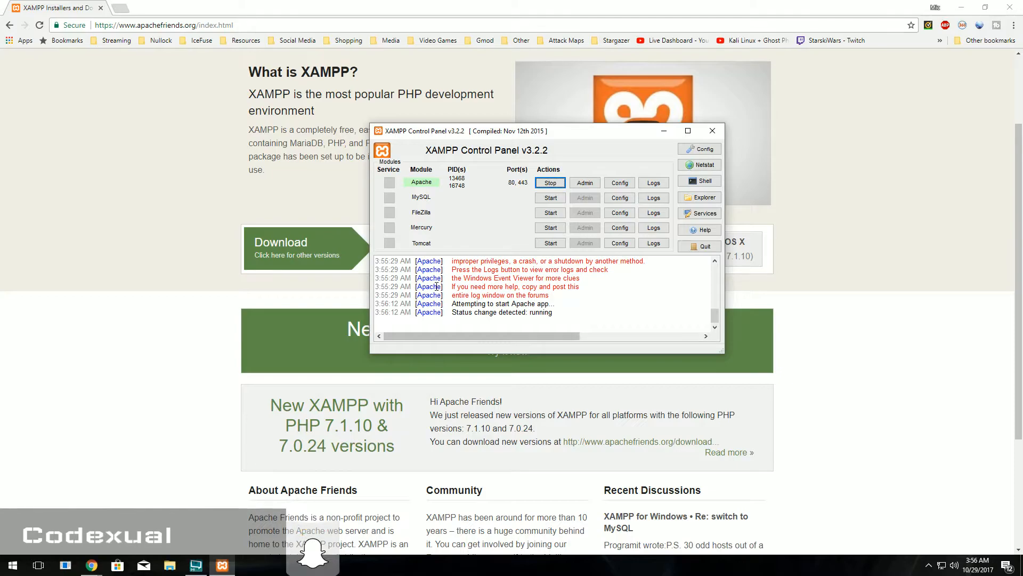
{"action": "mouse_move", "coordinate": [616, 137]}
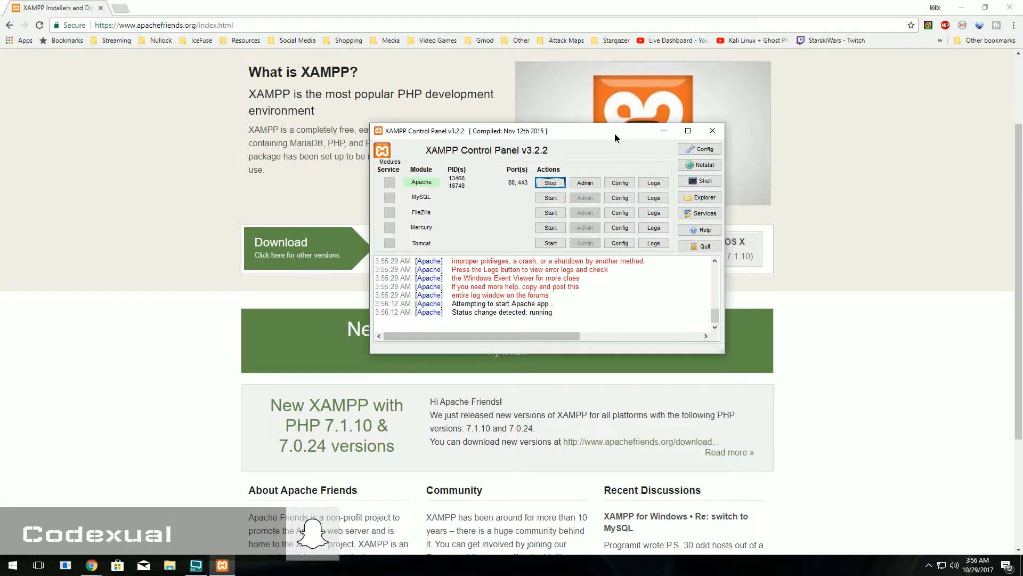
{"action": "left_click", "coordinate": [653, 174]}
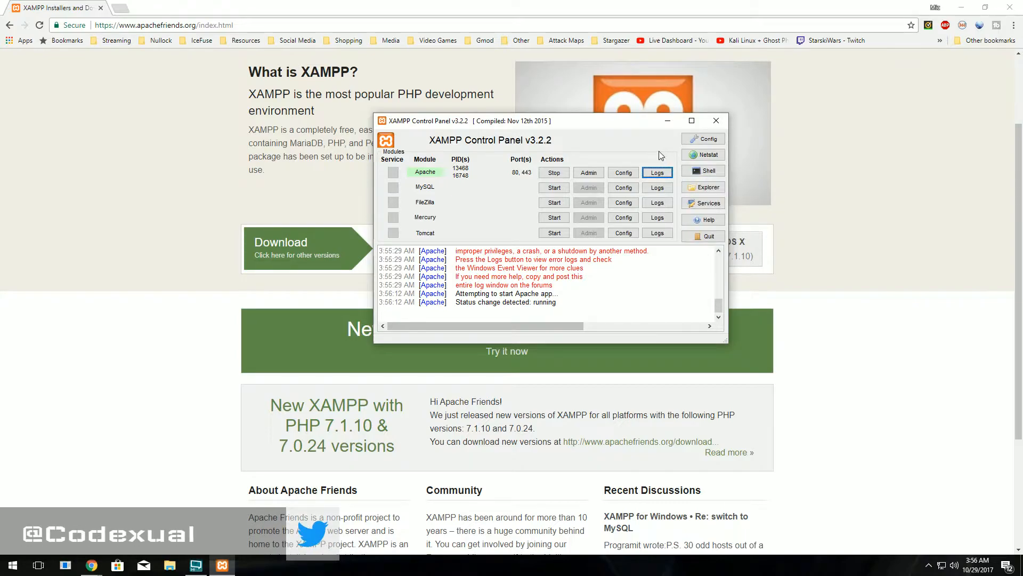
{"action": "mouse_move", "coordinate": [139, 116]}
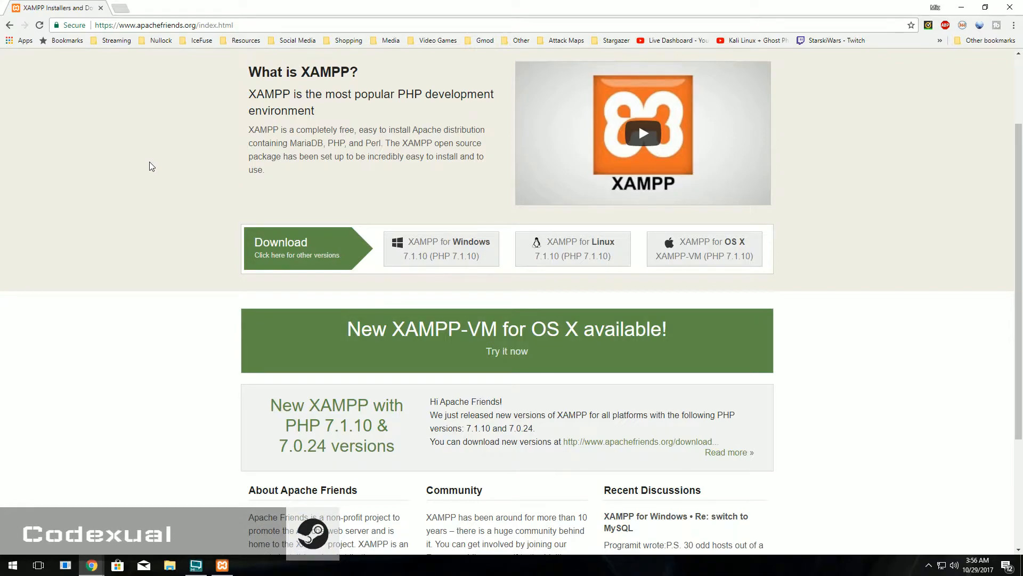
Write '127.0.0.1 - localhost' in a new Notepad note, then search Start for cmd
{"action": "left_click", "coordinate": [12, 565]}
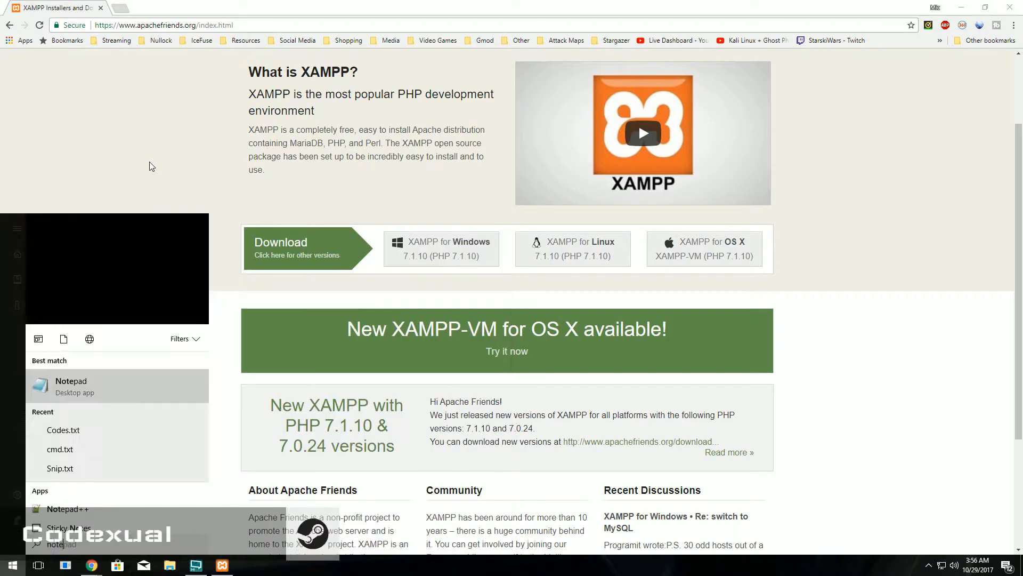
{"action": "left_click", "coordinate": [71, 385]}
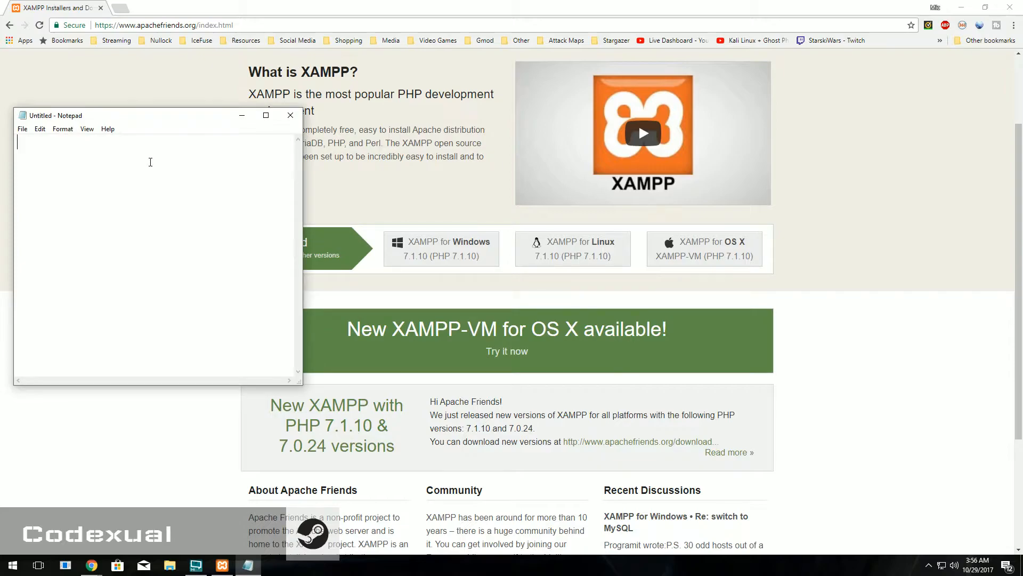
{"action": "type", "text": "127.0.0.1 - loc"}
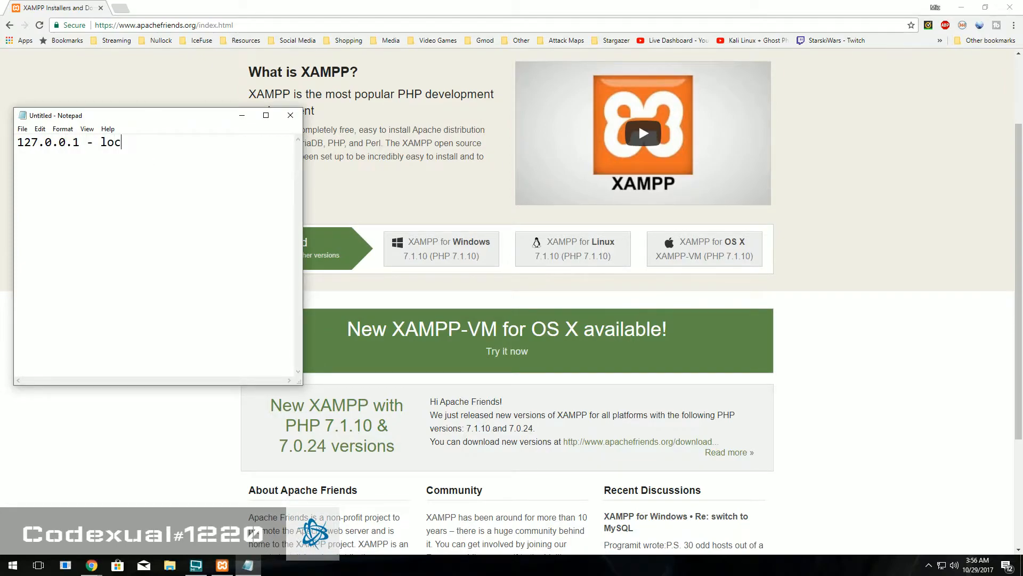
{"action": "type", "text": "alhost"}
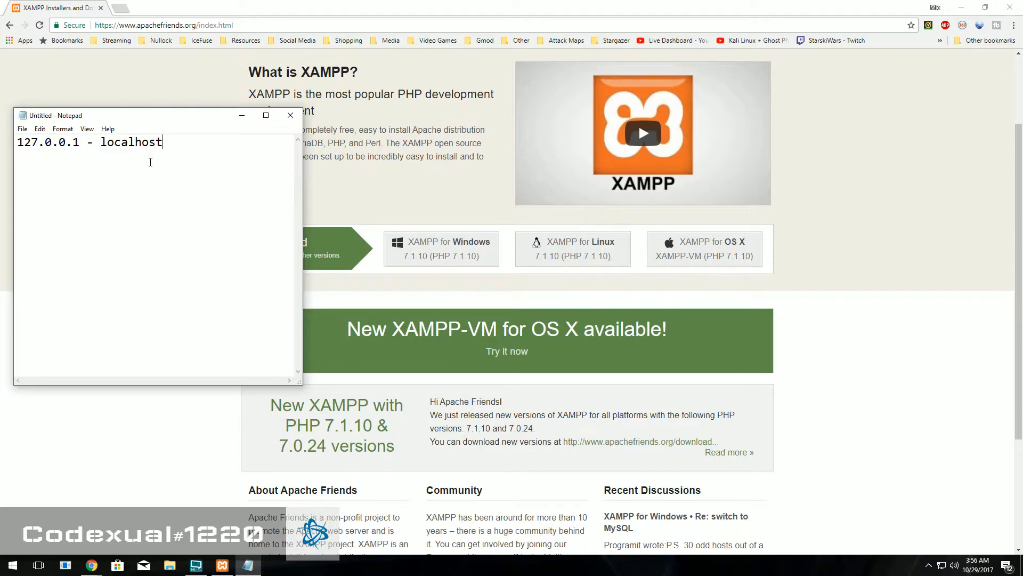
{"action": "key", "text": "enter"}
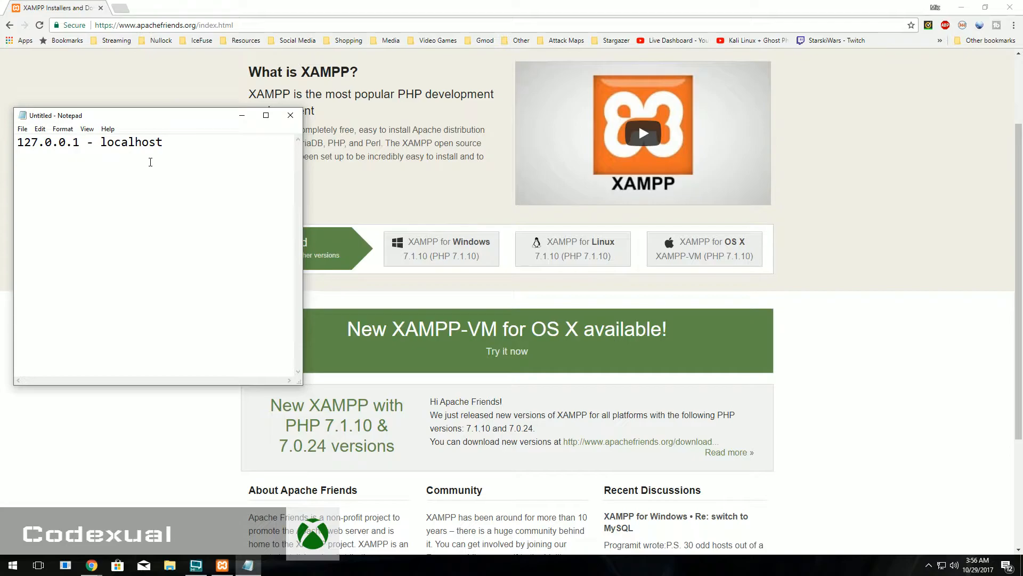
{"action": "type", "text": "cmd"}
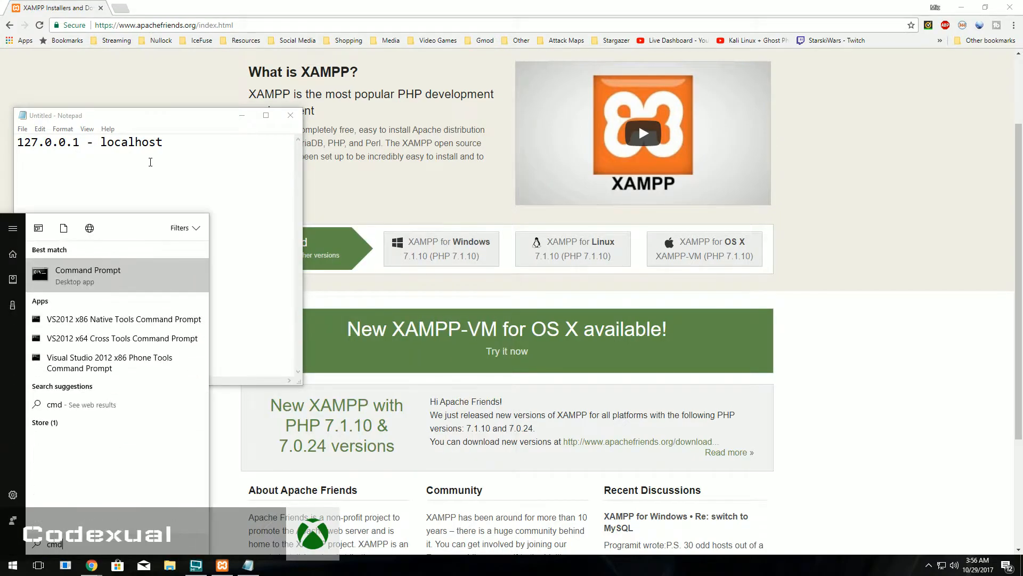
Run ipconfig in Command Prompt and mark the Ethernet IPv4 address 192.168.1.51
{"action": "left_click", "coordinate": [88, 274]}
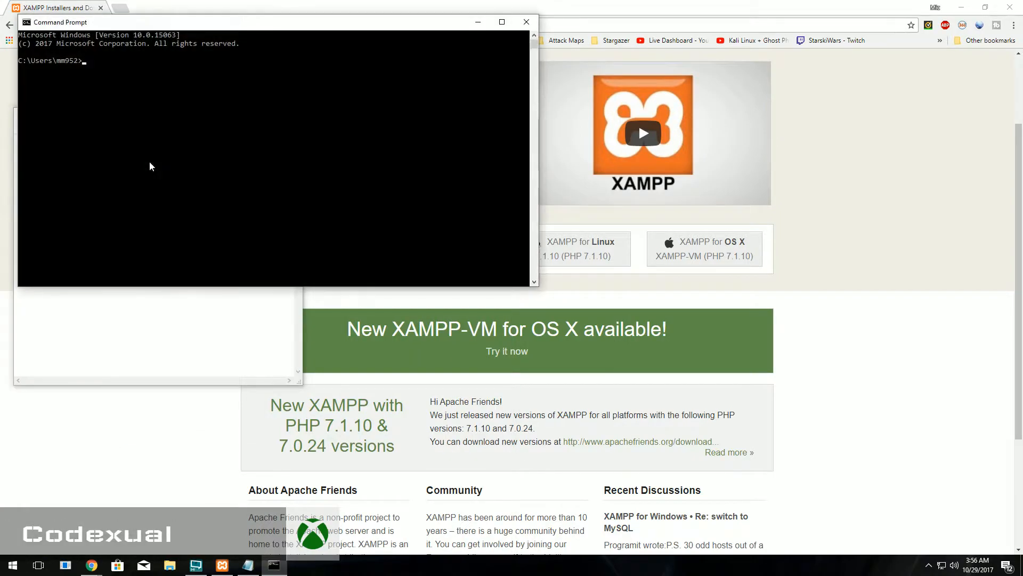
{"action": "type", "text": "ipconf"}
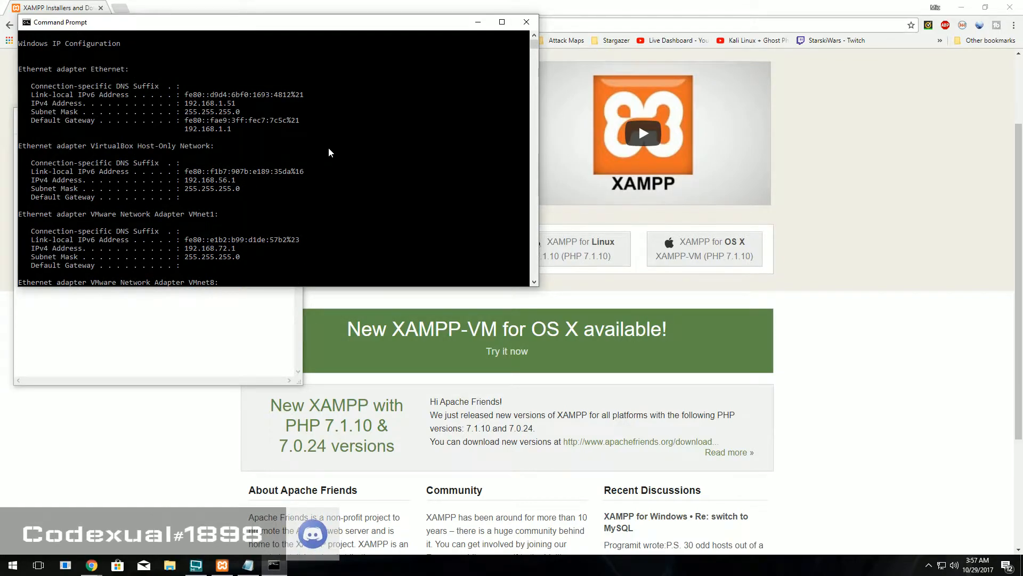
{"action": "mouse_move", "coordinate": [25, 78]}
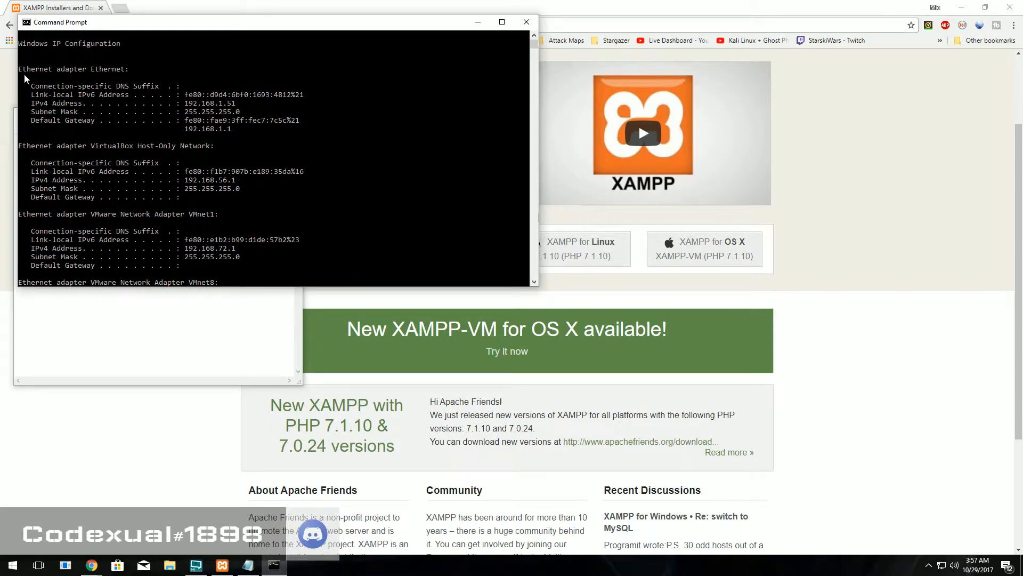
{"action": "left_click", "coordinate": [78, 68]}
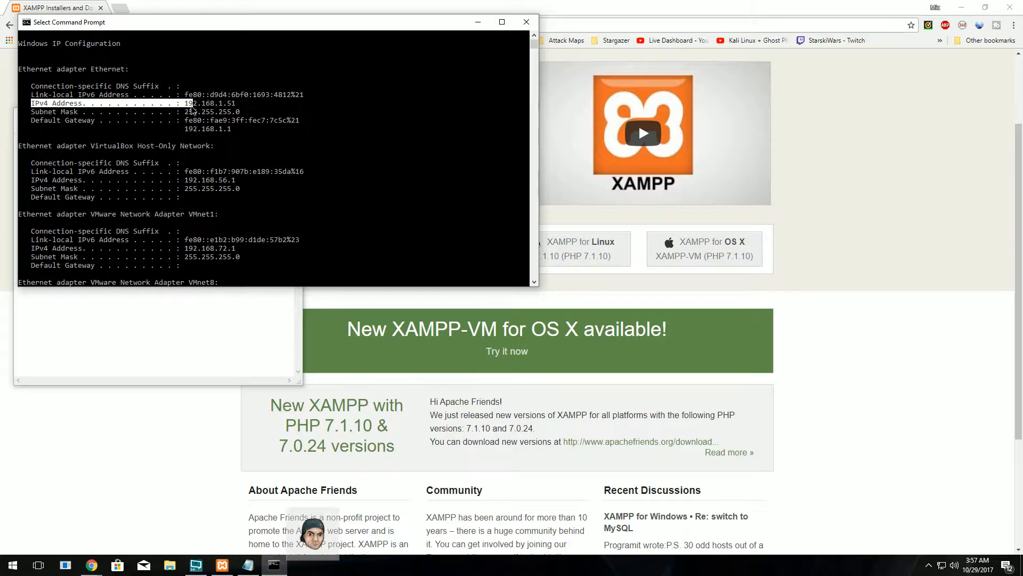
{"action": "left_click_drag", "start_coordinate": [183, 103], "coordinate": [236, 103]}
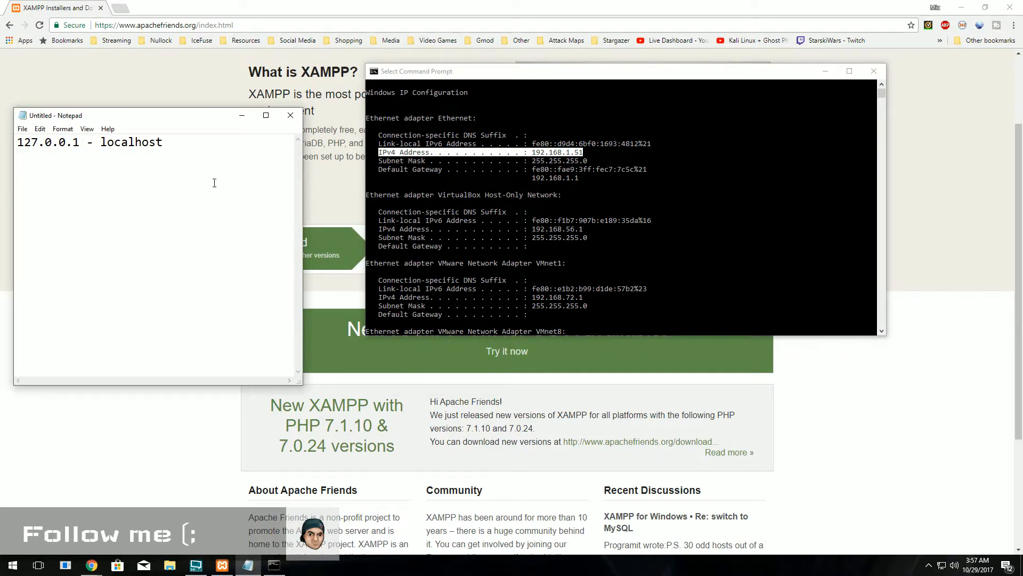
Add the note line '192.168.1.51 - Router IP / Intneral IP'
{"action": "type", "text": "192.168."}
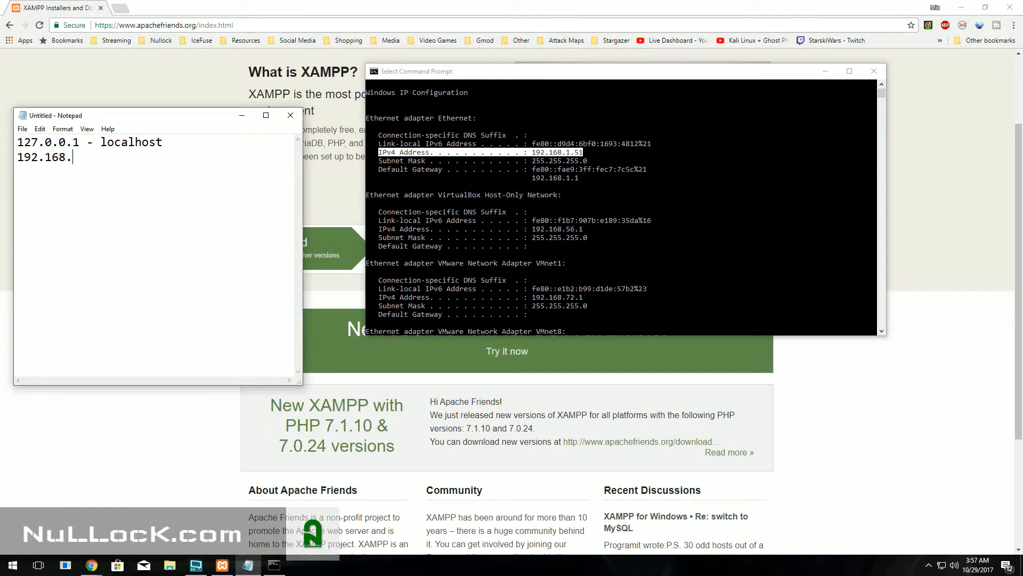
{"action": "type", "text": "1.51"}
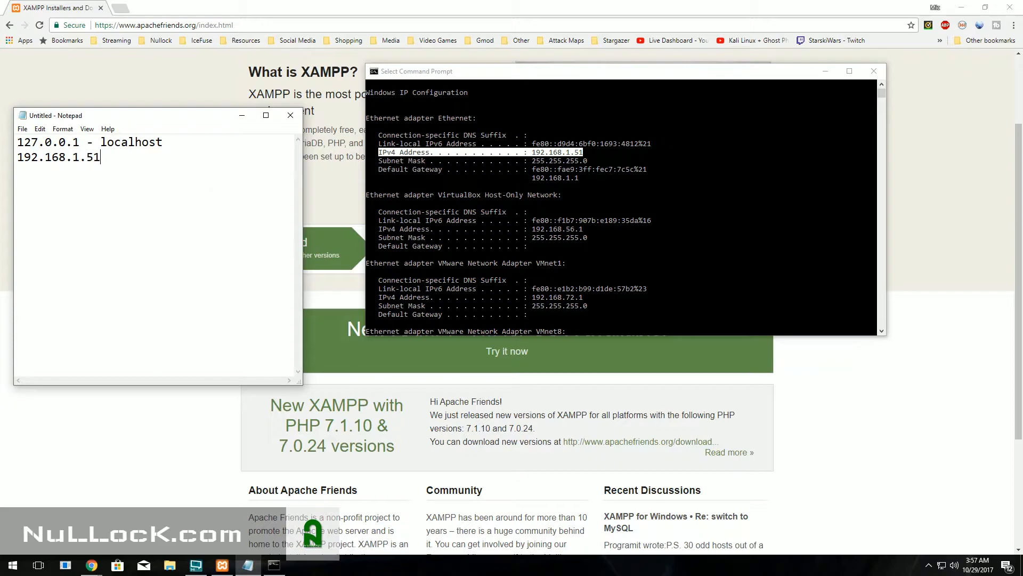
{"action": "type", "text": "- Router"}
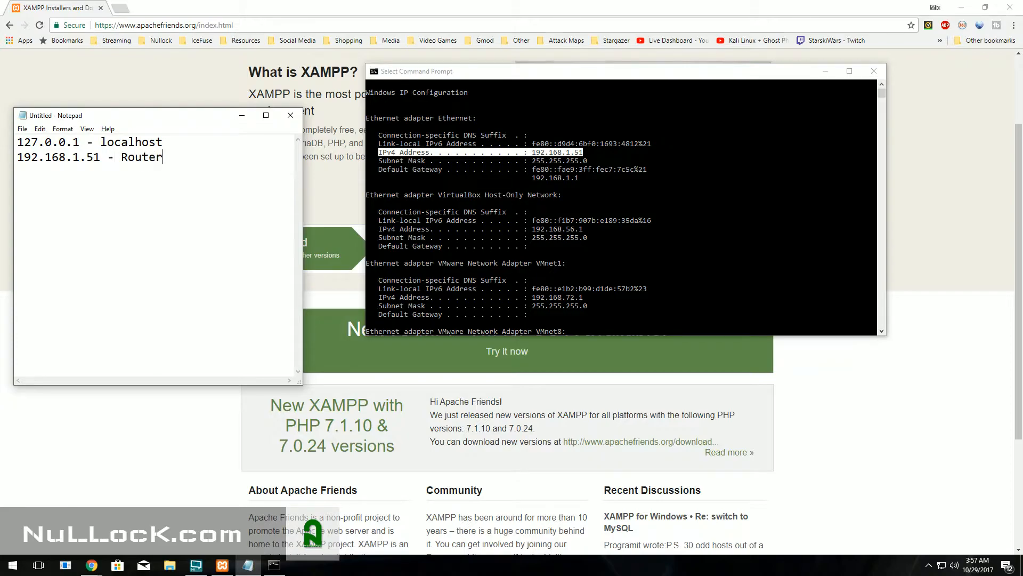
{"action": "type", "text": "IP -"}
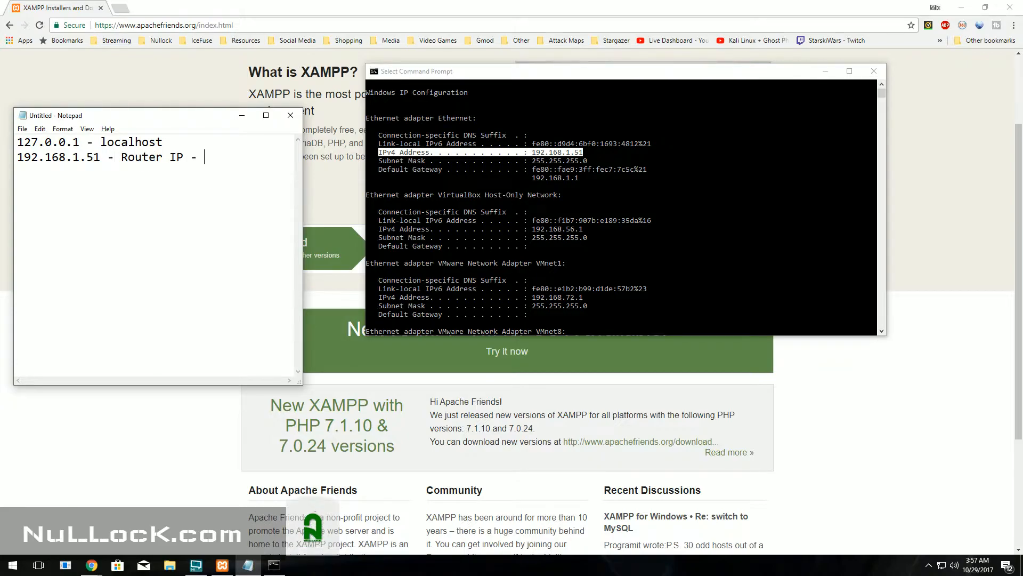
{"action": "type", "text": "/ Int"}
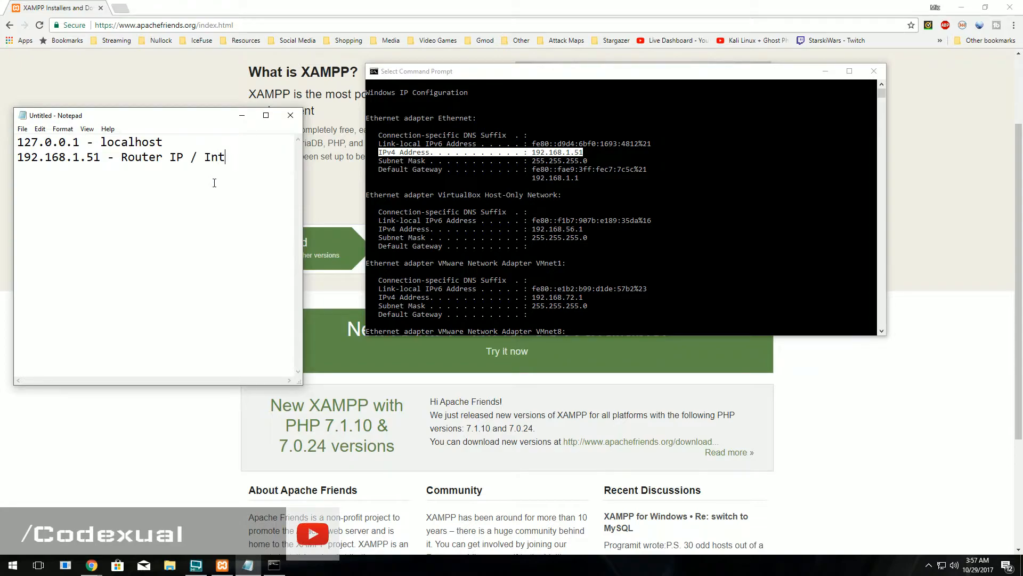
{"action": "type", "text": "neral IP"}
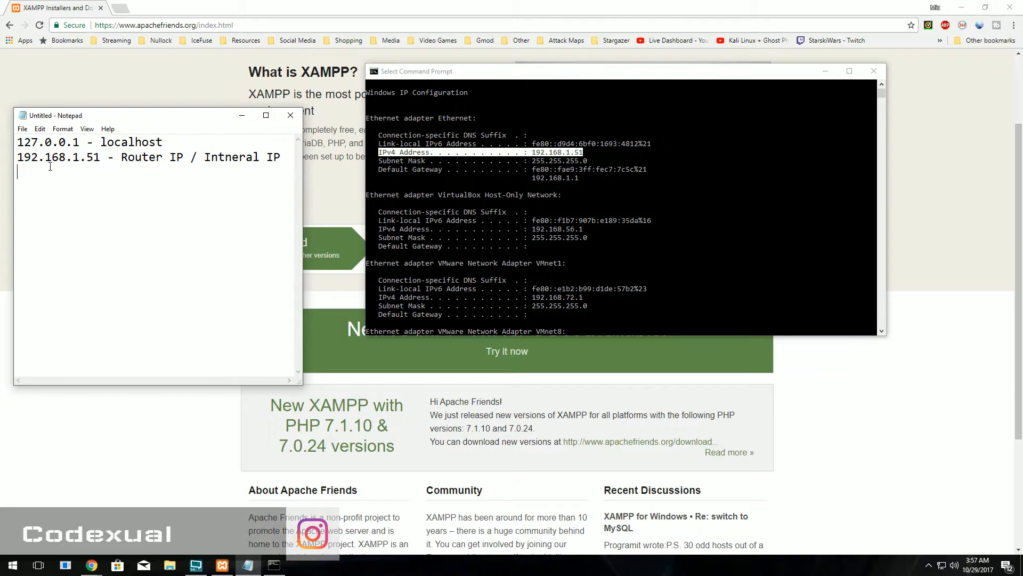
Add the line '54.12.24.147 - ISP IP / External IP' and select all the note text
{"action": "type", "text": "54"}
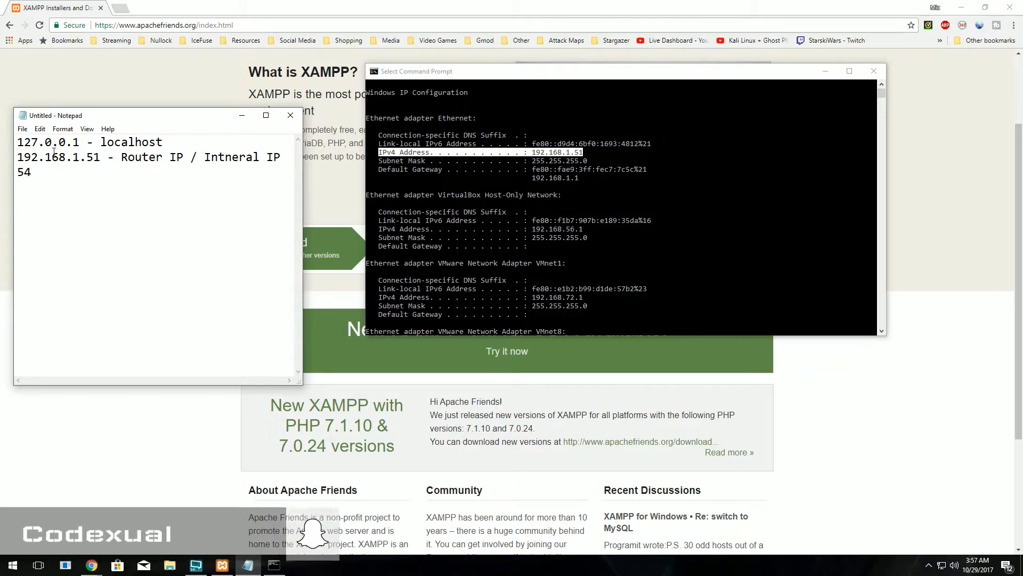
{"action": "type", "text": ".12.24."}
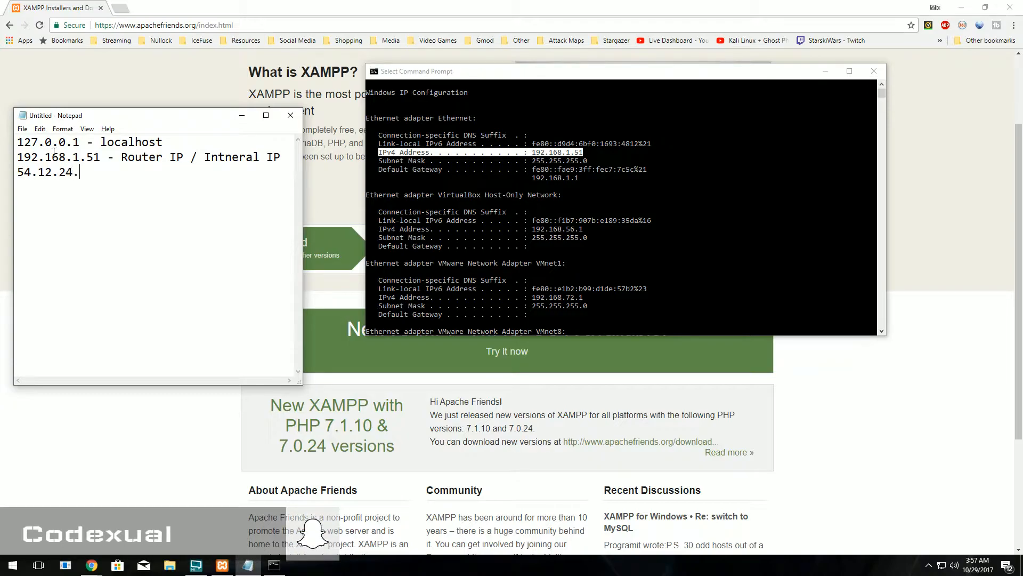
{"action": "type", "text": "147 - ISP IP /"}
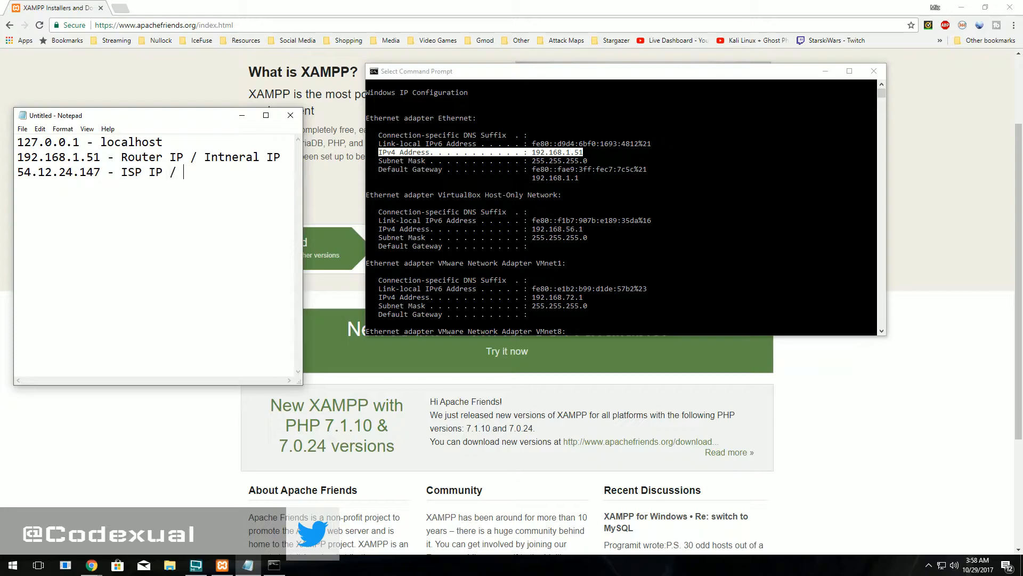
{"action": "type", "text": "Externa"}
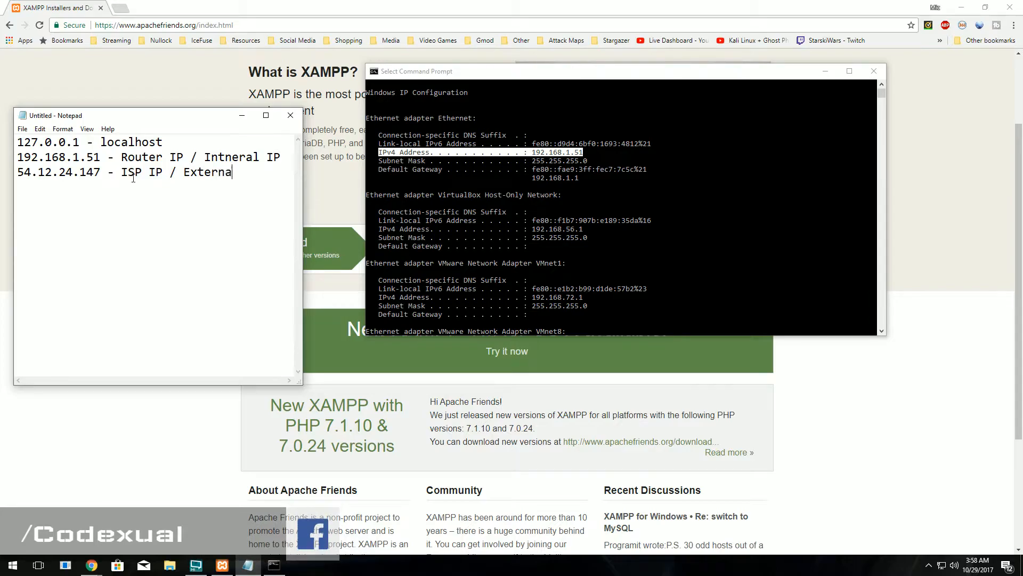
{"action": "type", "text": "l IP"}
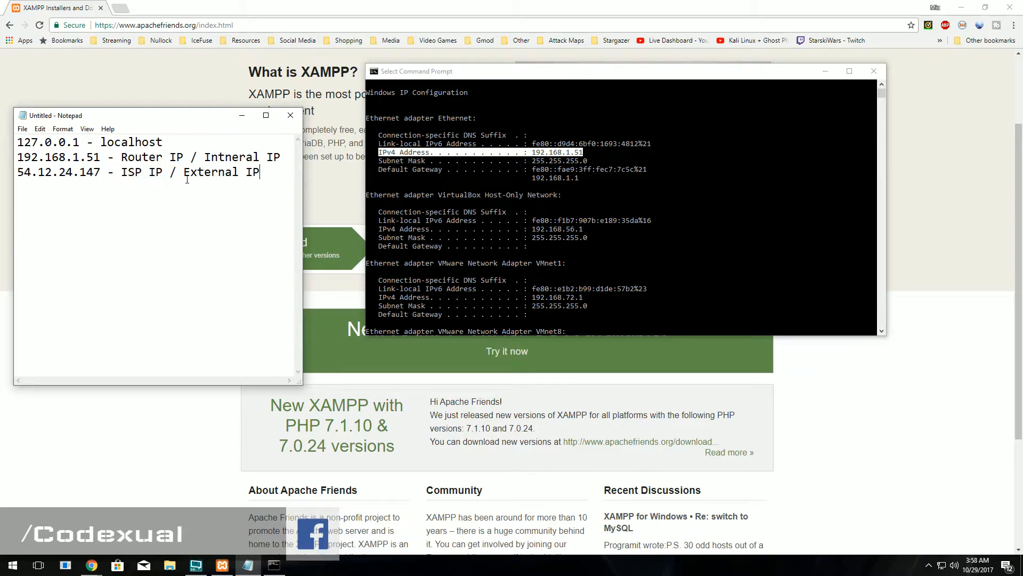
{"action": "key", "text": "ctrl+a"}
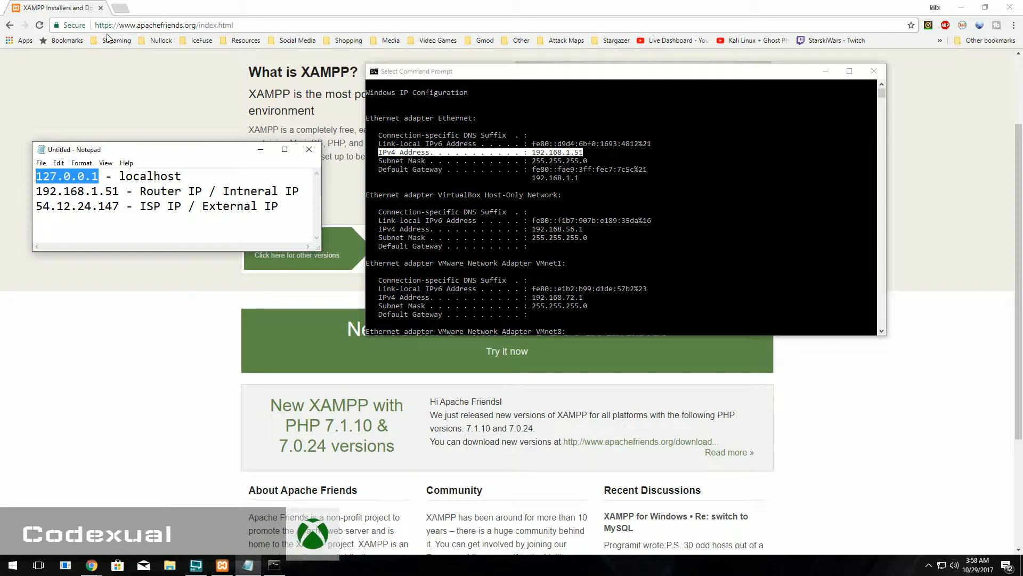
Open a new Chrome tab at the localhost dashboard and copy 192.168.1.51 from the notes
{"action": "left_click", "coordinate": [222, 8]}
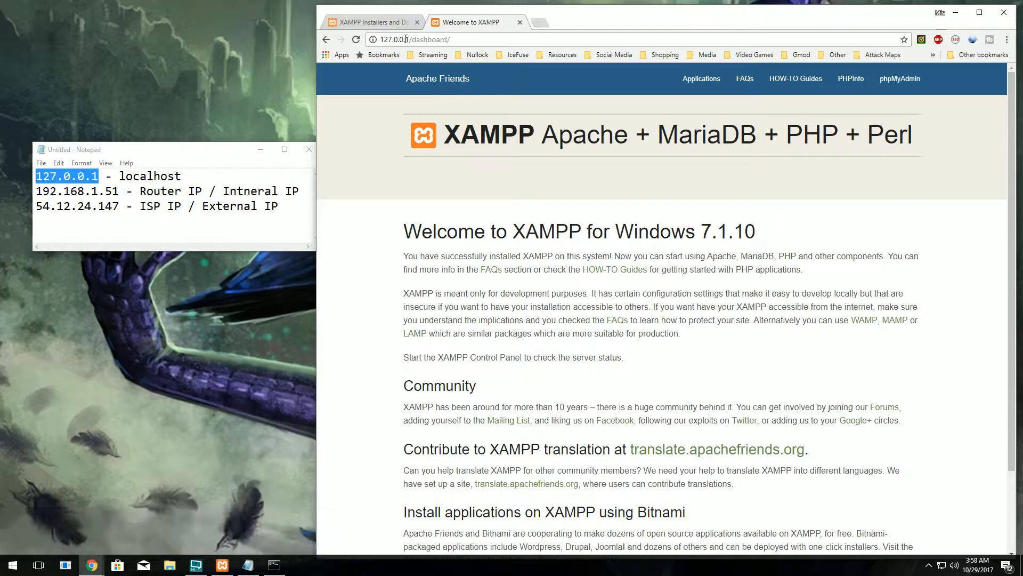
{"action": "left_click", "coordinate": [415, 39]}
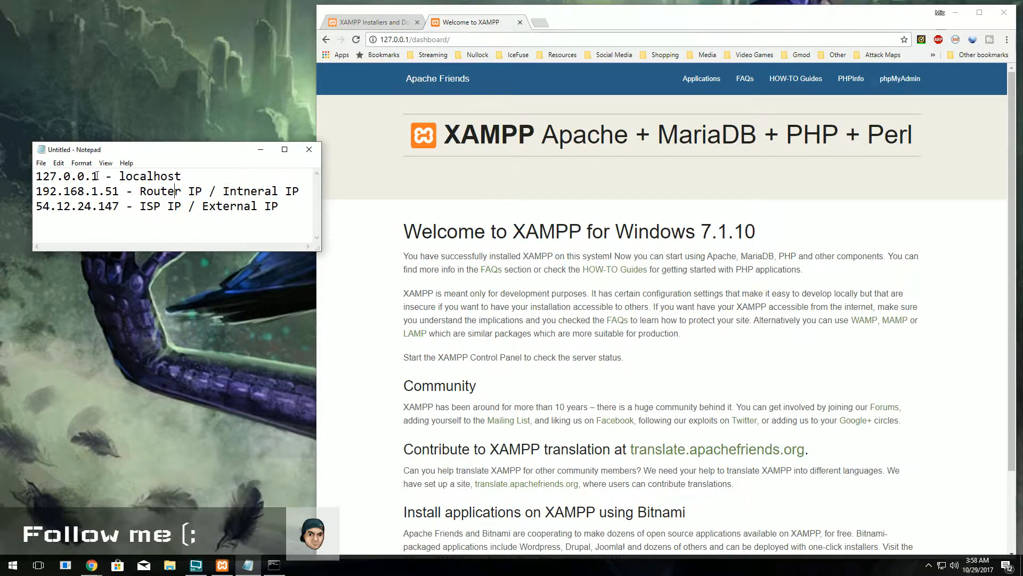
{"action": "double_click", "coordinate": [66, 175]}
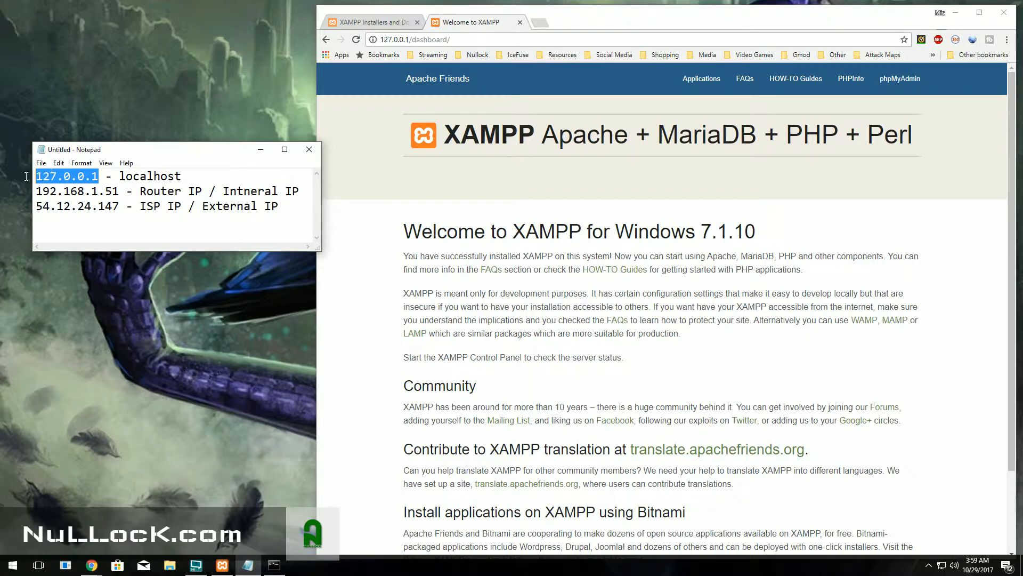
{"action": "left_click", "coordinate": [116, 191]}
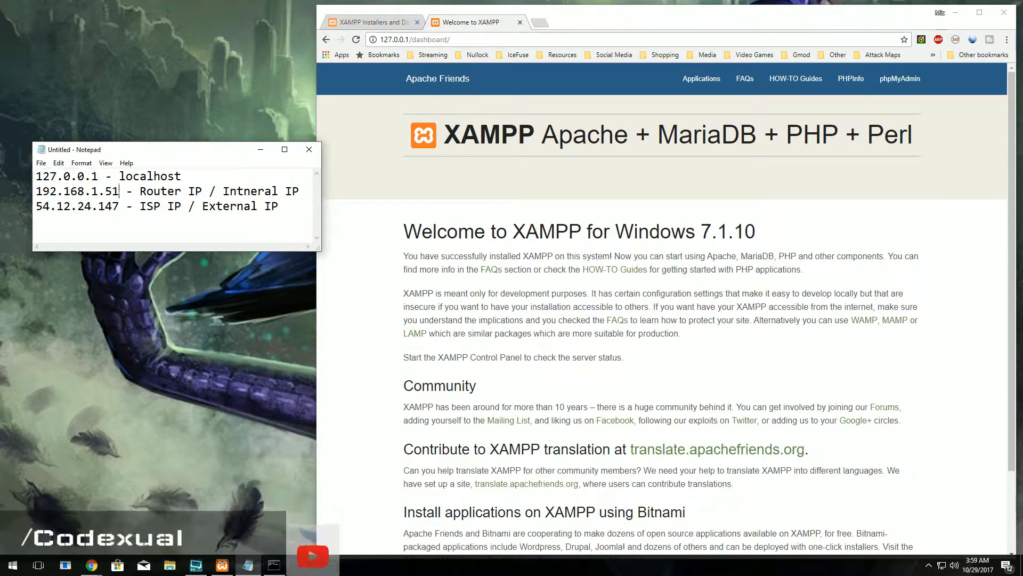
{"action": "right_click", "coordinate": [78, 191]}
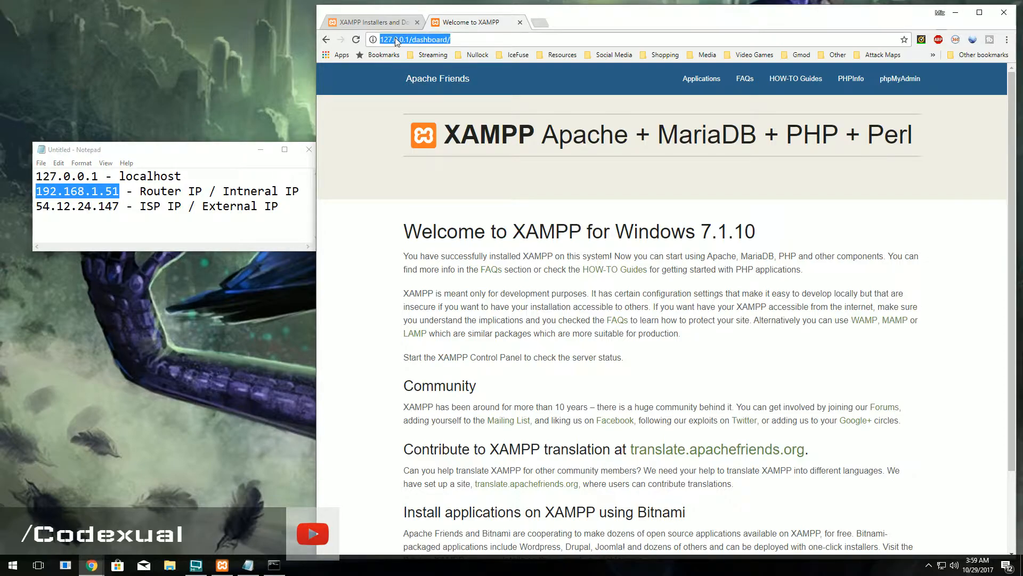
Load the dashboard at 192.168.1.51 and highlight the external IP note and welcome heading
{"action": "type", "text": "192.168.1.51"}
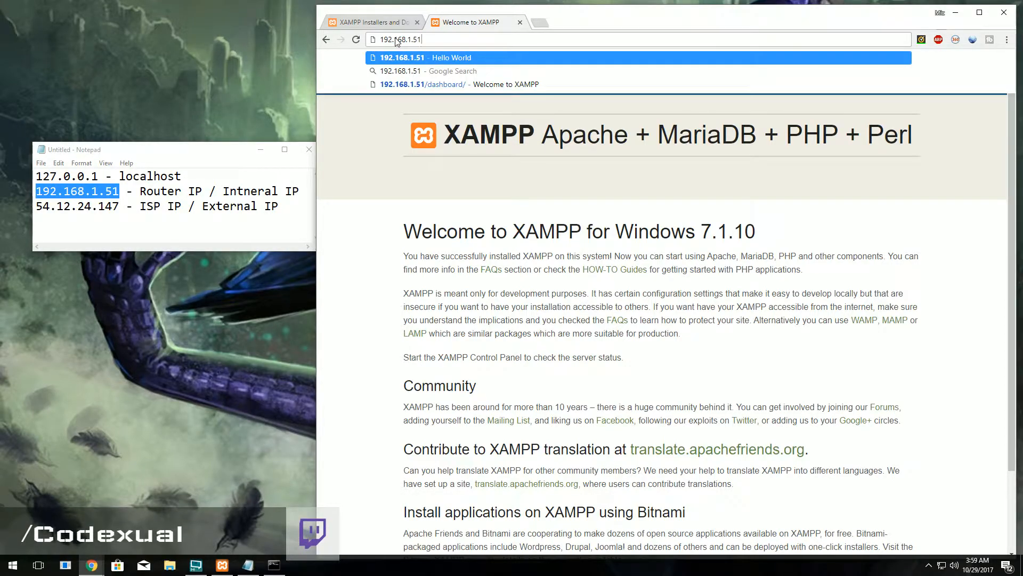
{"action": "left_click", "coordinate": [422, 83]}
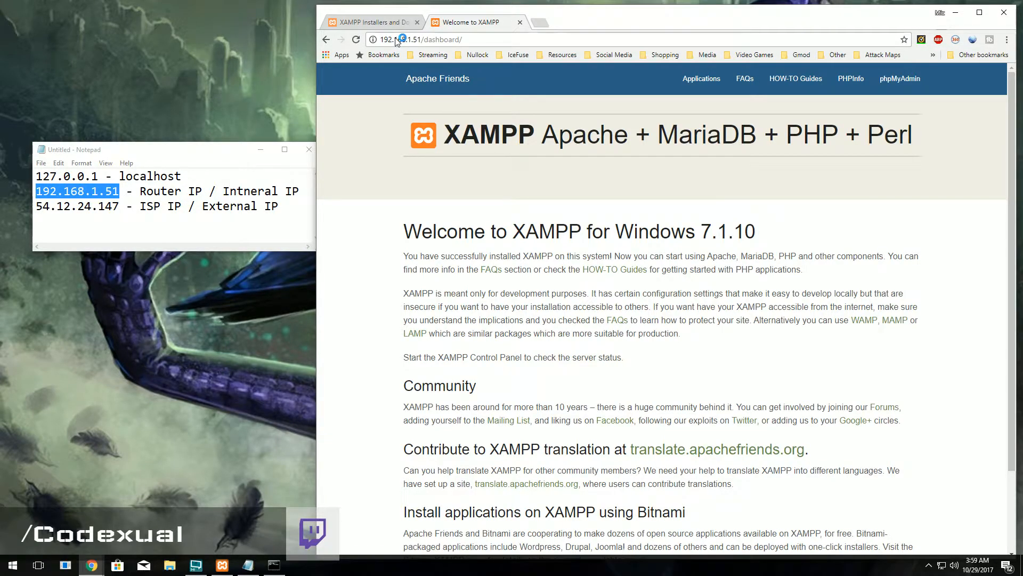
{"action": "left_click", "coordinate": [140, 206]}
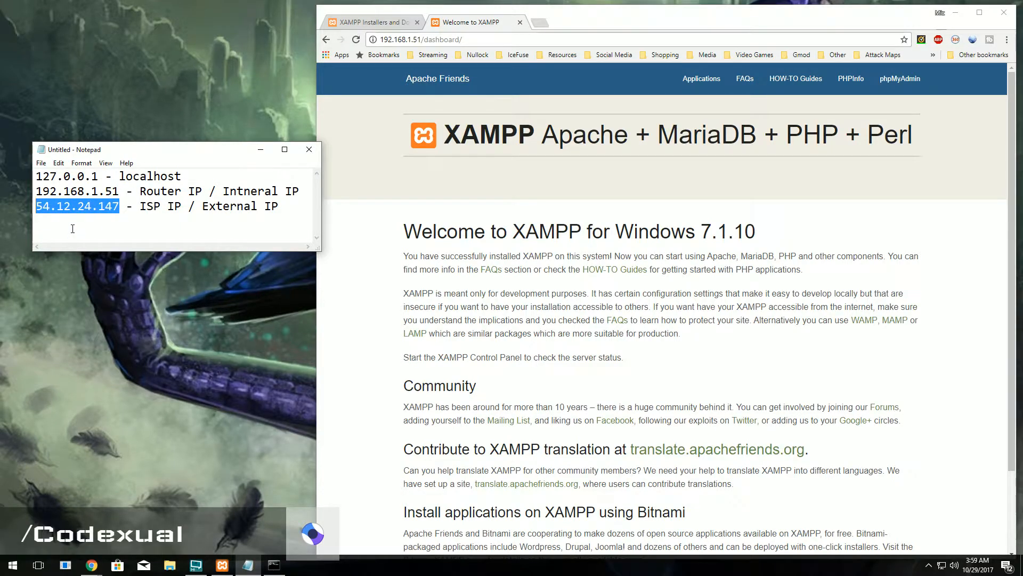
{"action": "double_click", "coordinate": [220, 206]}
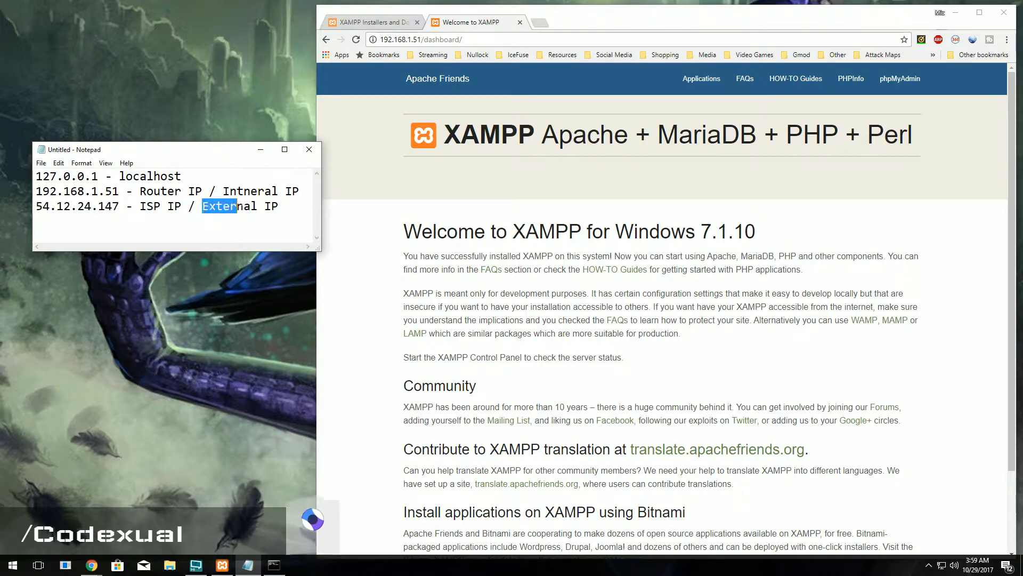
{"action": "left_click", "coordinate": [401, 39]}
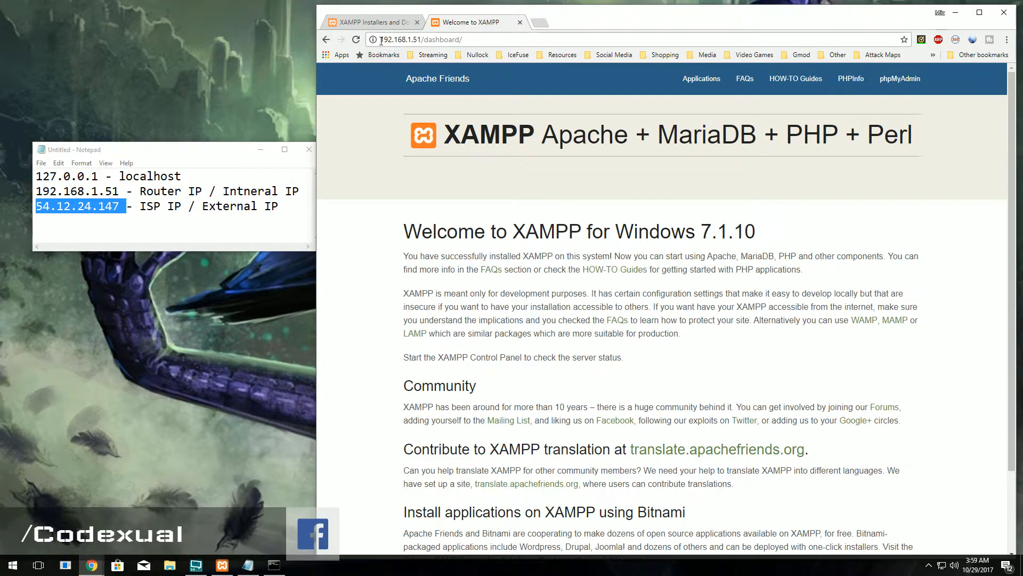
{"action": "left_click", "coordinate": [422, 39]}
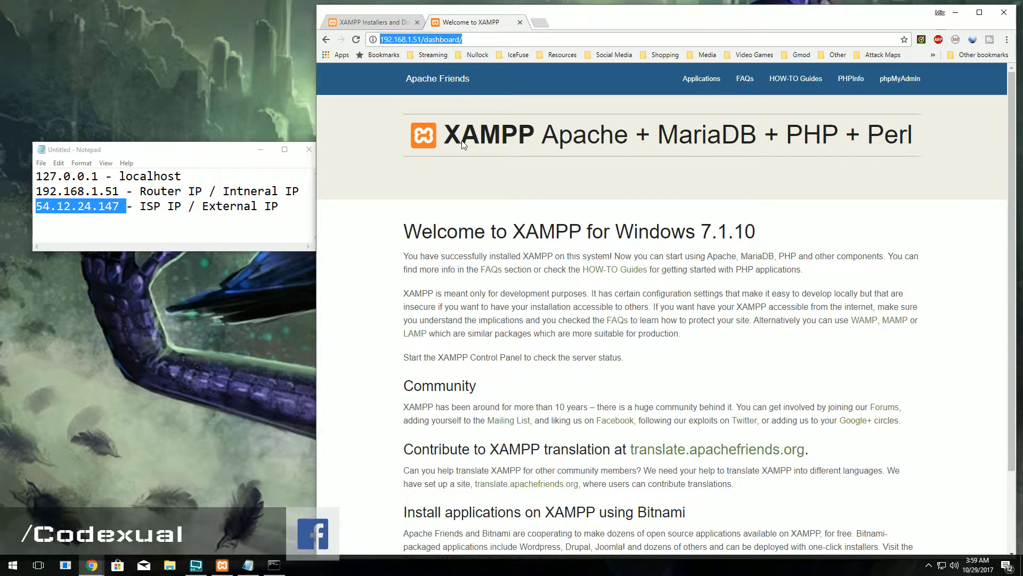
{"action": "mouse_move", "coordinate": [221, 161]}
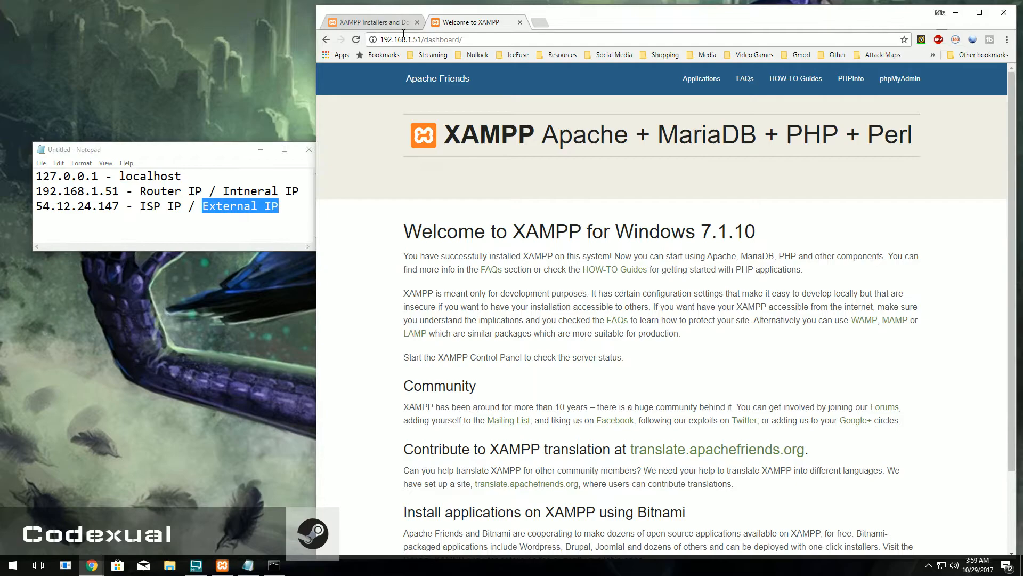
{"action": "left_click_drag", "start_coordinate": [442, 134], "coordinate": [679, 231]}
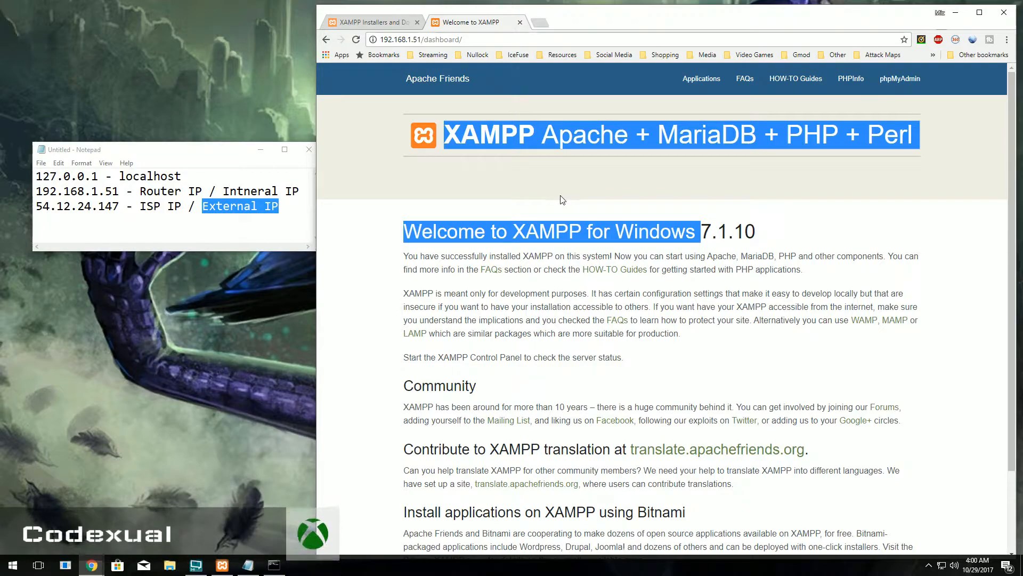
{"action": "mouse_move", "coordinate": [573, 219]}
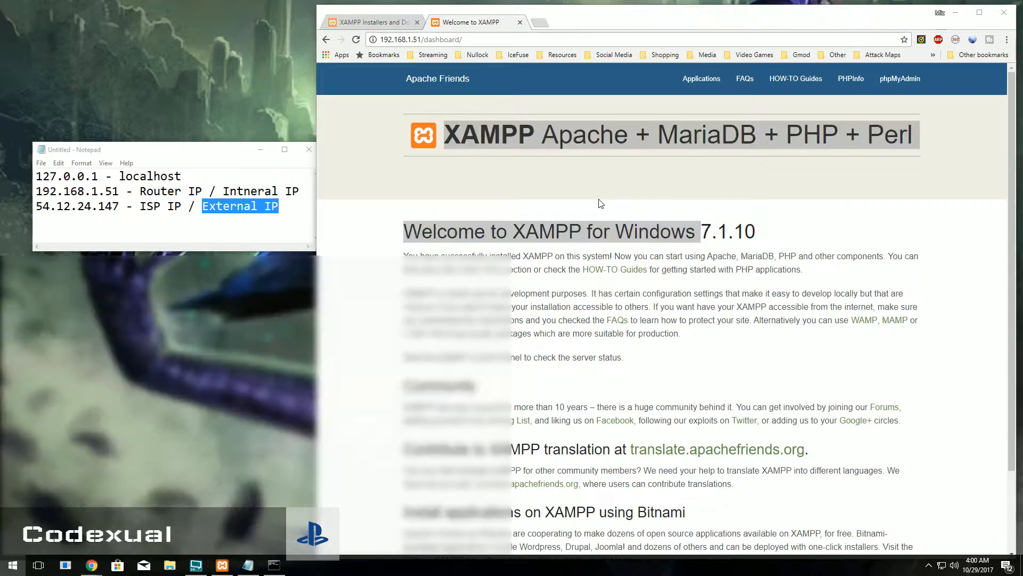
Launch Notepad from the Start menu search
{"action": "left_click", "coordinate": [12, 564]}
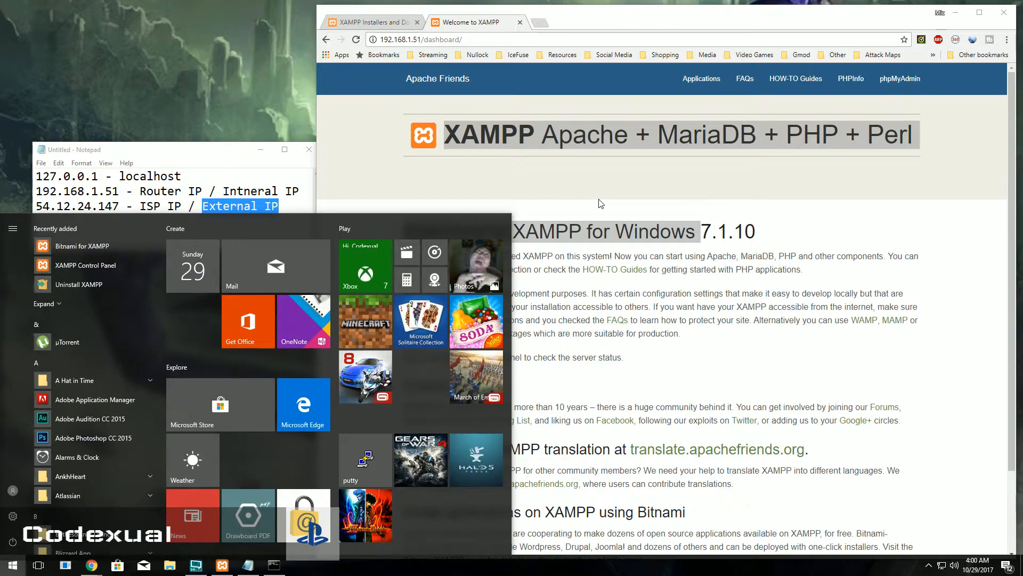
{"action": "type", "text": "notepad"}
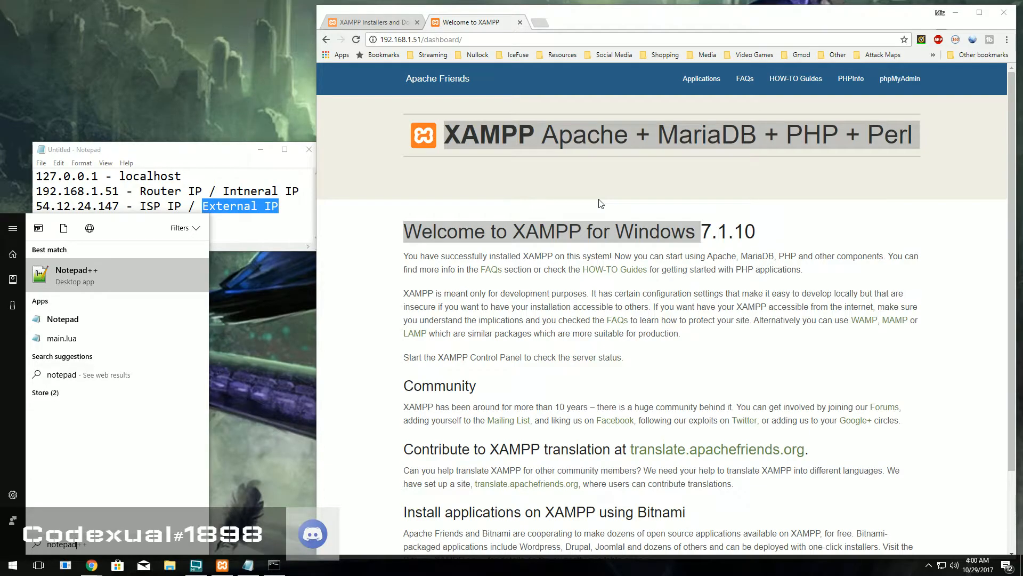
{"action": "key", "text": "Backspace"}
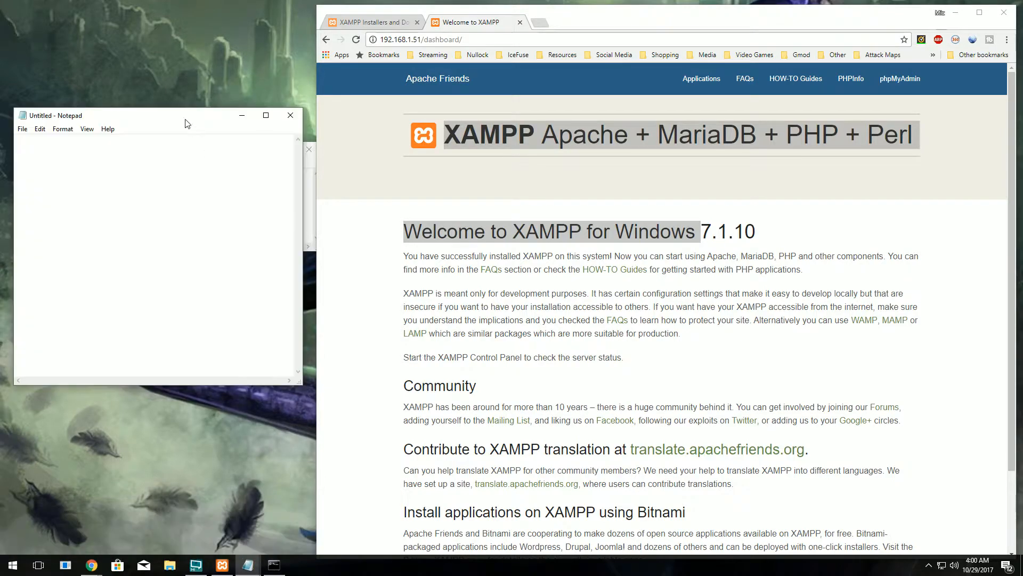
Open the hosts file from C:\Windows\System32\drivers\etc with All Files shown
{"action": "left_click", "coordinate": [168, 106]}
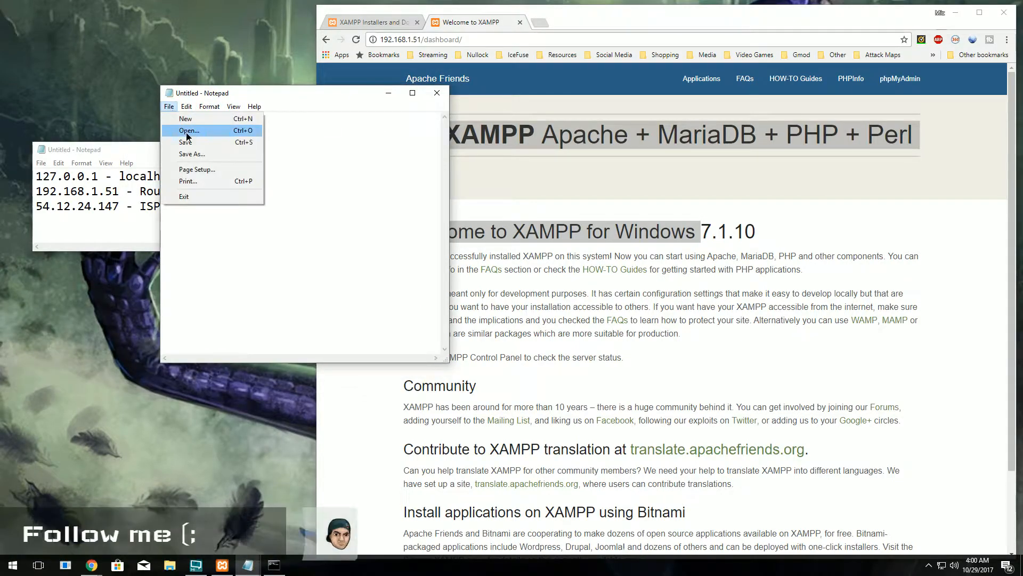
{"action": "left_click", "coordinate": [189, 130]}
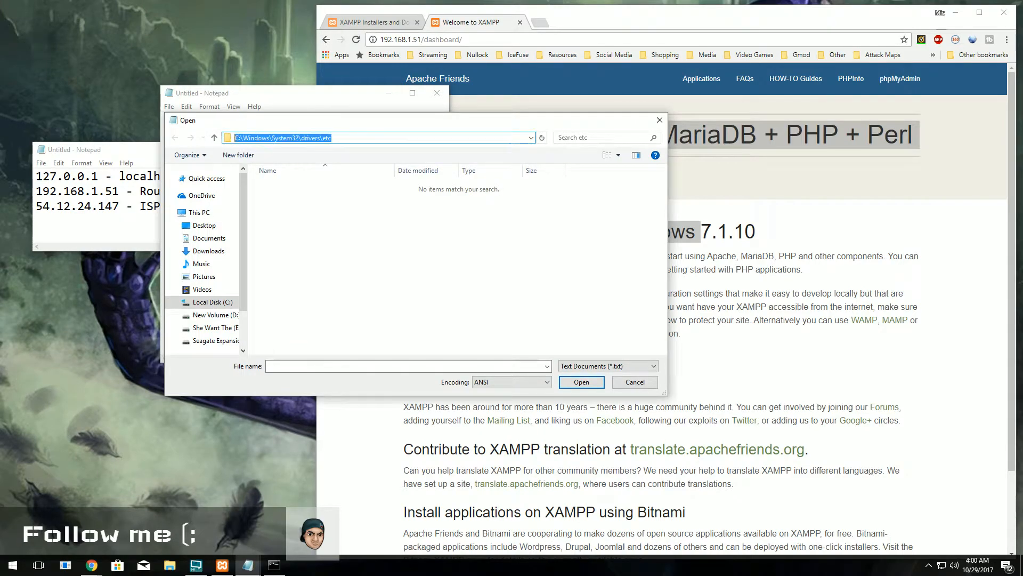
{"action": "left_click", "coordinate": [210, 302]}
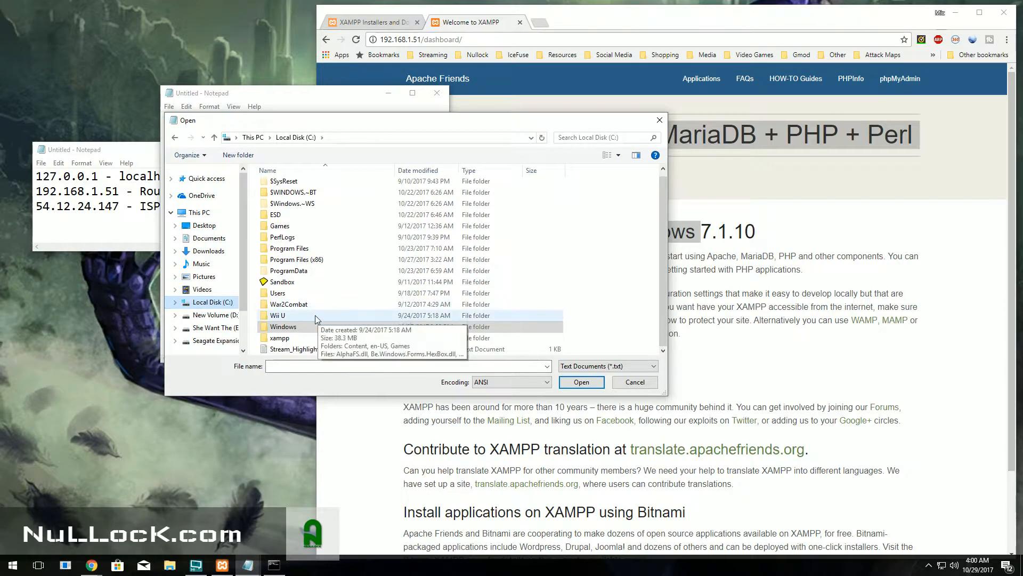
{"action": "double_click", "coordinate": [284, 326]}
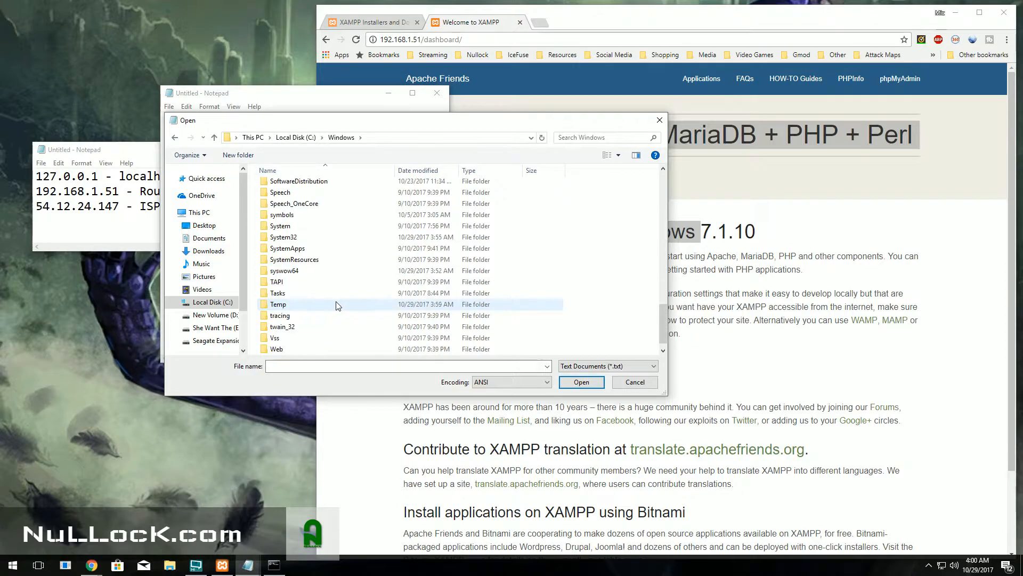
{"action": "double_click", "coordinate": [280, 225]}
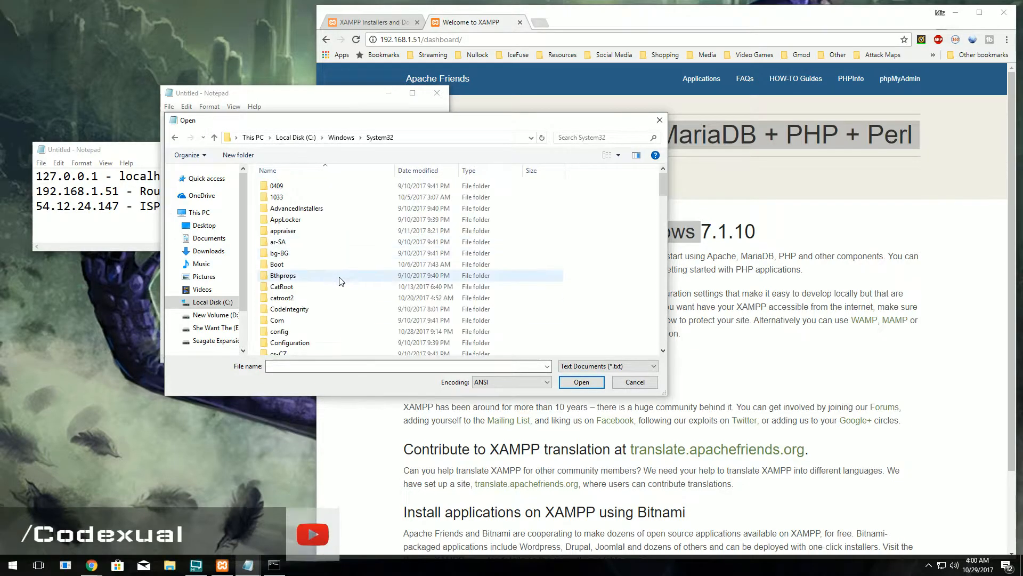
{"action": "scroll", "scroll_direction": "down", "scroll_amount": 3}
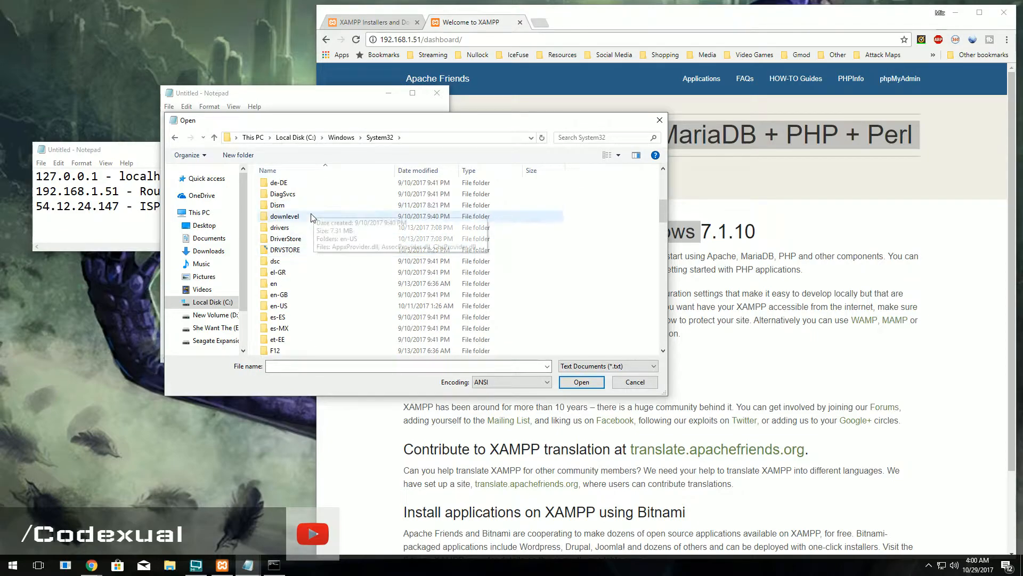
{"action": "double_click", "coordinate": [280, 226]}
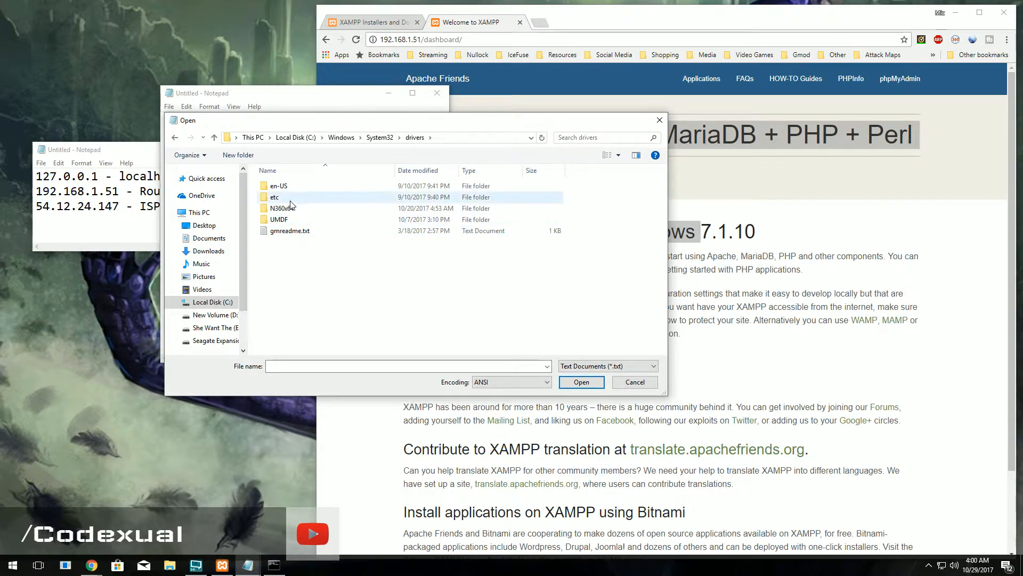
{"action": "double_click", "coordinate": [274, 197]}
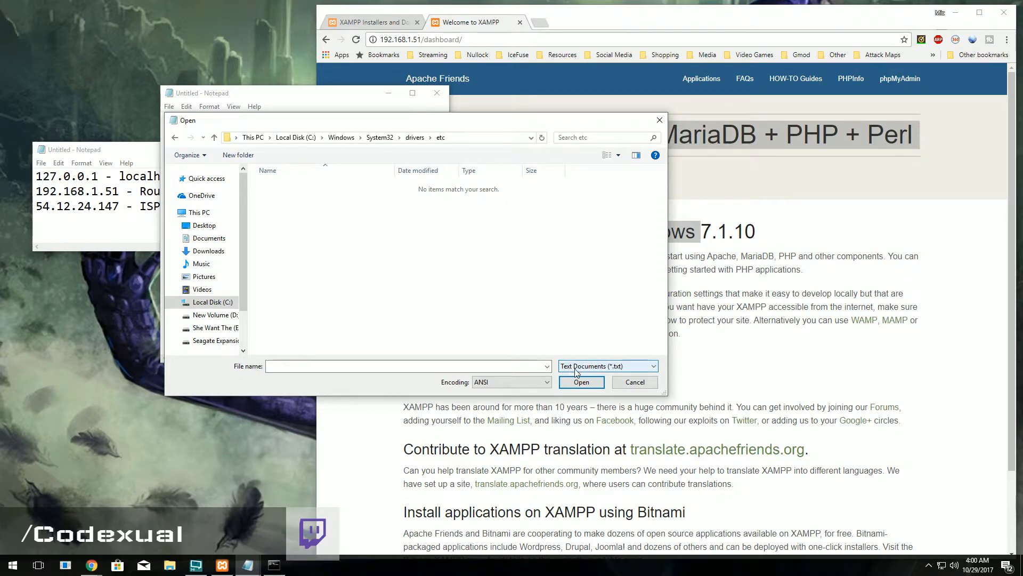
{"action": "left_click", "coordinate": [607, 366]}
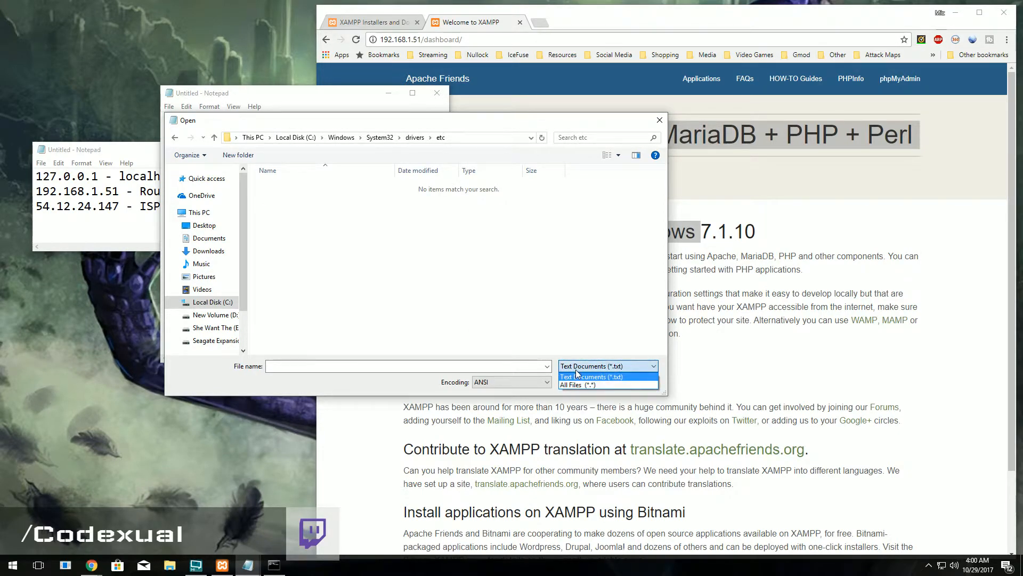
{"action": "left_click", "coordinate": [577, 384]}
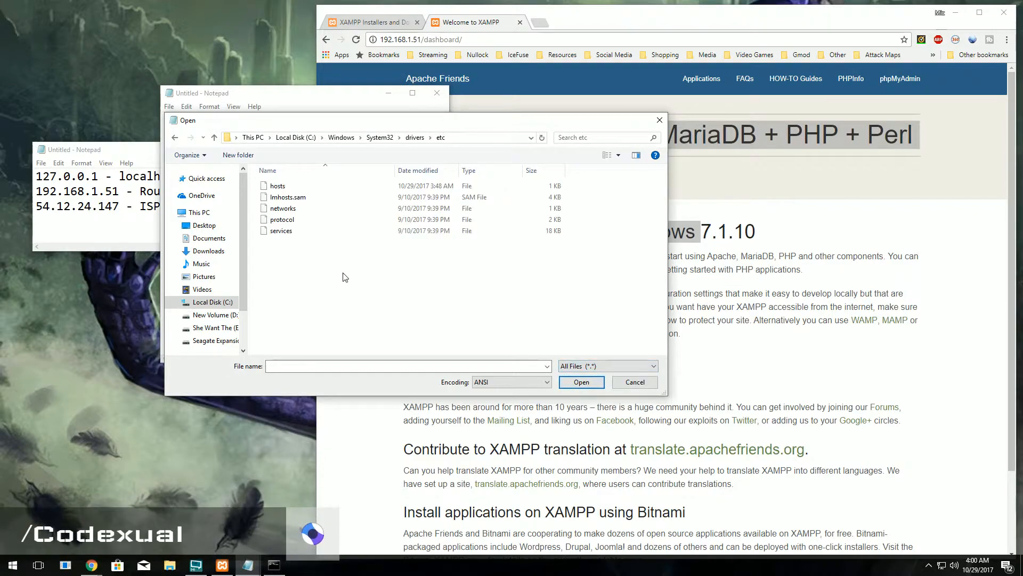
{"action": "left_click", "coordinate": [279, 186]}
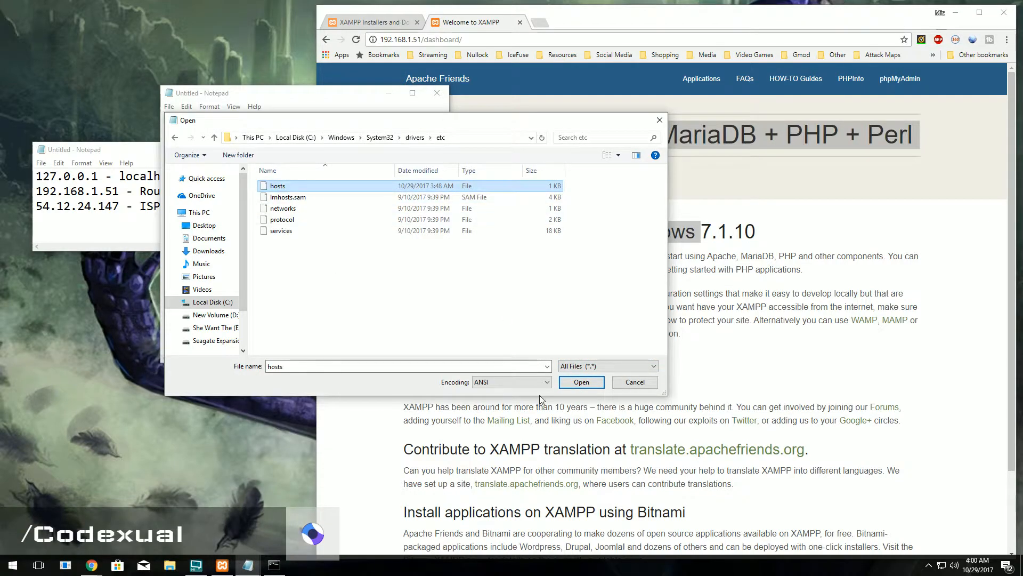
{"action": "left_click", "coordinate": [580, 382]}
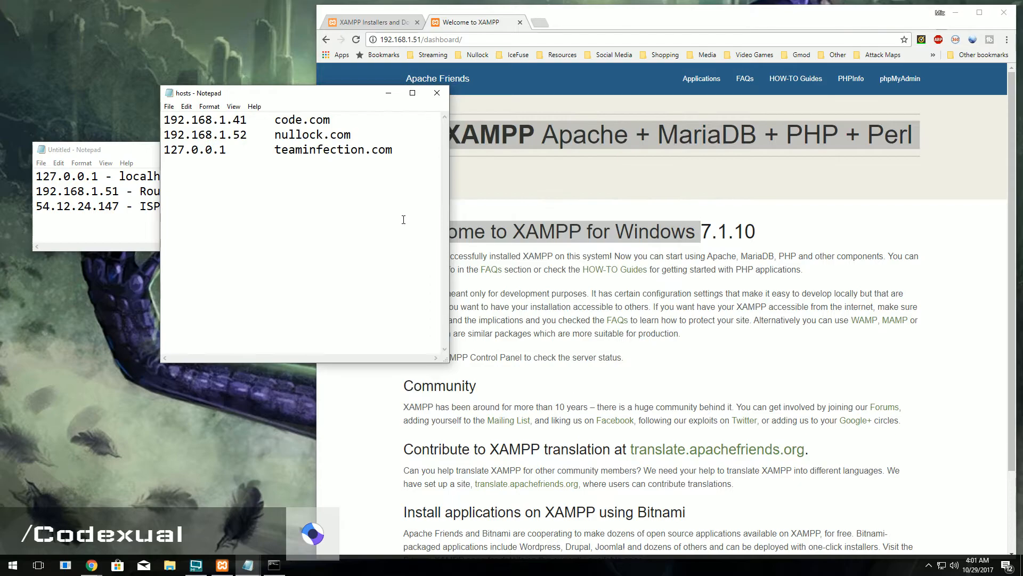
Replace the hosts file contents with '127.0.0.1 teaminfection.com' and select the domain
{"action": "key", "text": "ctrl+a"}
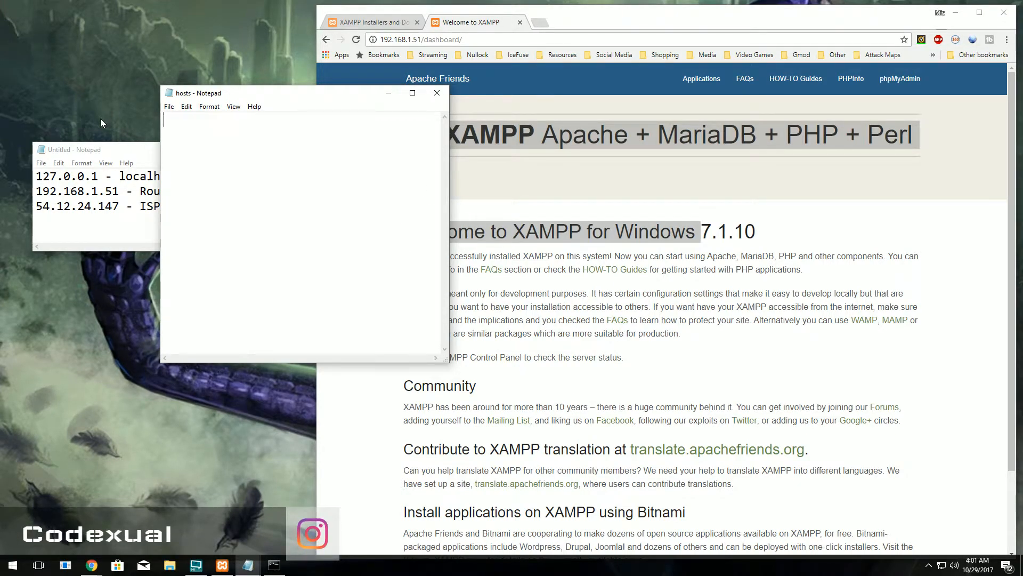
{"action": "mouse_move", "coordinate": [180, 6]}
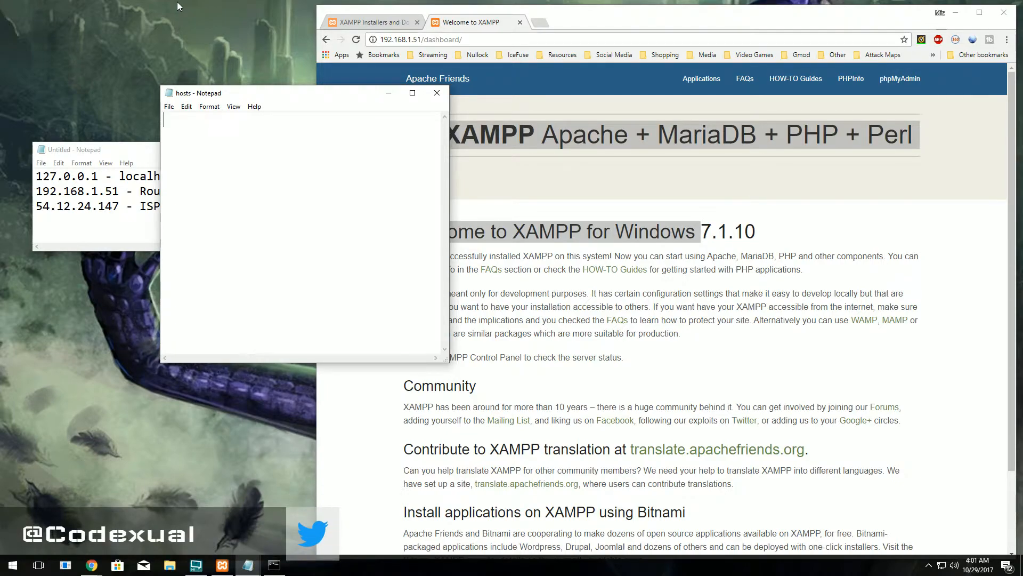
{"action": "type", "text": "127"}
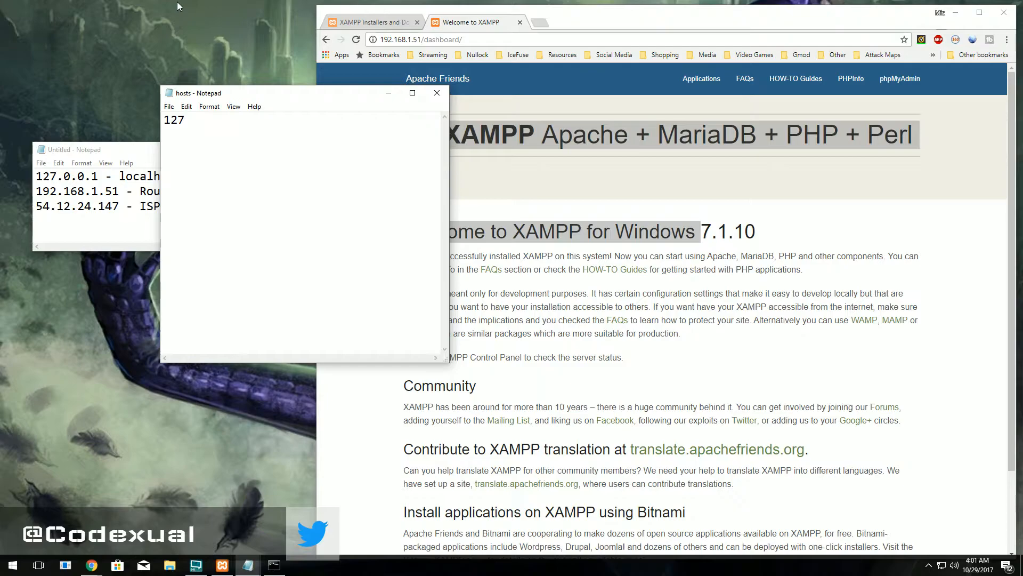
{"action": "type", "text": "."}
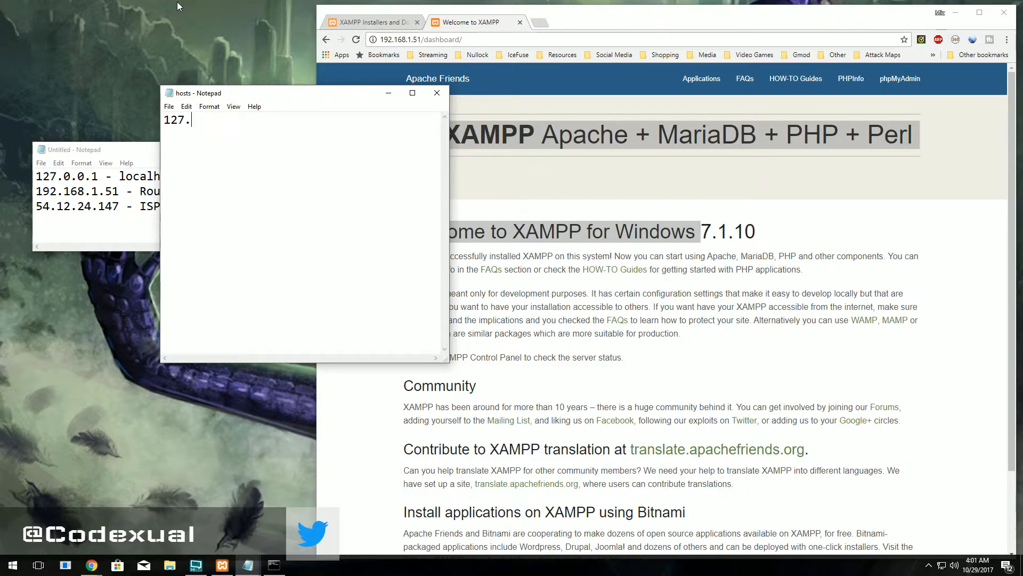
{"action": "type", "text": "0.0.1"}
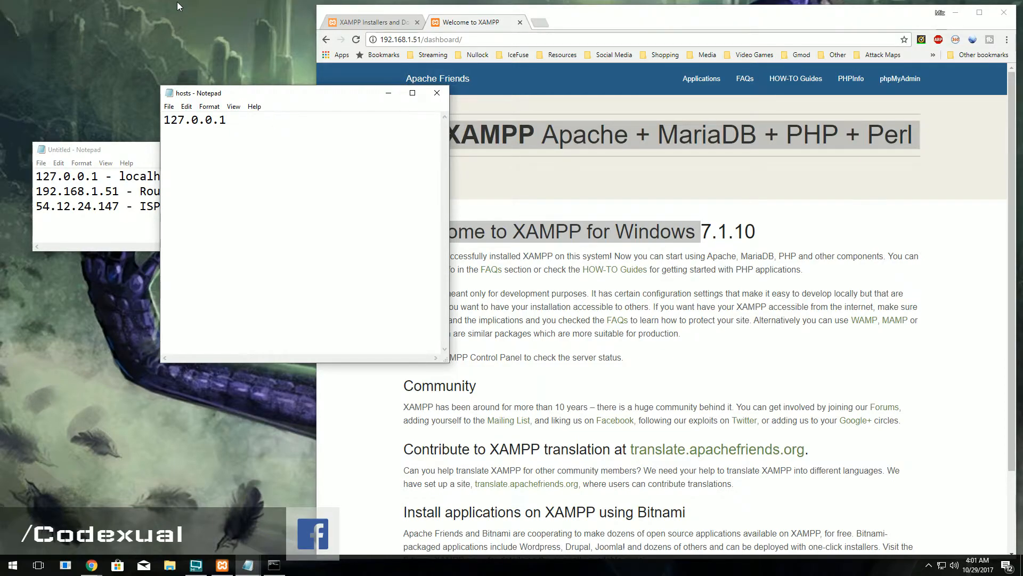
{"action": "type", "text": "teai"}
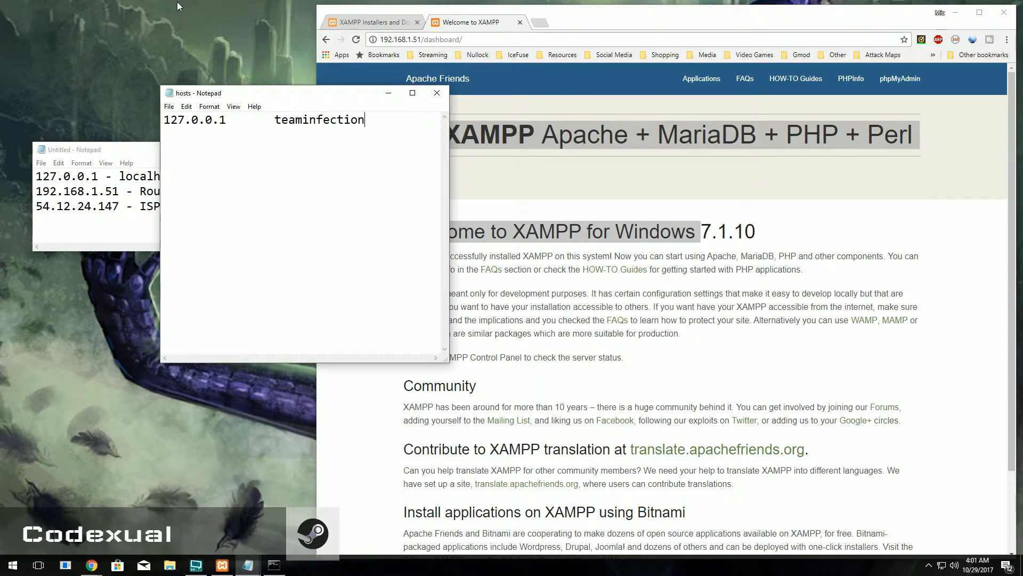
{"action": "type", "text": ".com"}
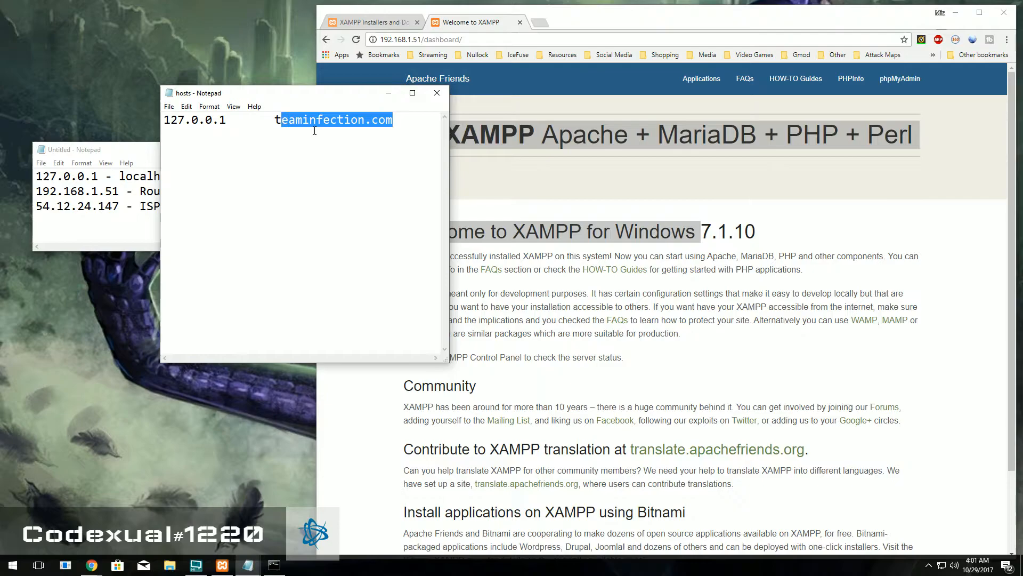
{"action": "double_click", "coordinate": [320, 119]}
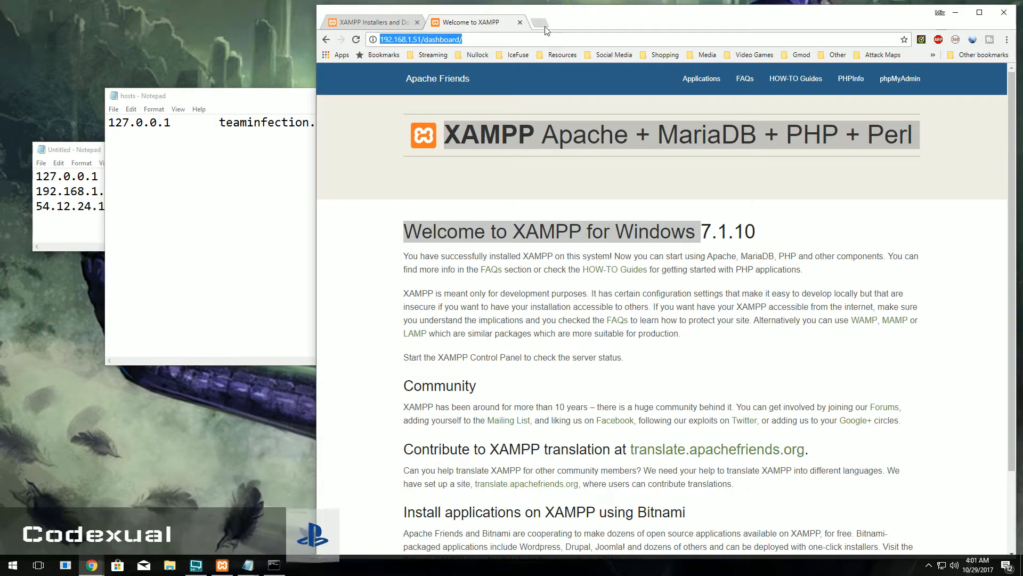
Open a new Chrome tab for teaminfection.com and begin a hosts line with 192.168.1.5
{"action": "left_click", "coordinate": [537, 22]}
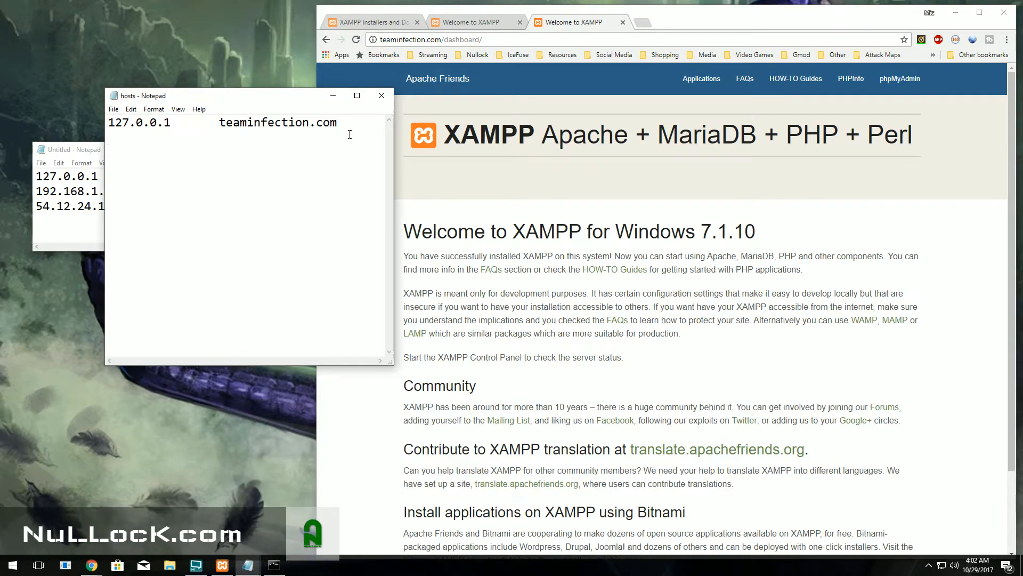
{"action": "type", "text": "192.168.10"}
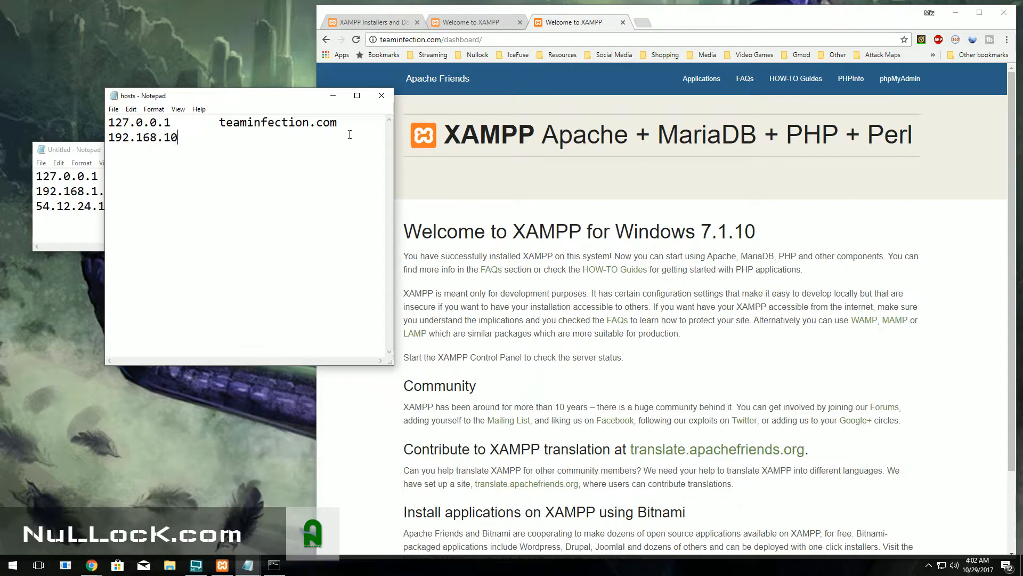
{"action": "type", "text": ".5"}
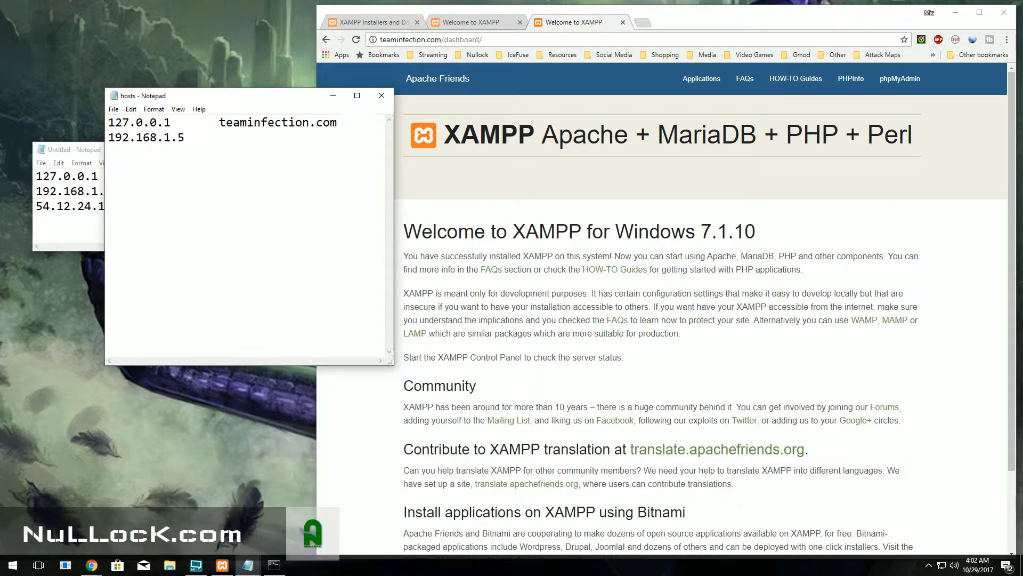
Complete the hosts line mapping teaminfection.com to 192.168.1.51
{"action": "type", "text": "1"}
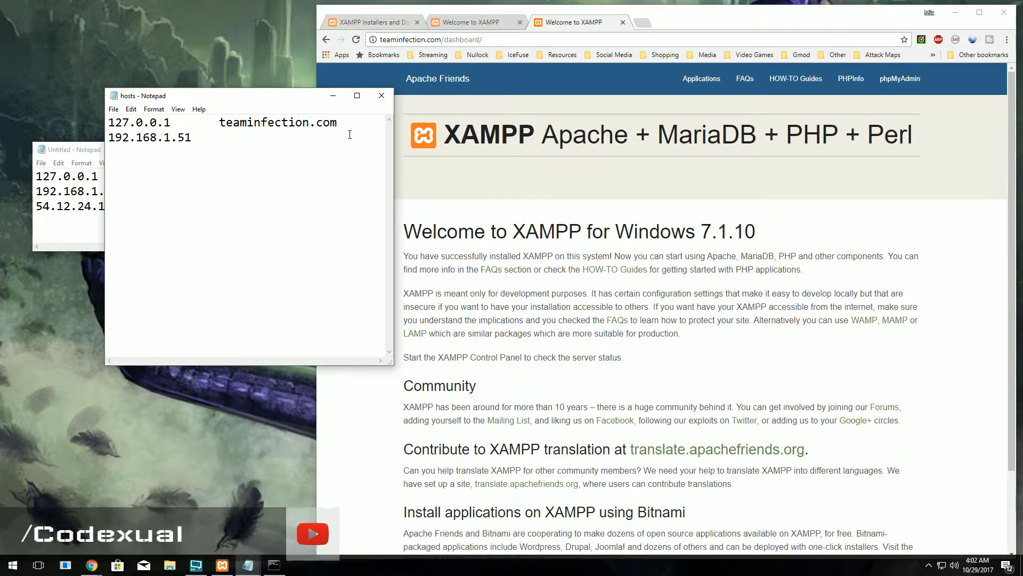
{"action": "type", "text": "teaminfection.c"}
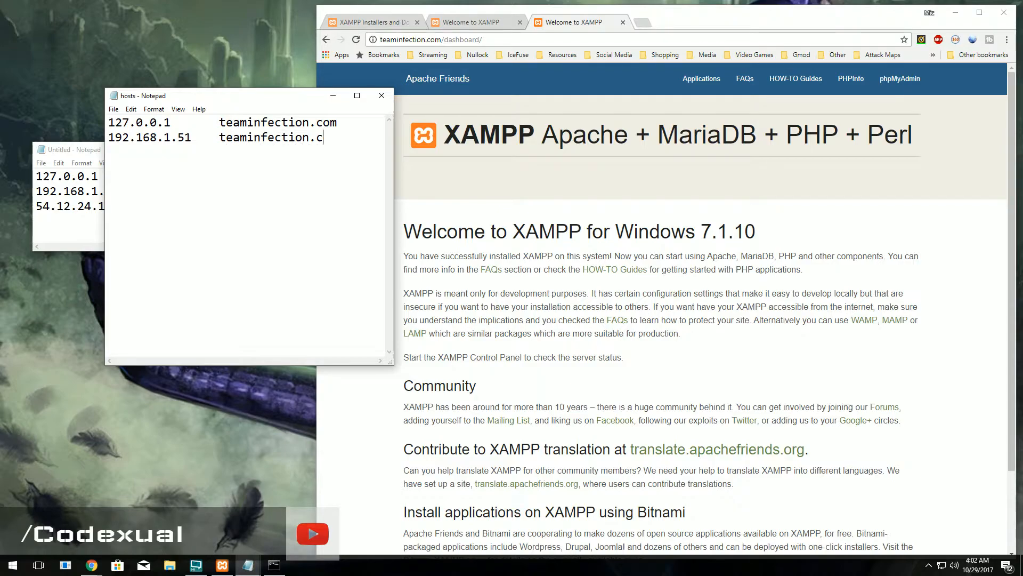
{"action": "type", "text": "om"}
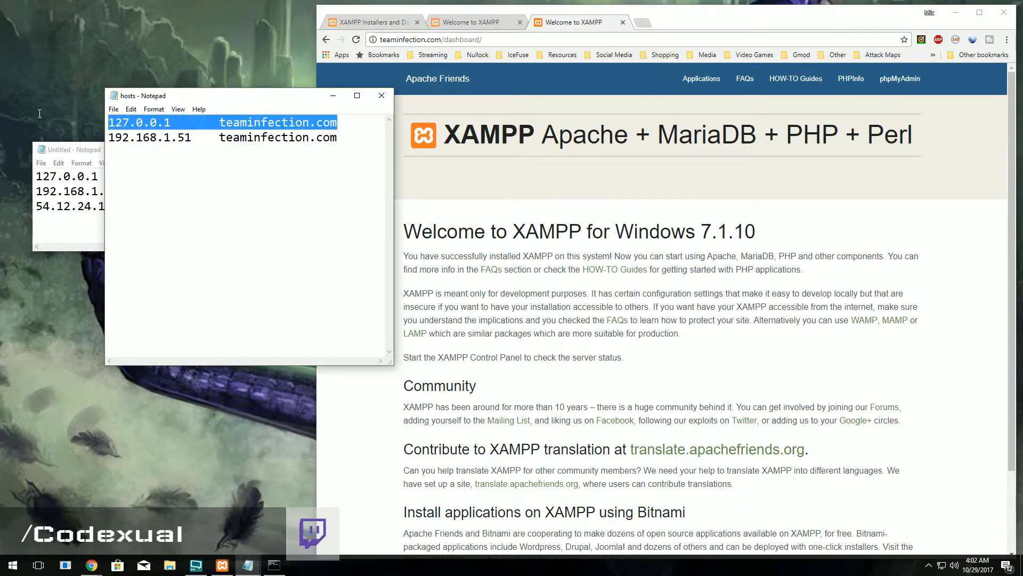
{"action": "mouse_move", "coordinate": [75, 107]}
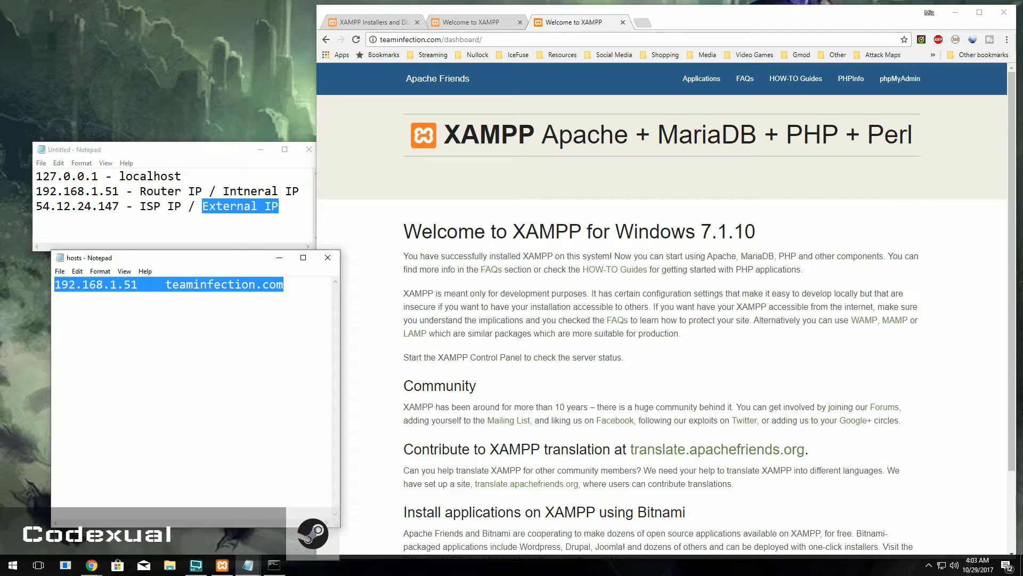
Start editing the @ A record with 54.12.24.147, then cancel, keeping 67.166.96.165
{"action": "left_click", "coordinate": [682, 22]}
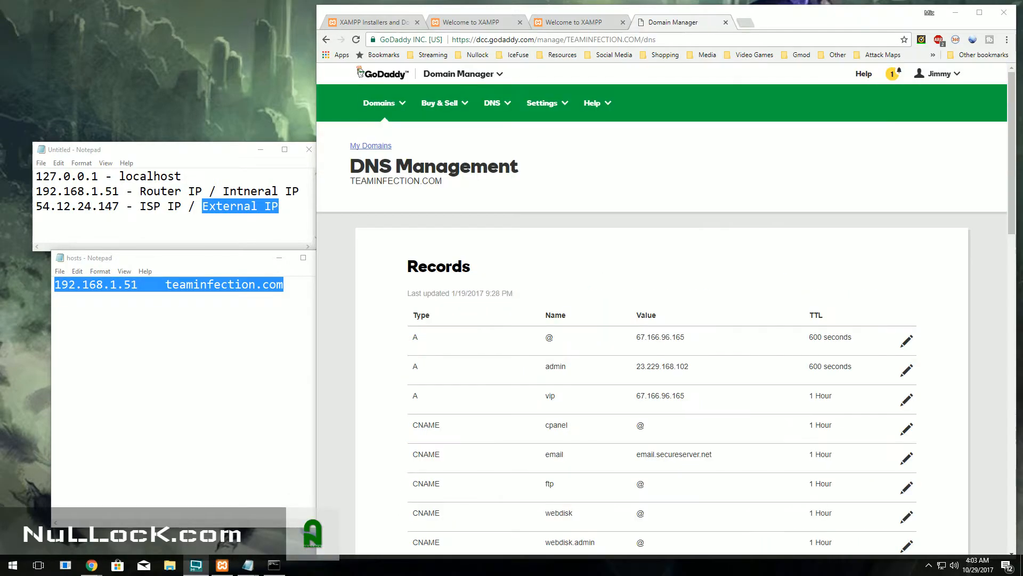
{"action": "mouse_move", "coordinate": [820, 396]}
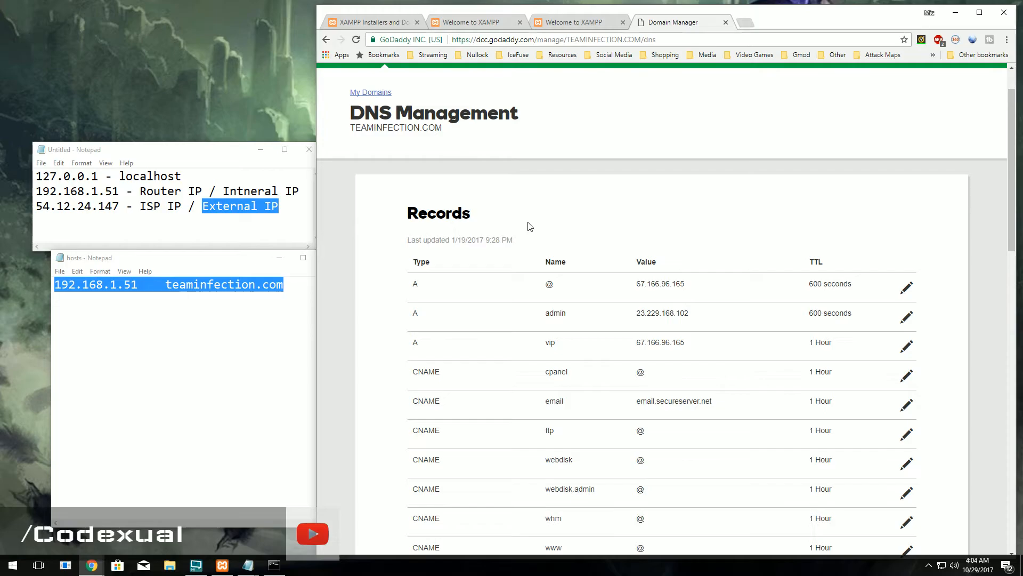
{"action": "mouse_move", "coordinate": [523, 212]}
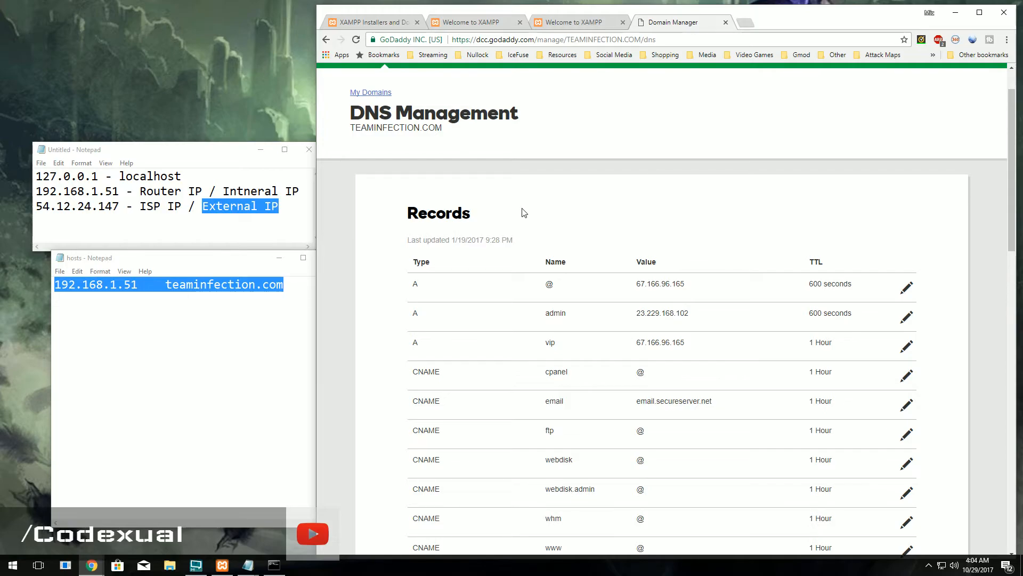
{"action": "mouse_move", "coordinate": [668, 76]}
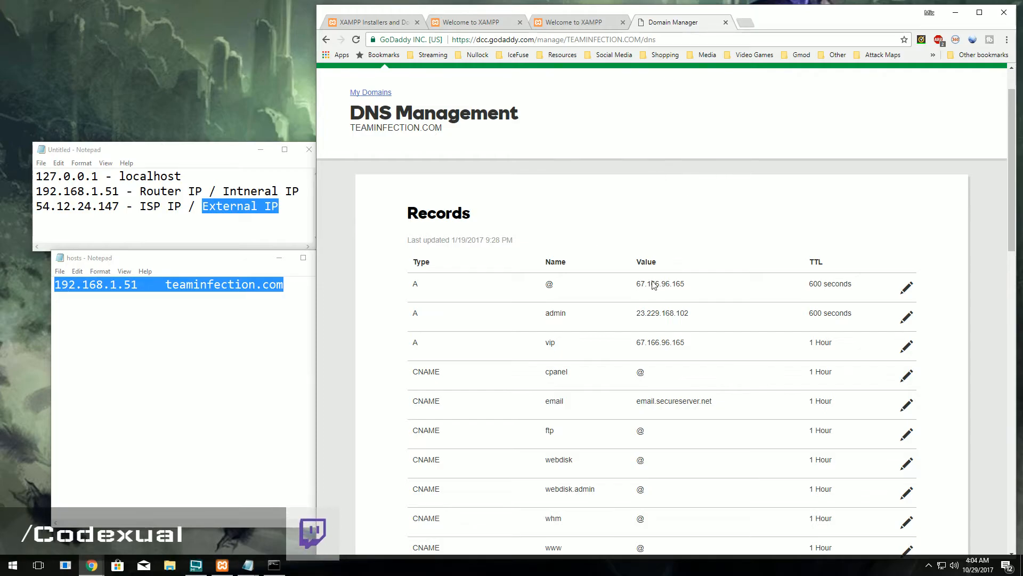
{"action": "double_click", "coordinate": [660, 283]}
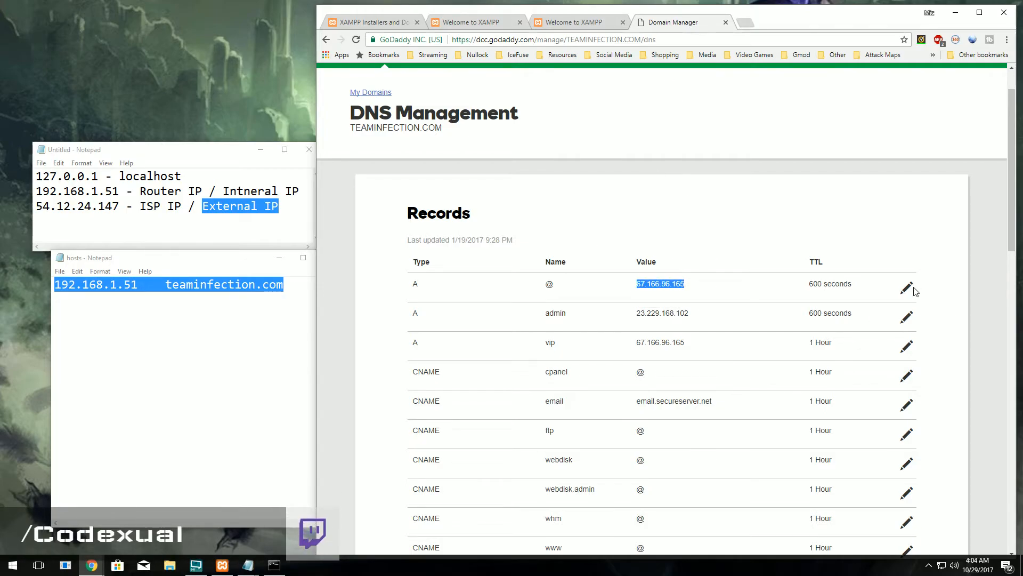
{"action": "left_click", "coordinate": [907, 289]}
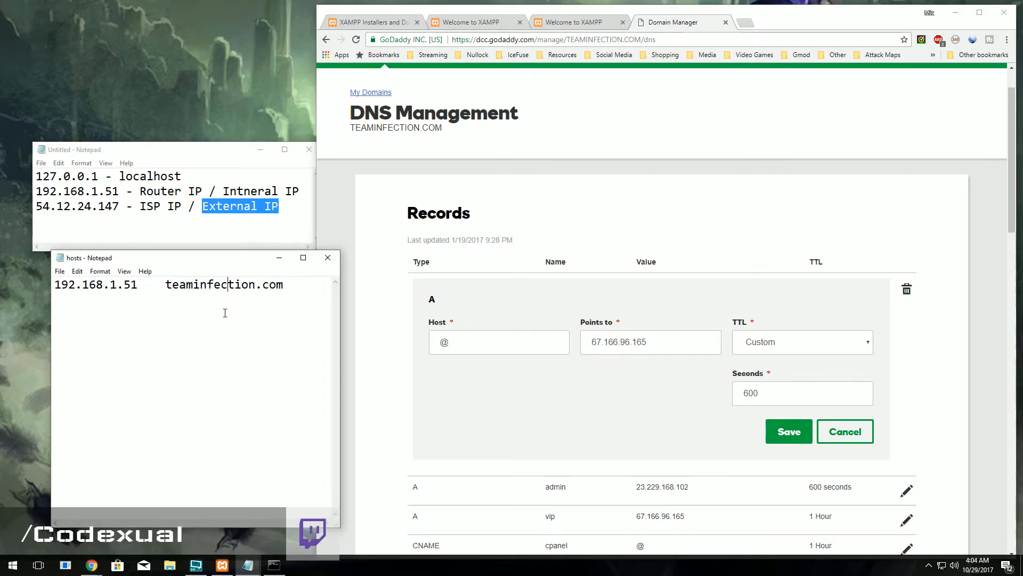
{"action": "right_click", "coordinate": [77, 206]}
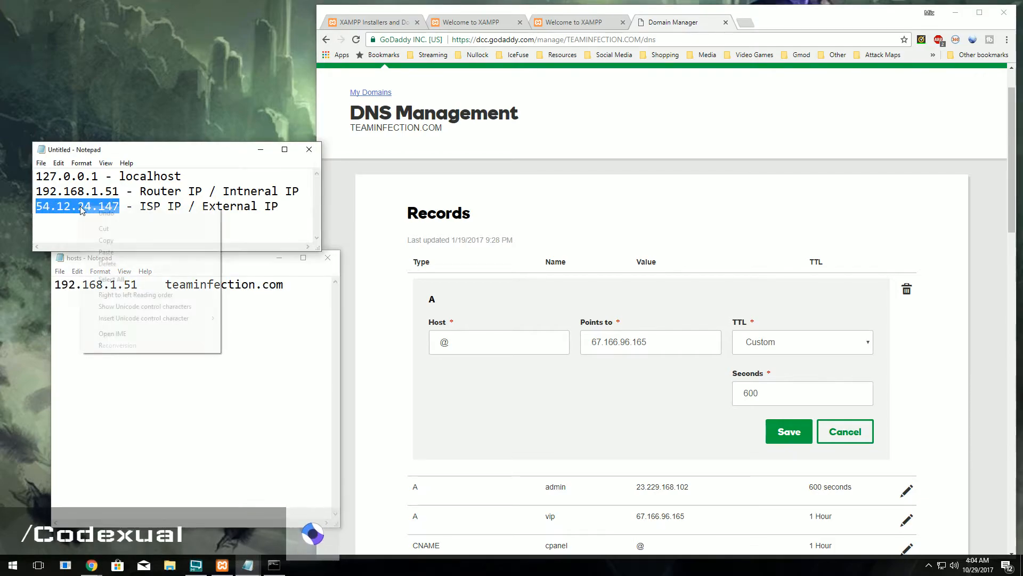
{"action": "left_click", "coordinate": [650, 342]}
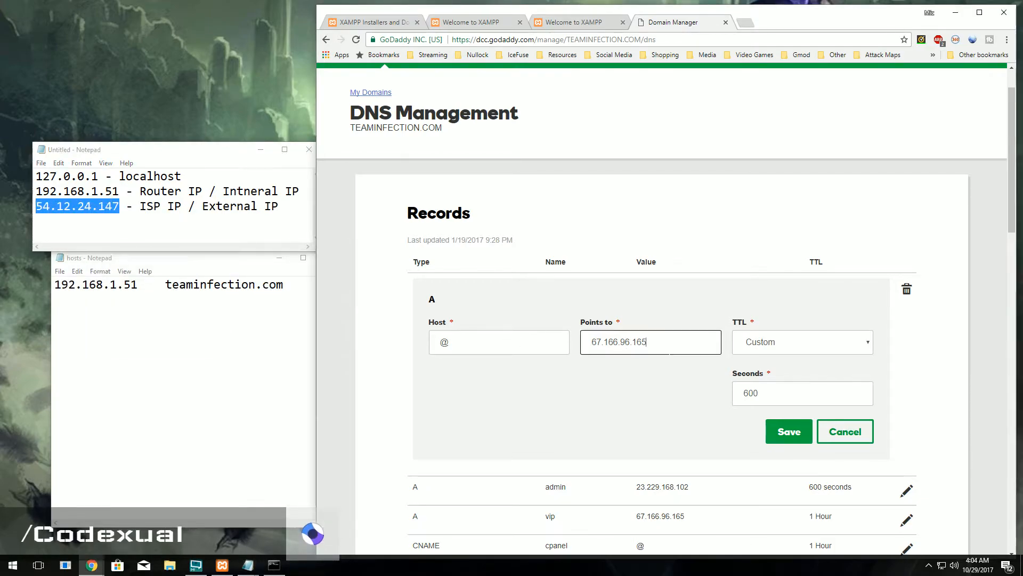
{"action": "type", "text": "54.12.24.147"}
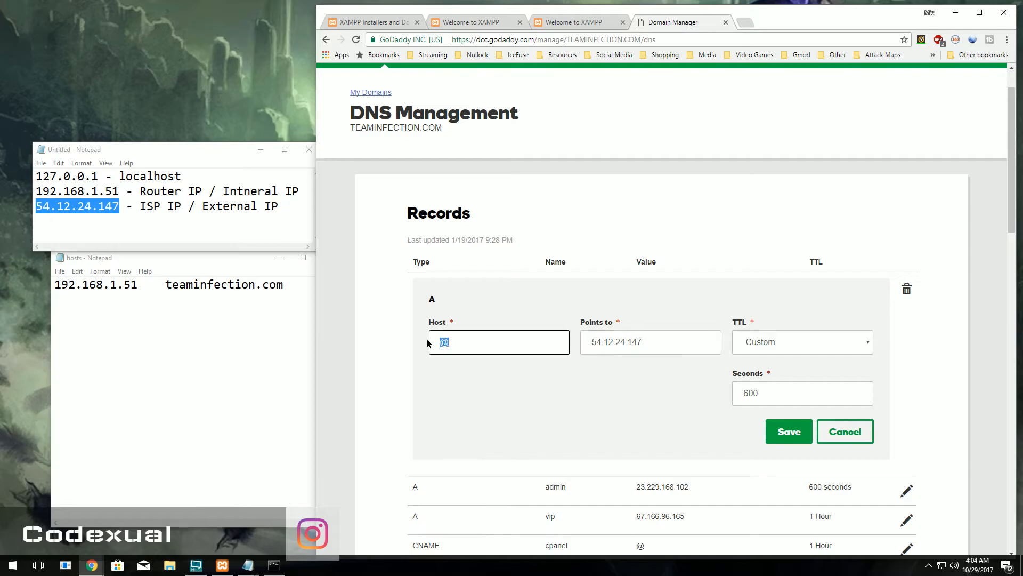
{"action": "left_click", "coordinate": [651, 342]}
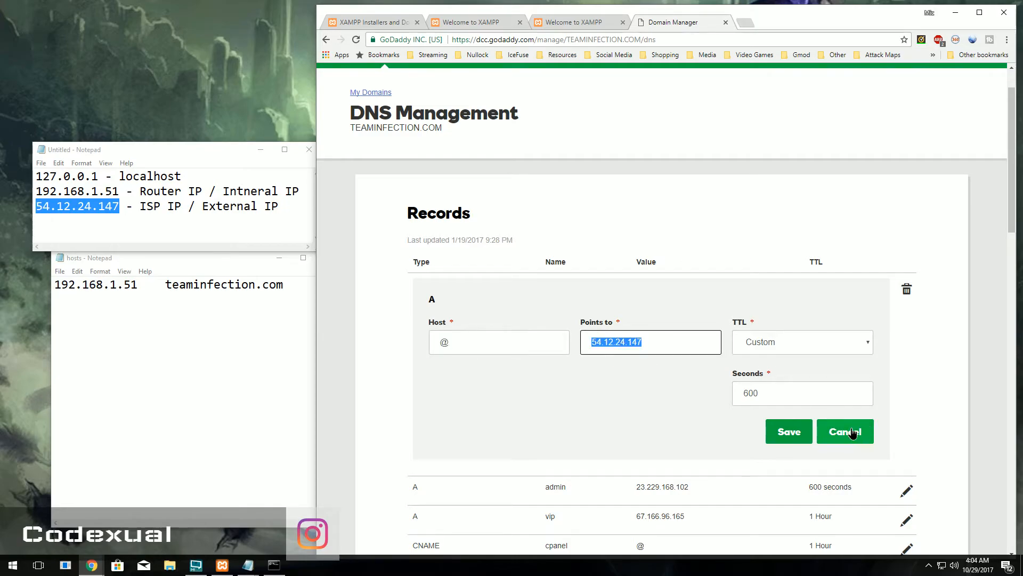
{"action": "left_click", "coordinate": [845, 431]}
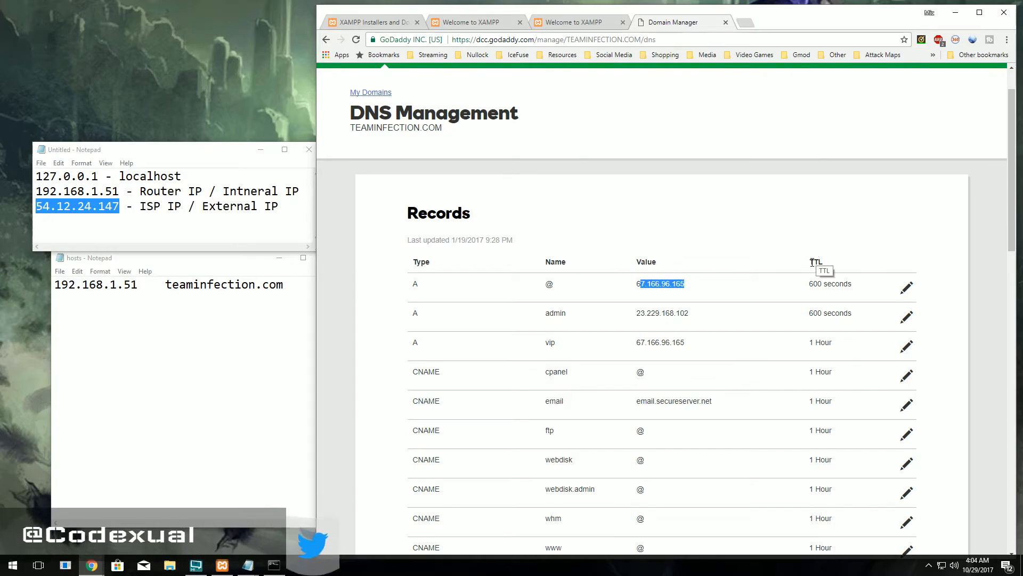
{"action": "mouse_move", "coordinate": [797, 309]}
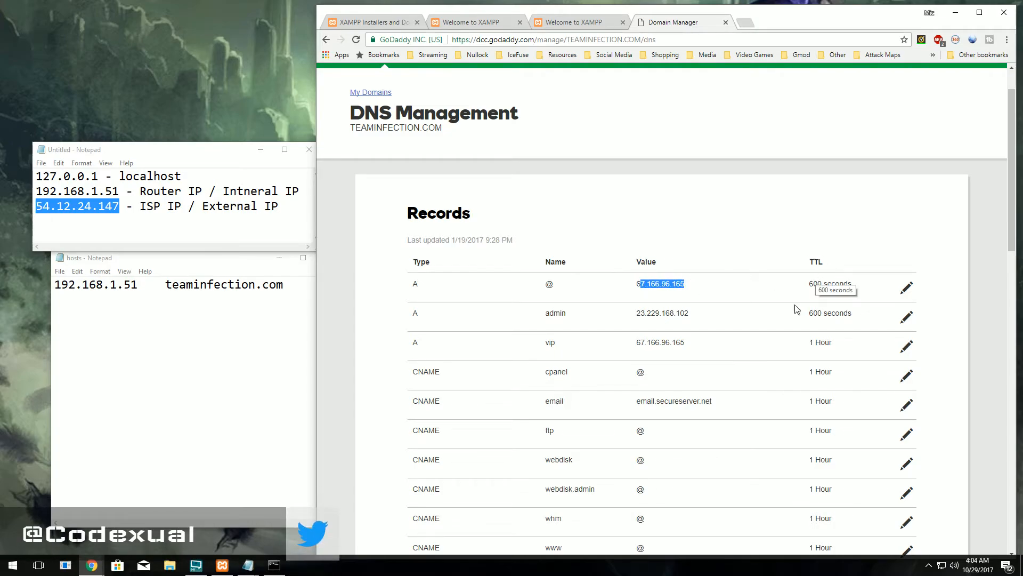
{"action": "scroll", "scroll_direction": "down", "scroll_amount": 3}
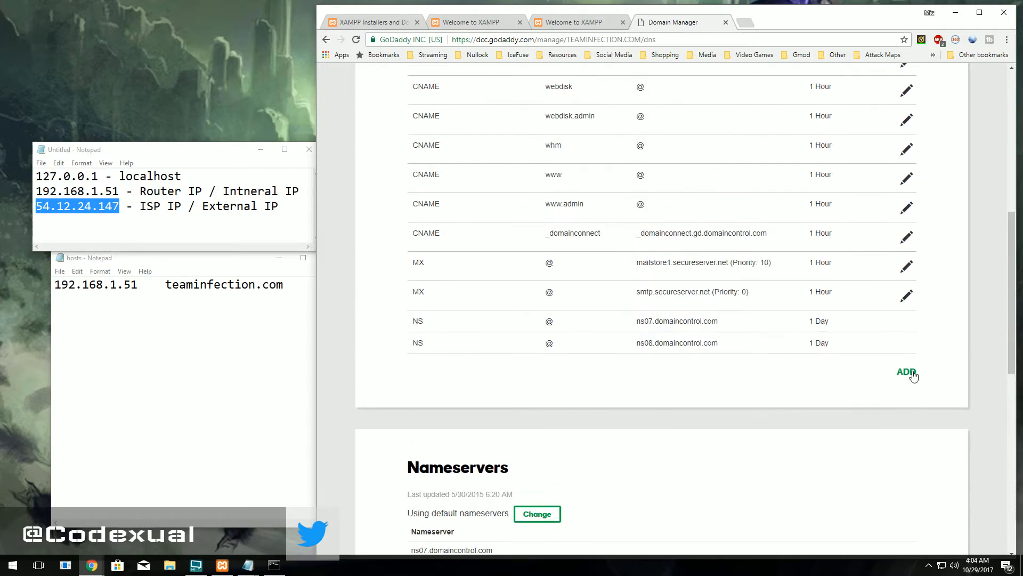
Fill a new A record (Host @, Points to 54.12.24.147, TTL 1 Hour), then cancel it
{"action": "left_click", "coordinate": [904, 372]}
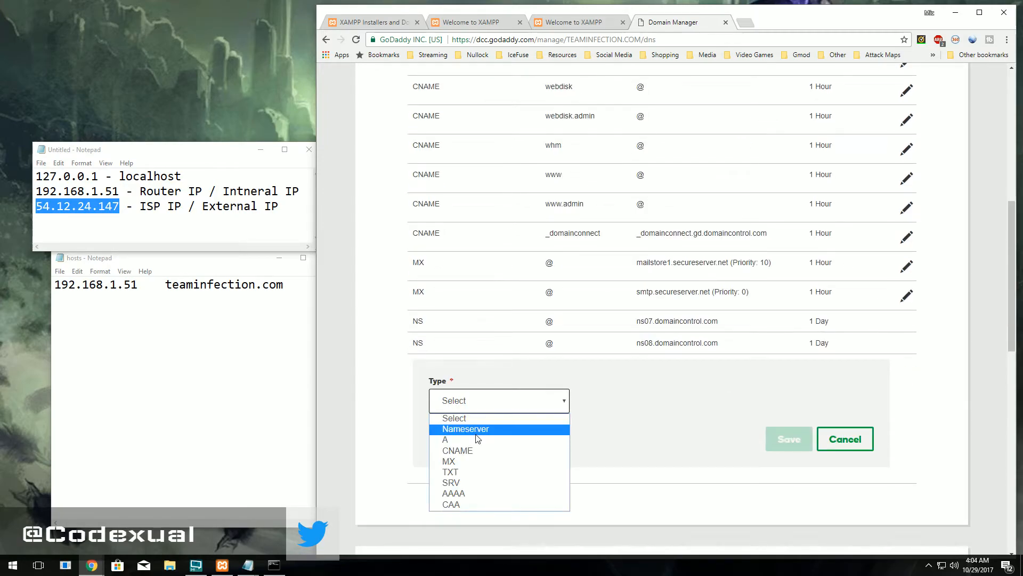
{"action": "left_click", "coordinate": [446, 440]}
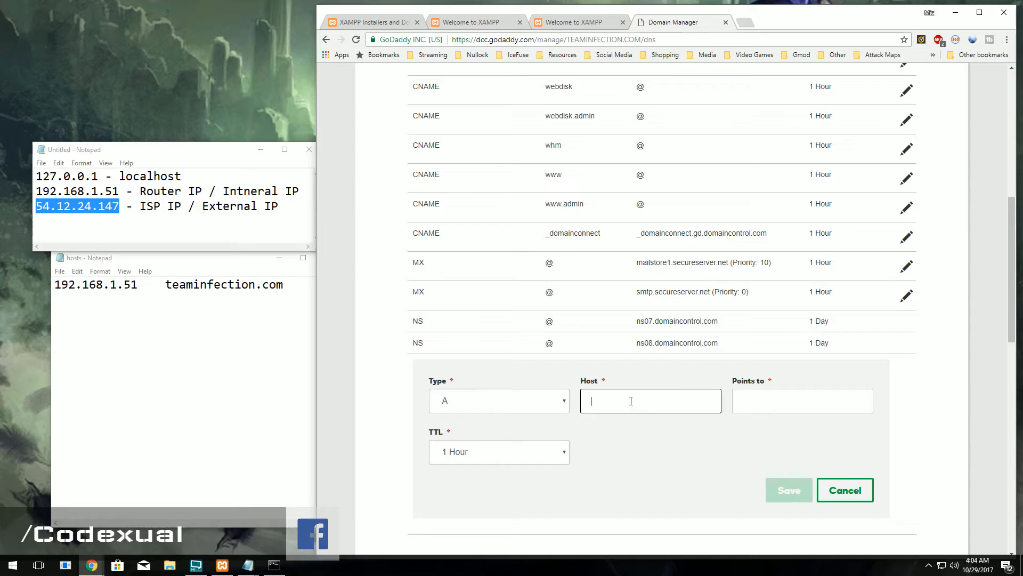
{"action": "type", "text": "@"}
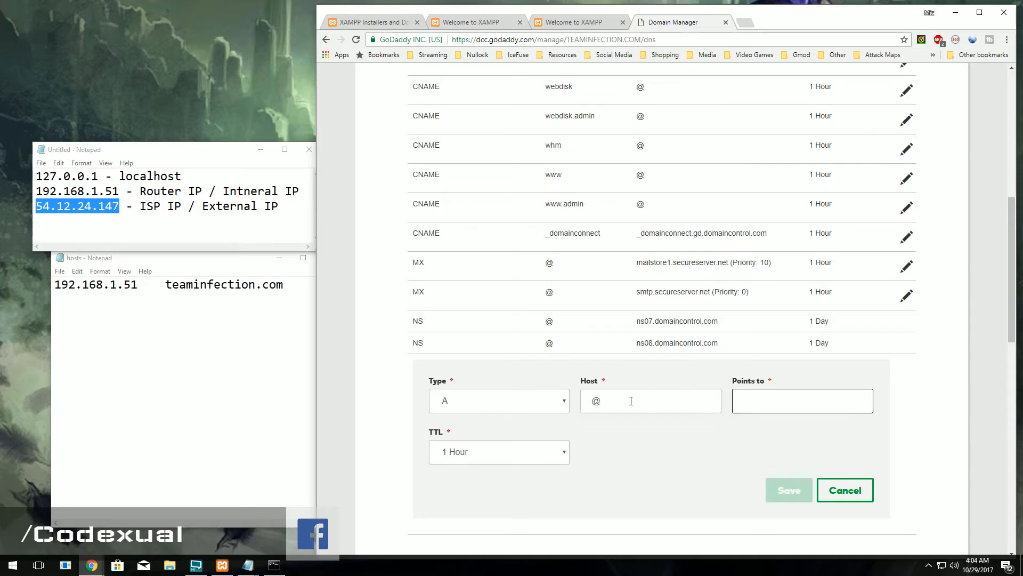
{"action": "type", "text": "54.12.24.147"}
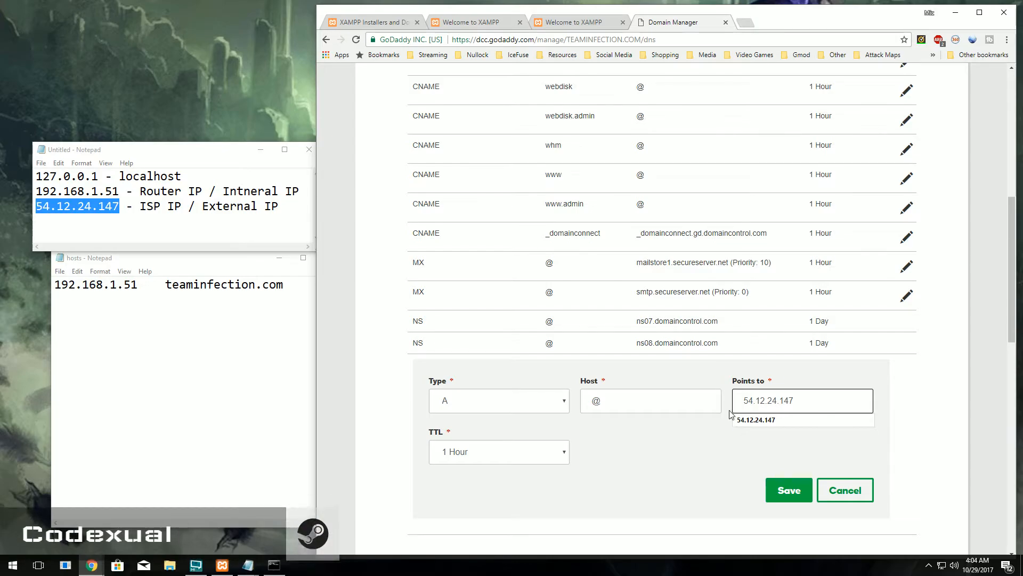
{"action": "left_click", "coordinate": [499, 451]}
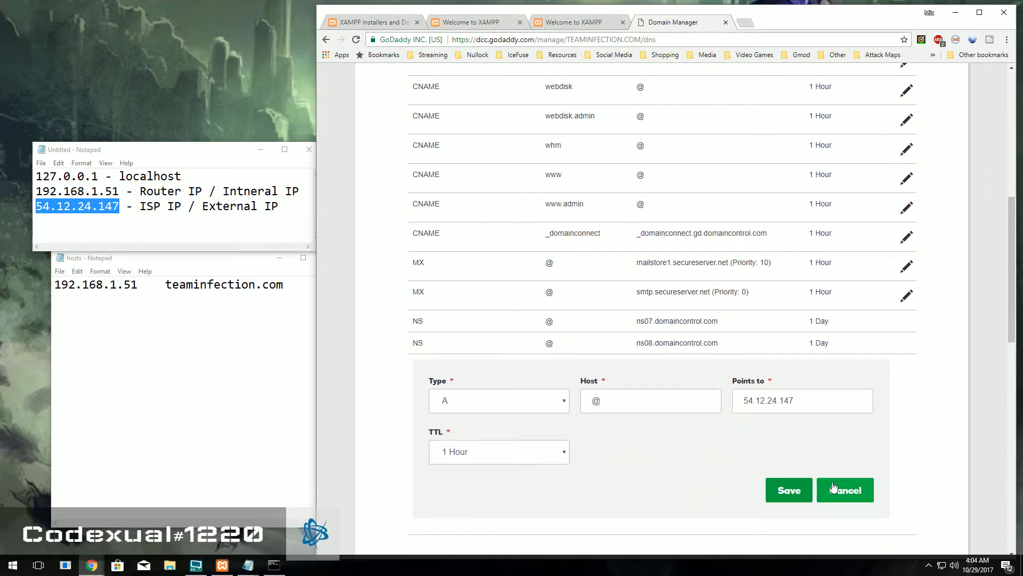
{"action": "left_click", "coordinate": [844, 489]}
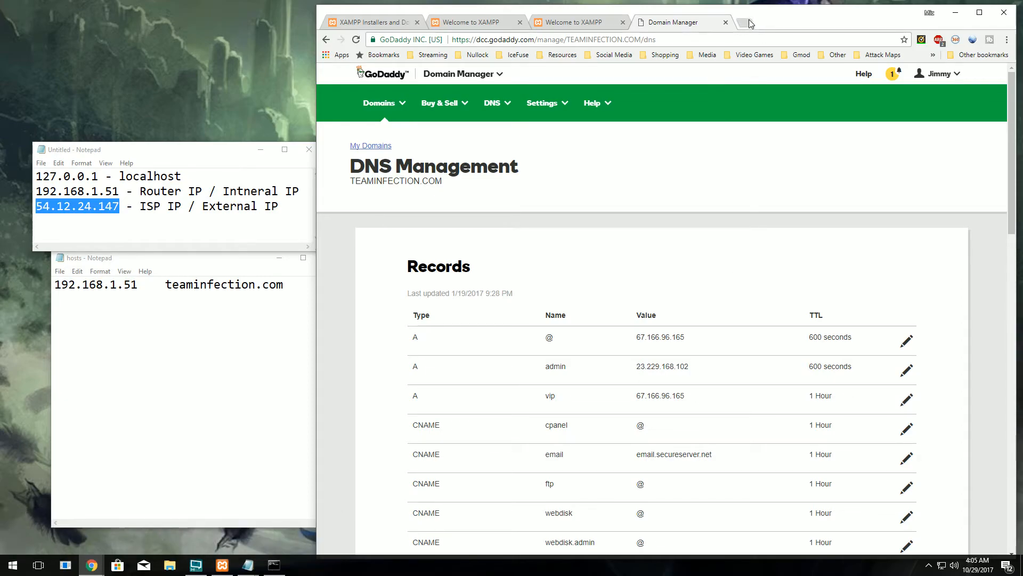
Load the DD-WRT admin at 192.168.1.1, sign in, and reach NAT / QoS port forwarding
{"action": "left_click", "coordinate": [749, 22]}
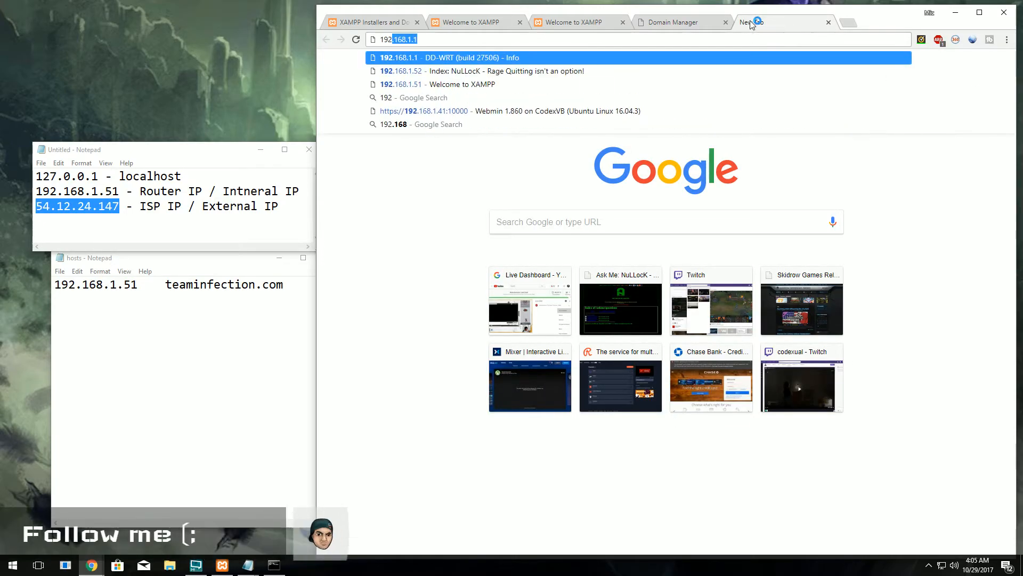
{"action": "left_click", "coordinate": [457, 58]}
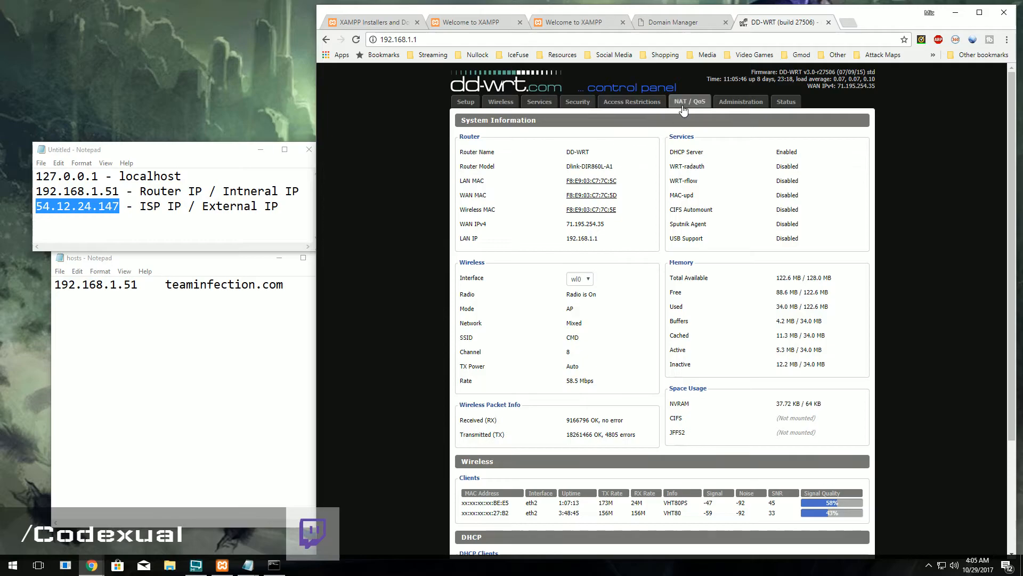
{"action": "mouse_move", "coordinate": [875, 269]}
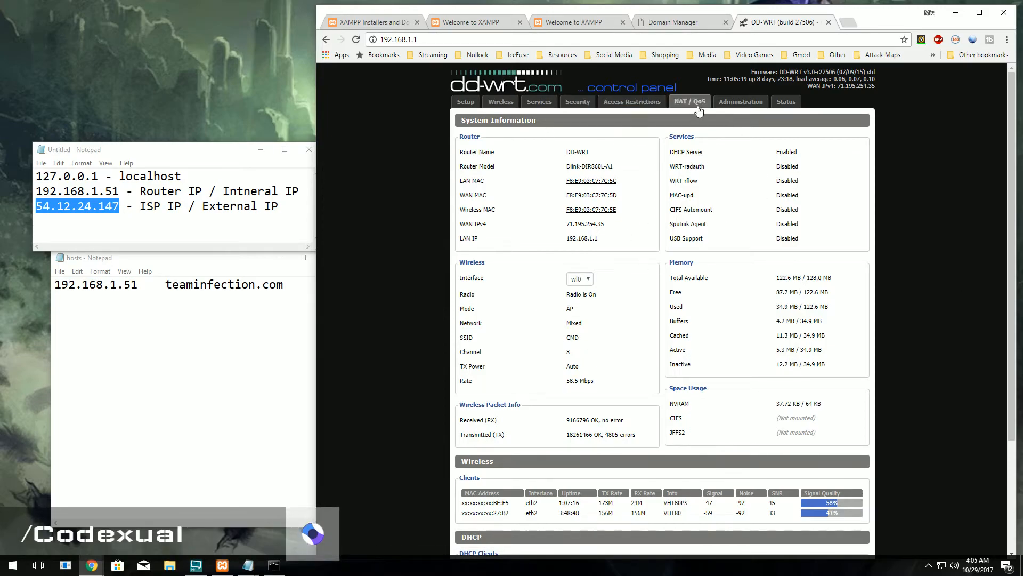
{"action": "left_click", "coordinate": [356, 39]}
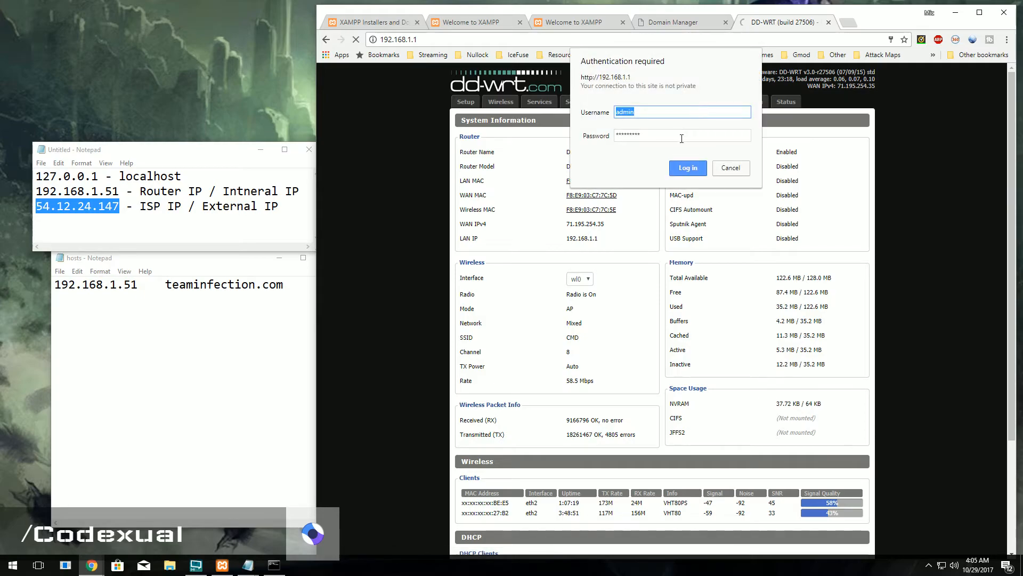
{"action": "left_click", "coordinate": [687, 168]}
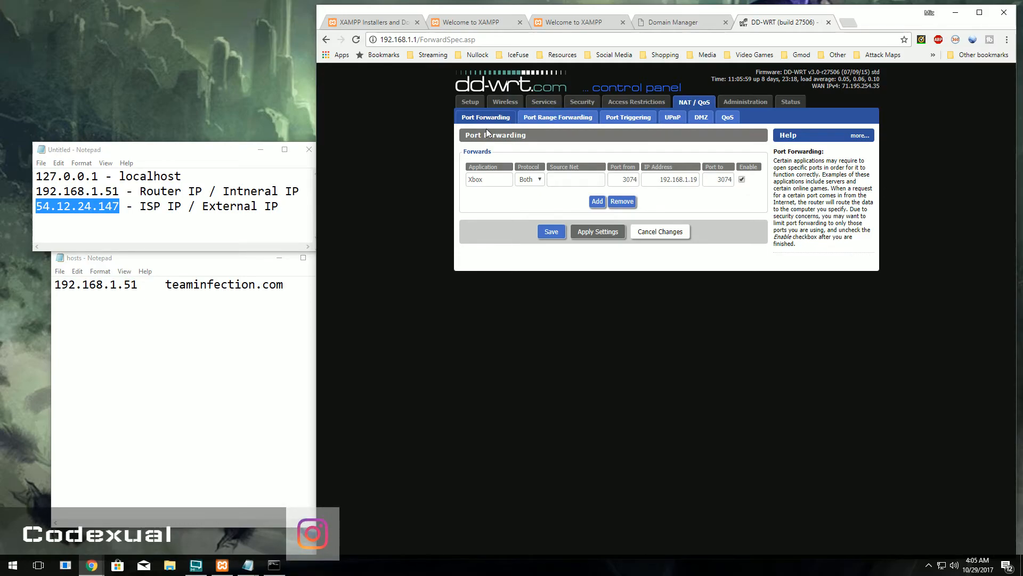
Add an enabled 'Web' forward, protocol Both, port 80 to 192.168.1.51 port 80
{"action": "left_click", "coordinate": [596, 201]}
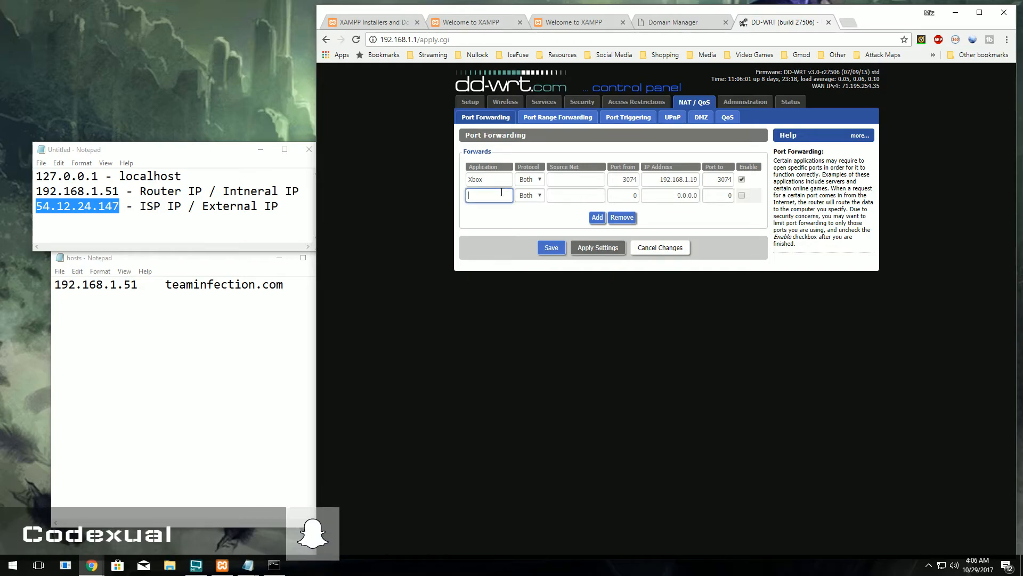
{"action": "type", "text": "HTTP"}
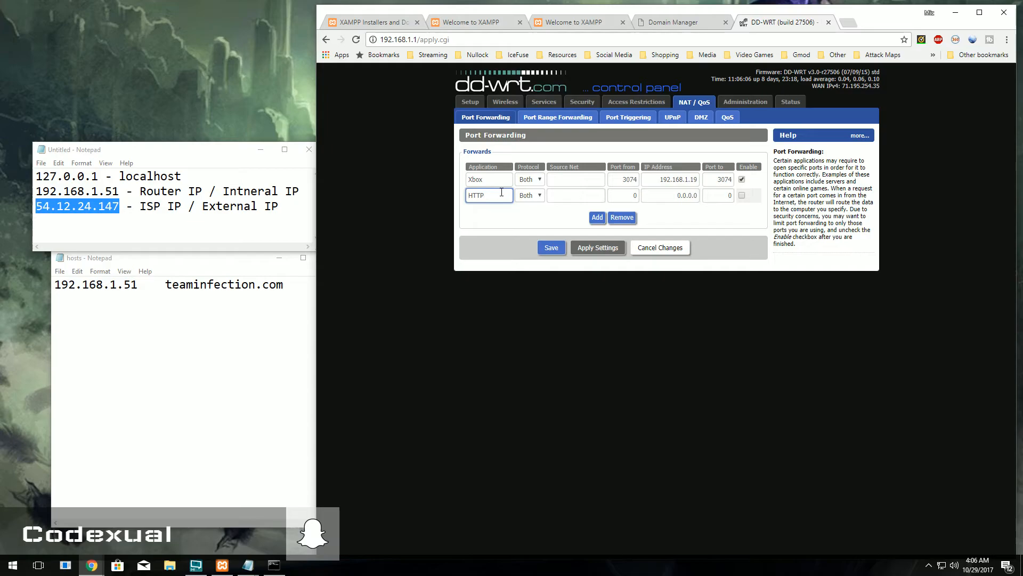
{"action": "type", "text": "W"}
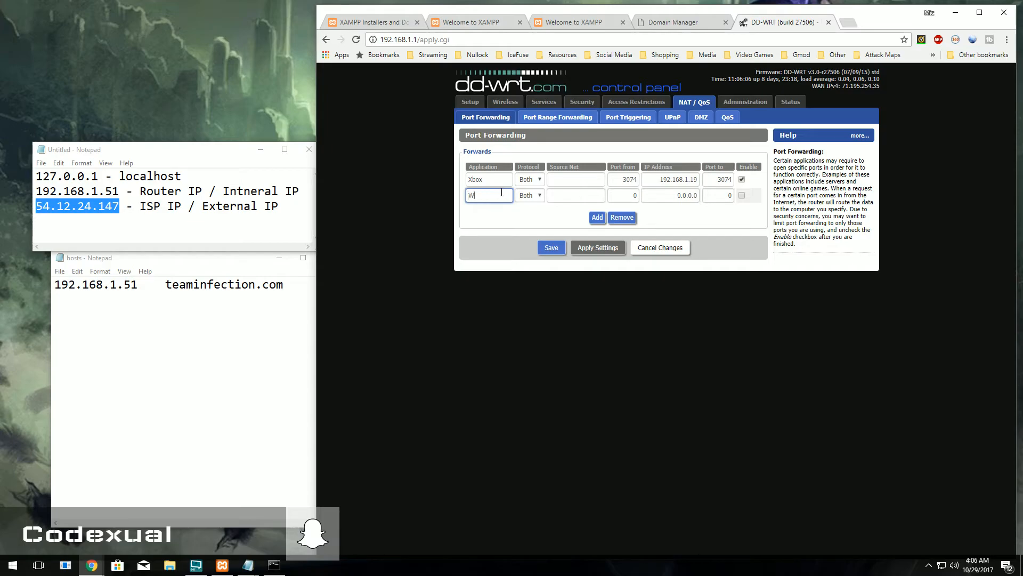
{"action": "type", "text": "eb Server"}
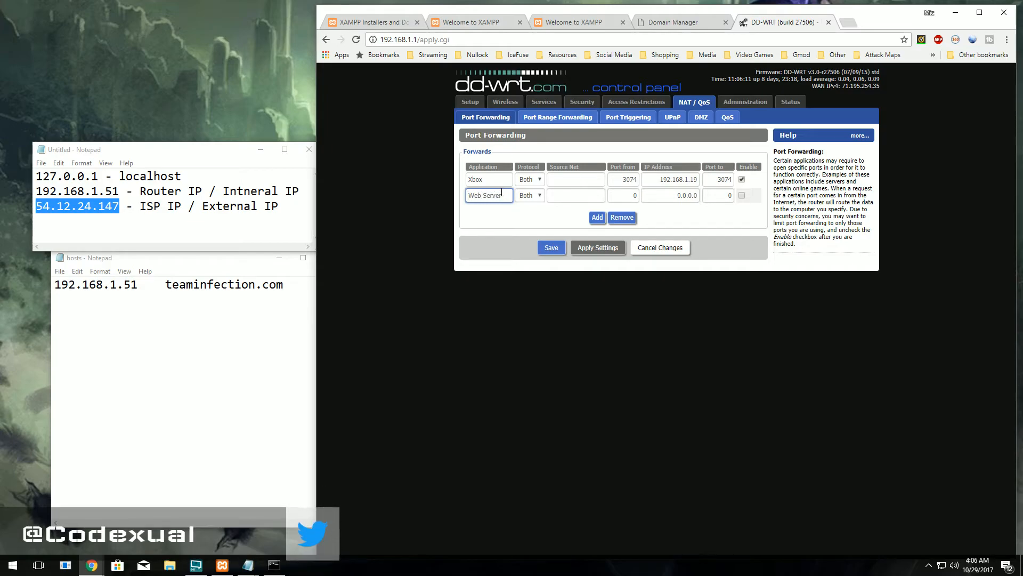
{"action": "key", "text": "Backspace"}
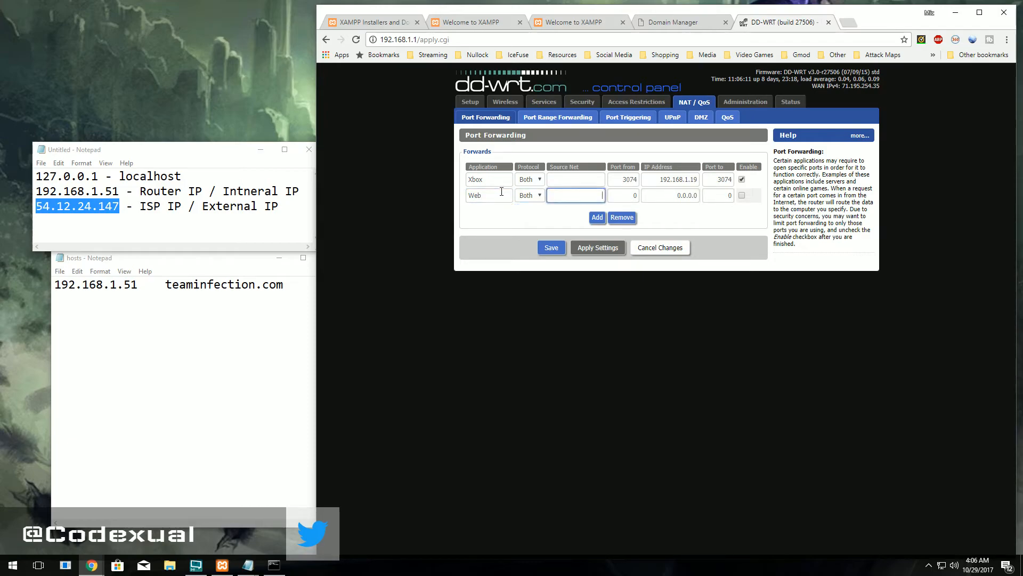
{"action": "left_click", "coordinate": [529, 195]}
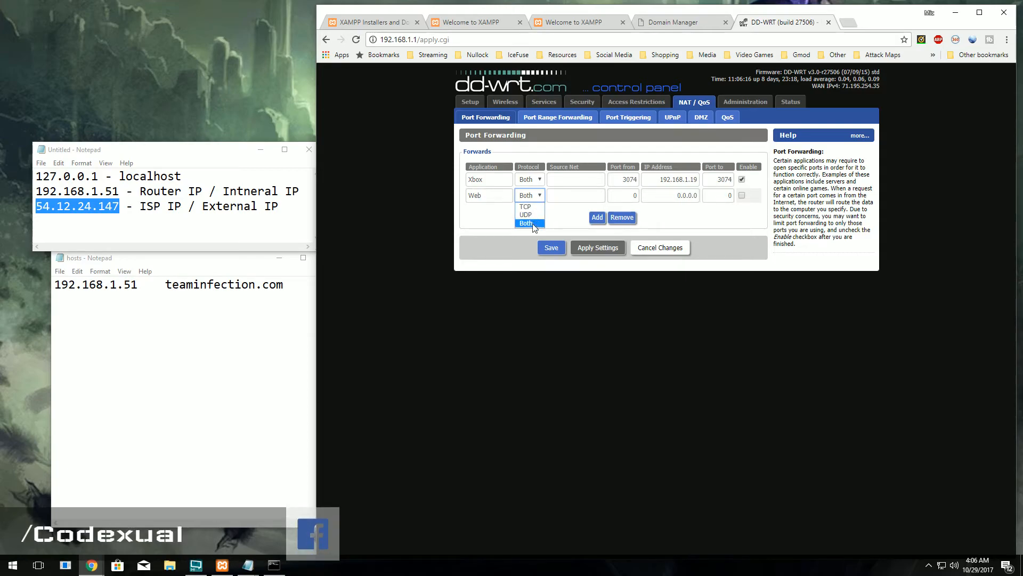
{"action": "left_click", "coordinate": [529, 223]}
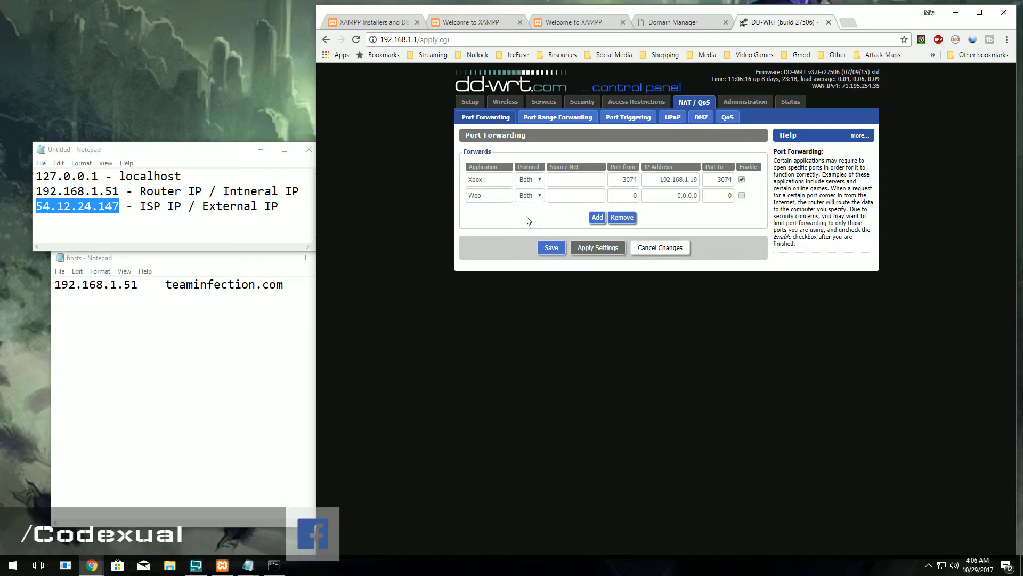
{"action": "type", "text": "80"}
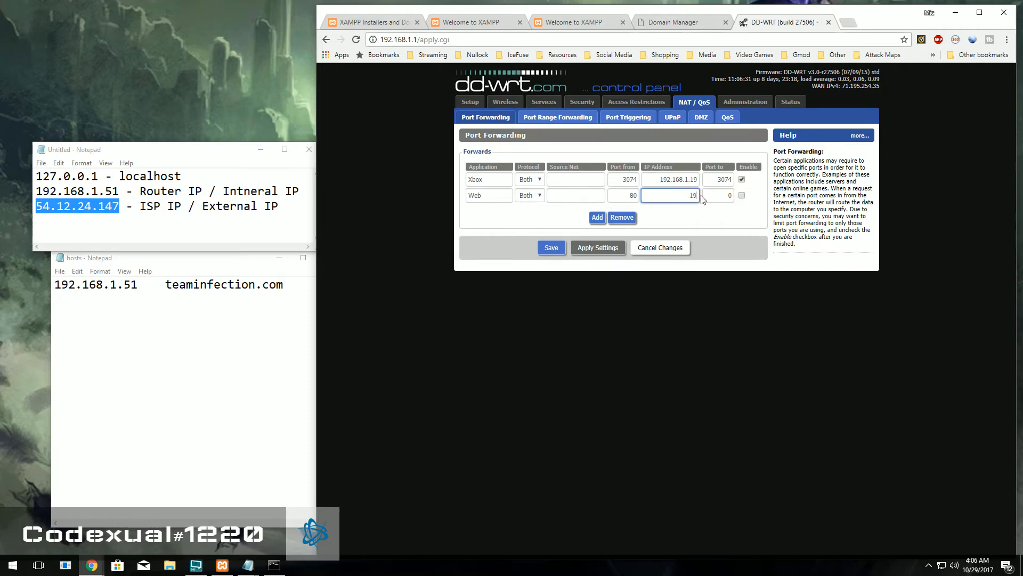
{"action": "type", "text": "192.168.1.1"}
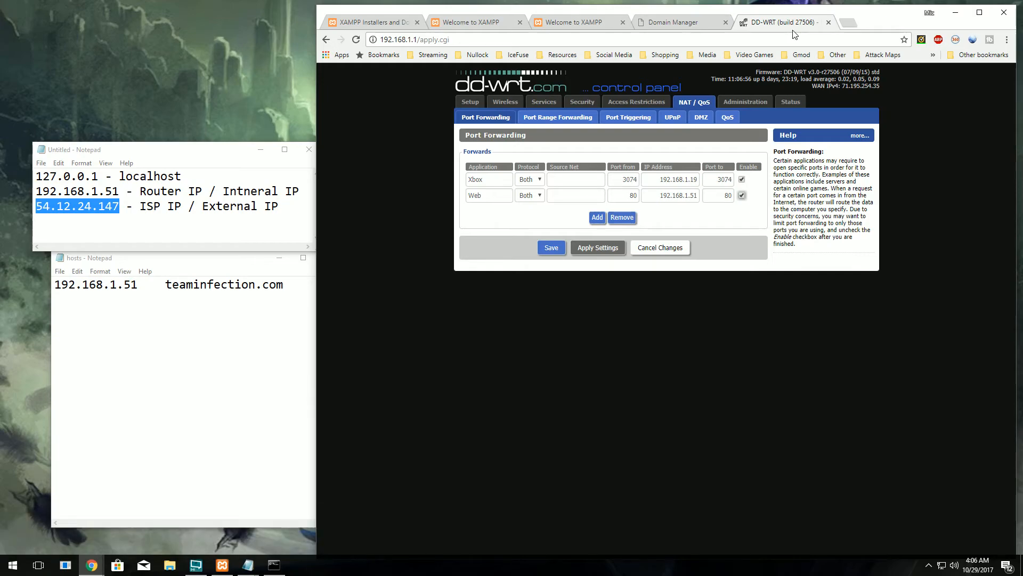
{"action": "left_click", "coordinate": [577, 21]}
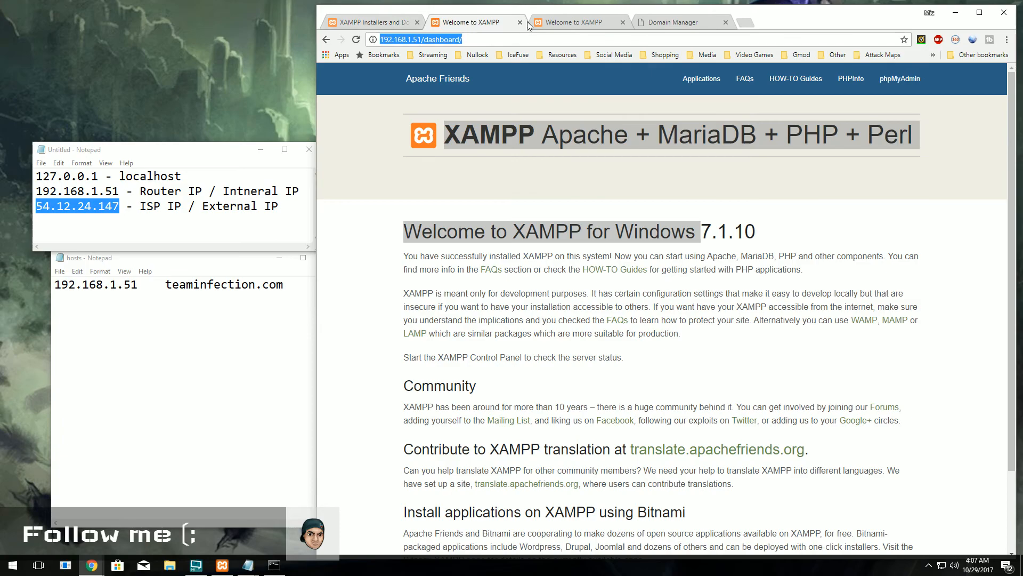
{"action": "mouse_move", "coordinate": [514, 39]}
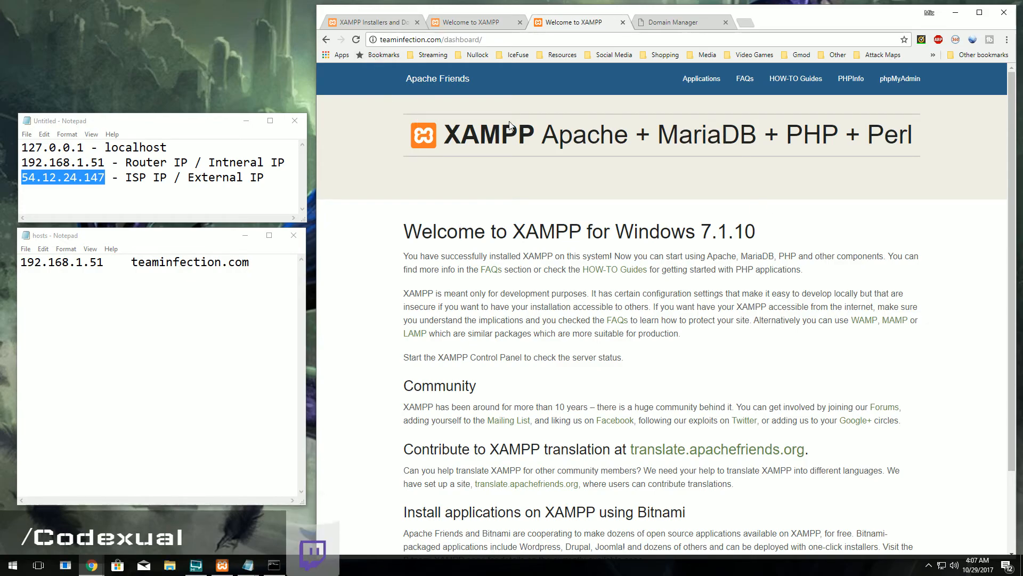
Highlight part of the XAMPP welcome page heading served at teaminfection.com
{"action": "left_click_drag", "start_coordinate": [444, 135], "coordinate": [834, 135]}
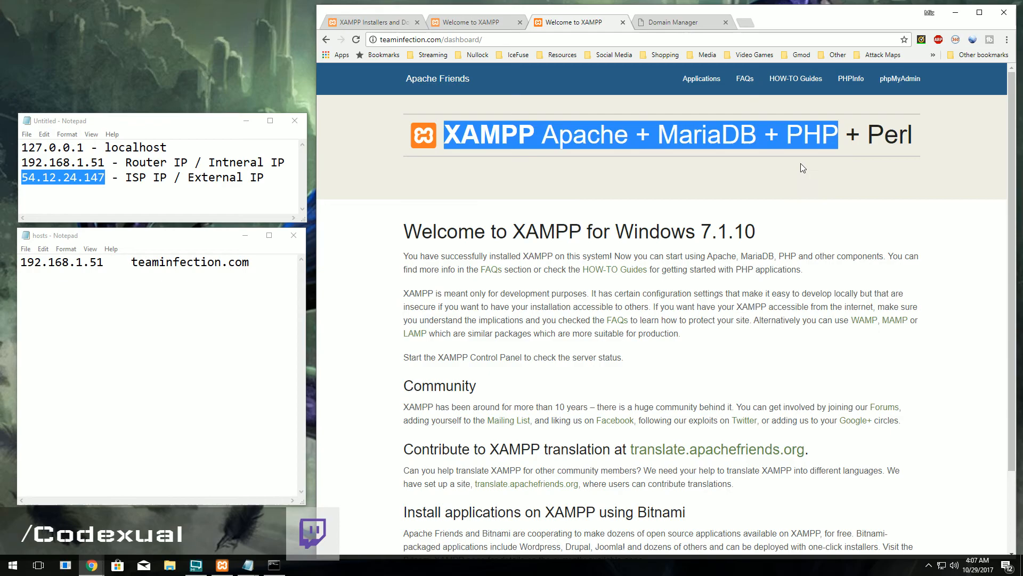
{"action": "mouse_move", "coordinate": [205, 561]}
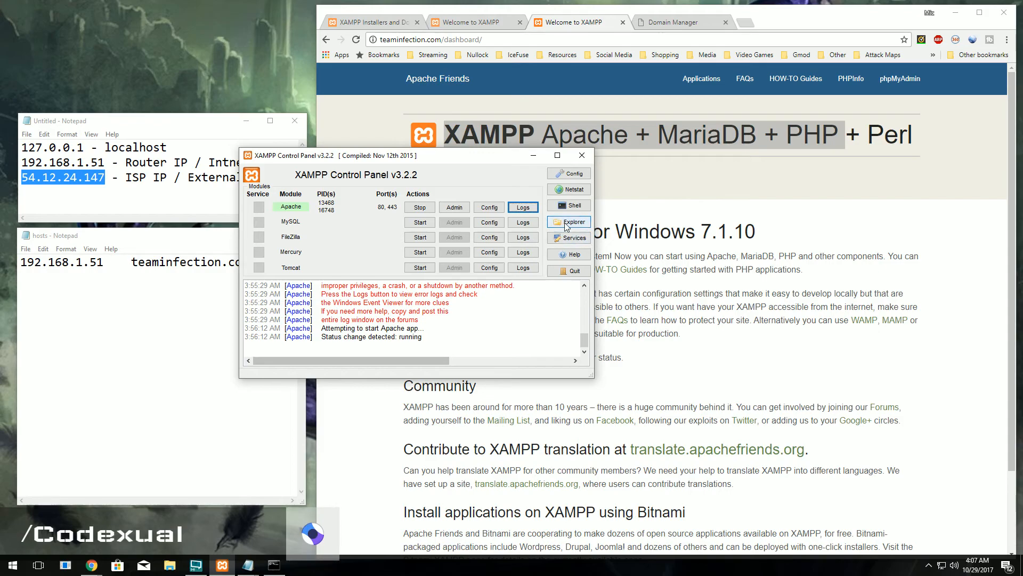
Open the XAMPP htdocs folder in File Explorer, select all items, then deselect
{"action": "left_click", "coordinate": [572, 222]}
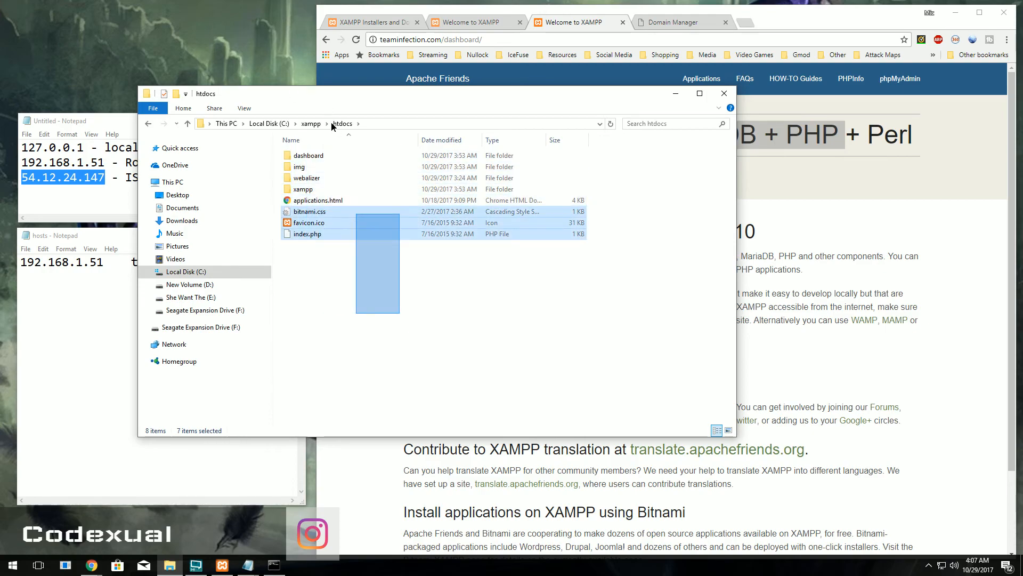
{"action": "key", "text": "ctrl+a"}
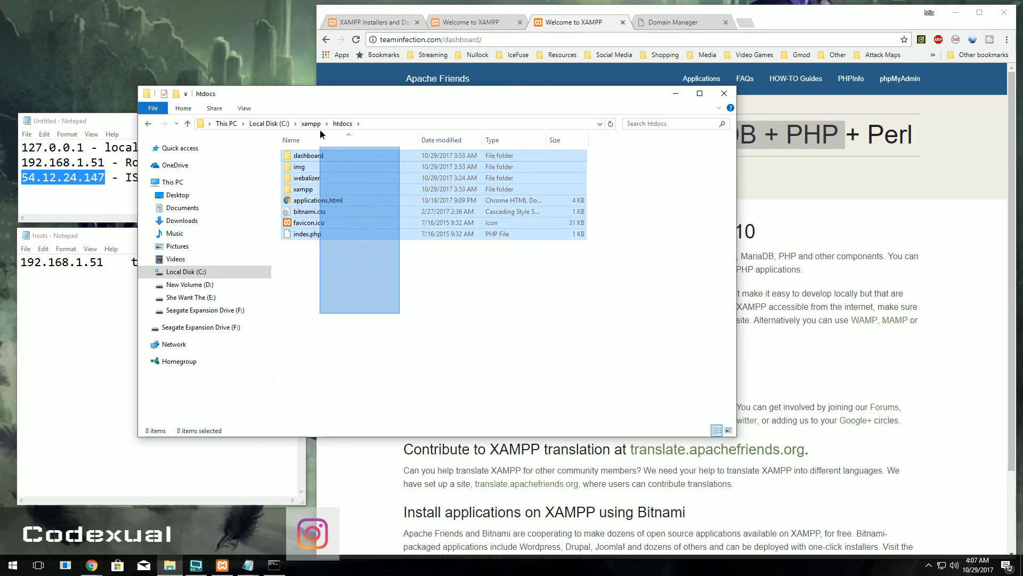
{"action": "left_click", "coordinate": [377, 270]}
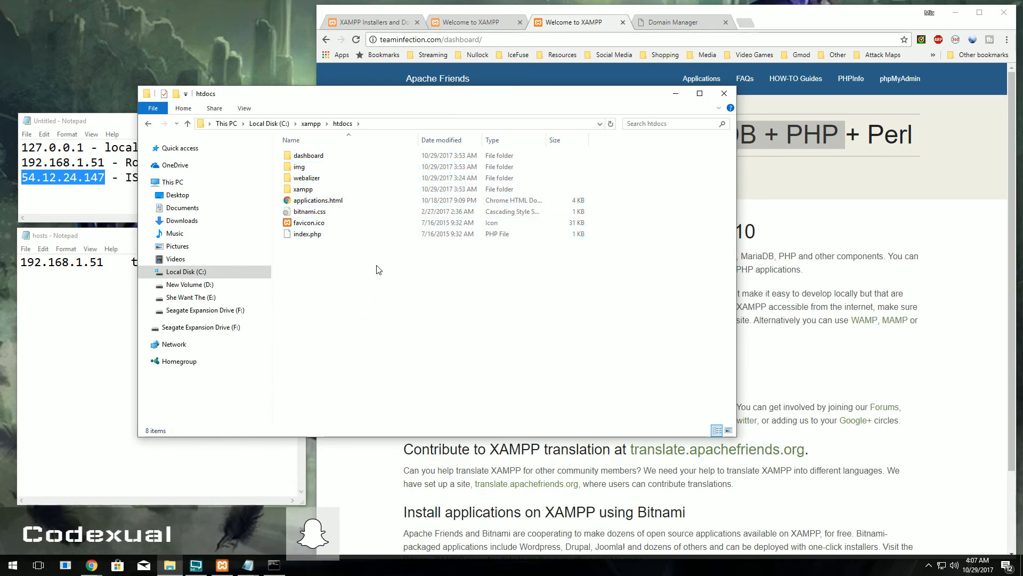